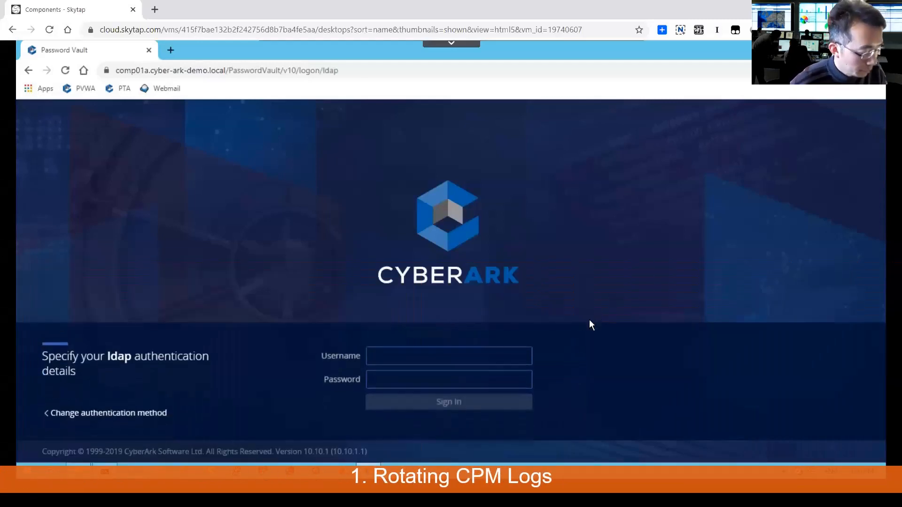
Step: Sign in as vaultadmin and reach System Configuration under Administration
left_click(448, 356)
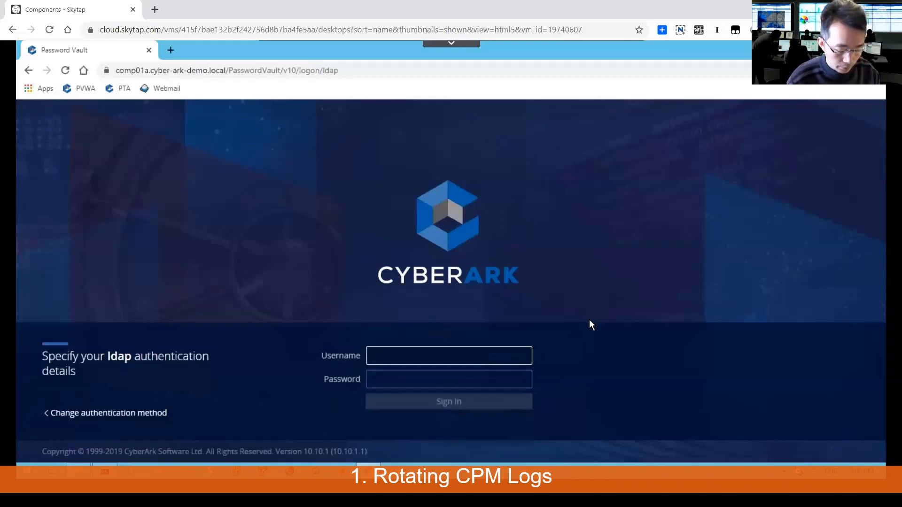
type("vaultadmin")
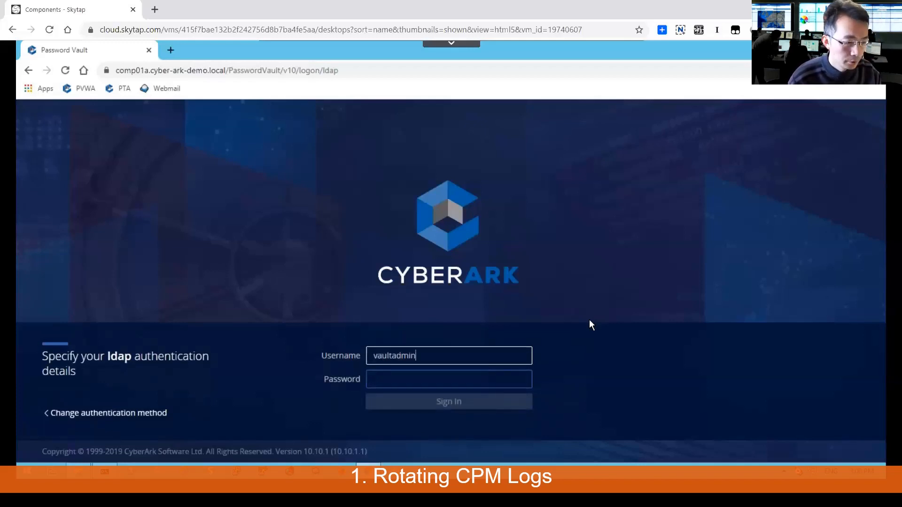
left_click(448, 400)
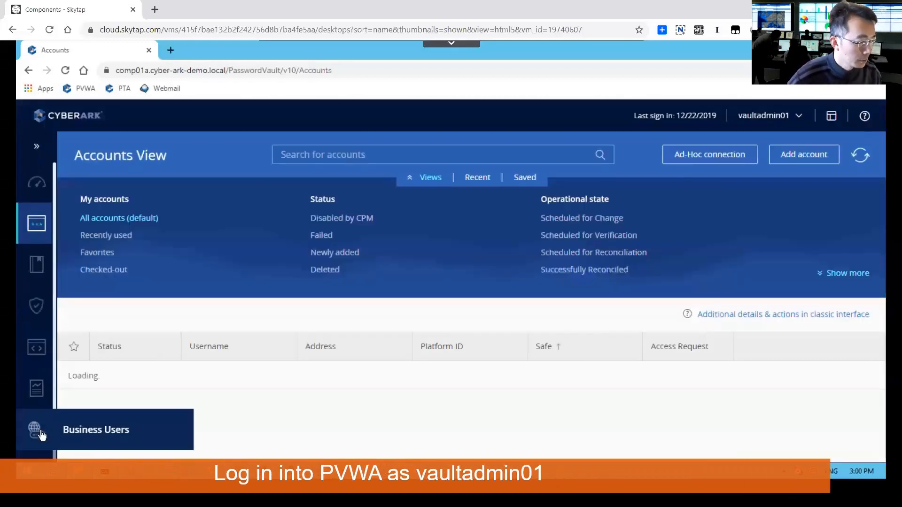
left_click(36, 413)
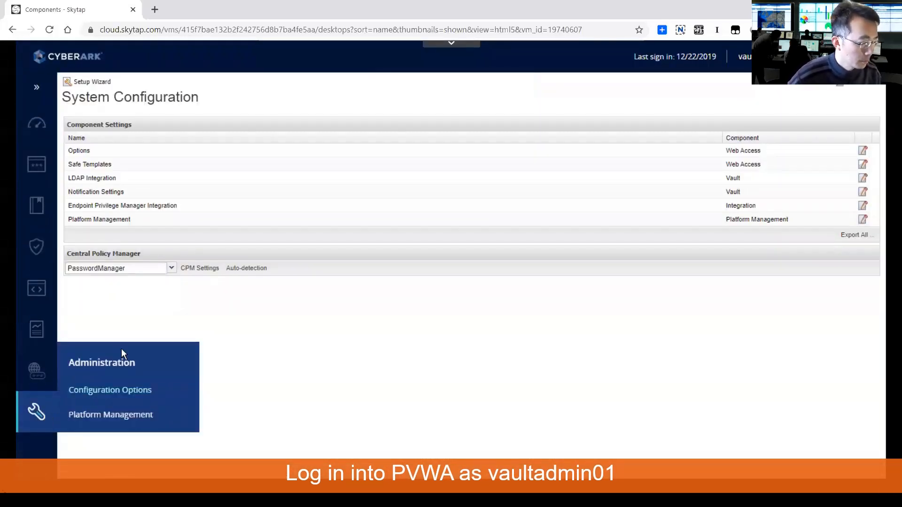
mouse_move(75, 390)
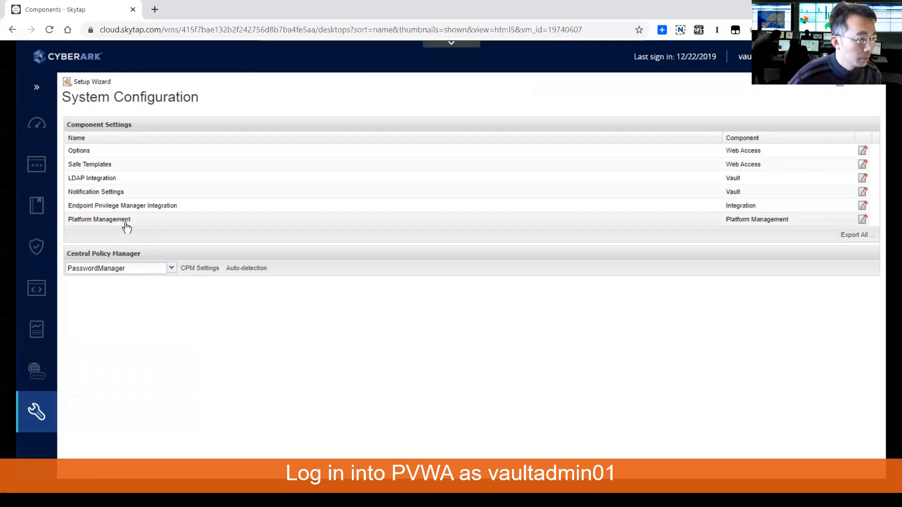
left_click(99, 219)
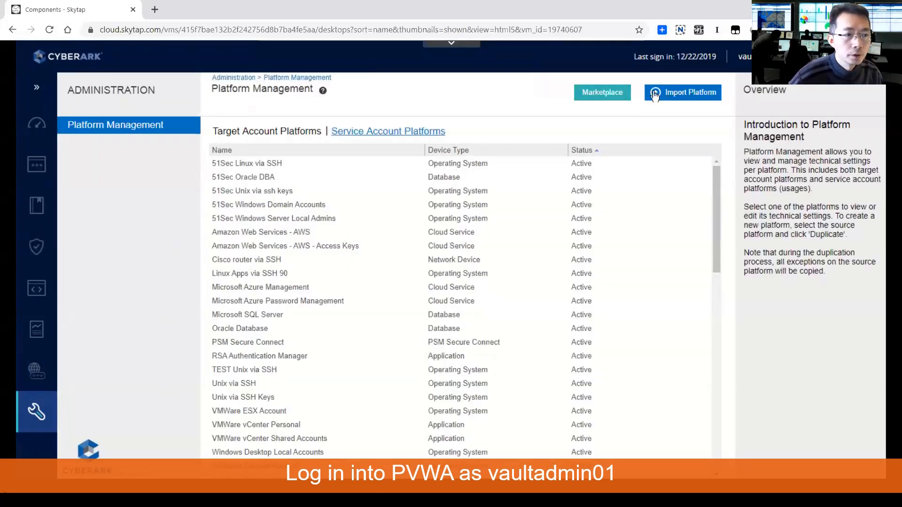
left_click(37, 412)
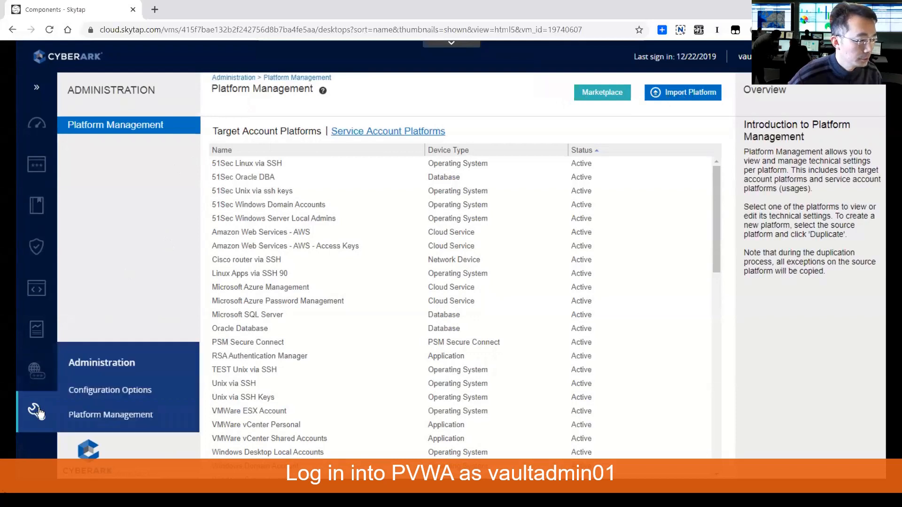
mouse_move(144, 364)
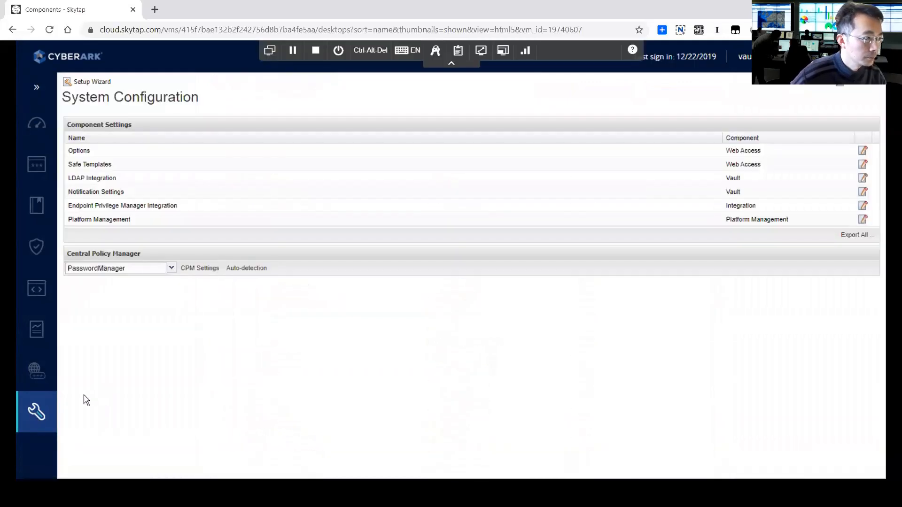
mouse_move(223, 248)
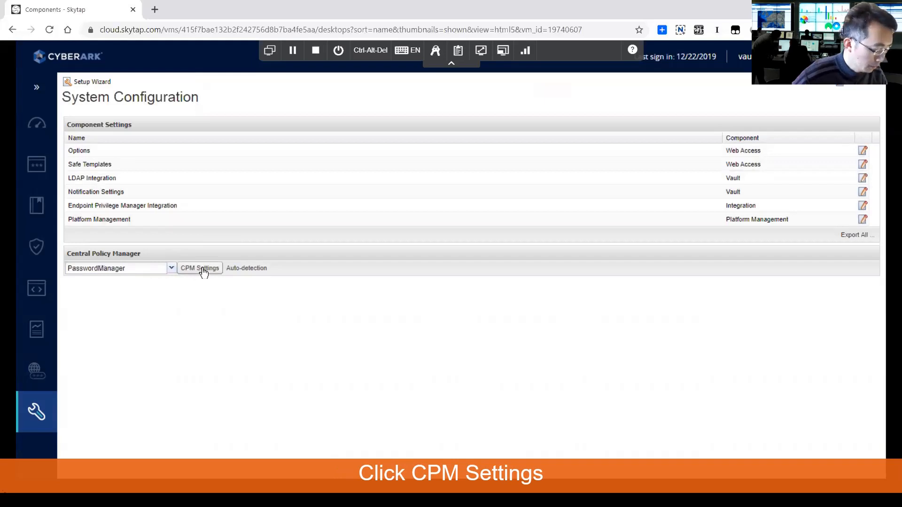
mouse_move(97, 256)
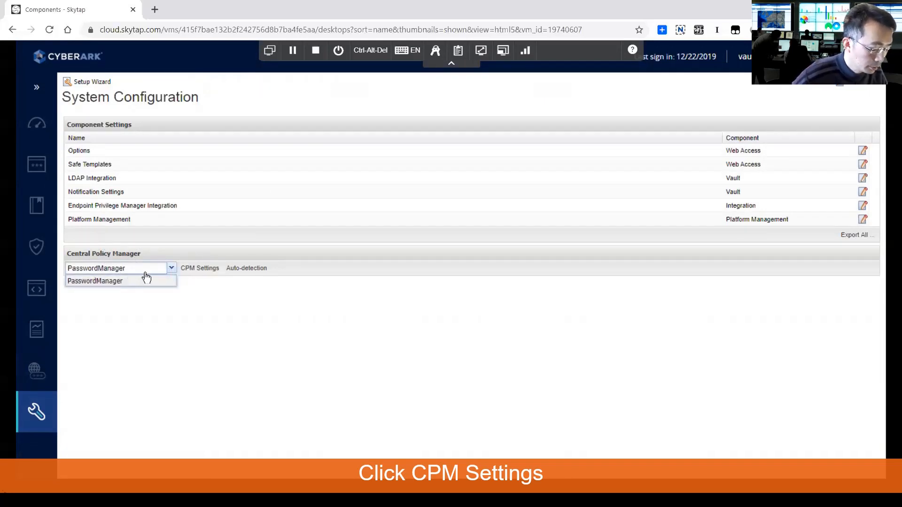
mouse_move(158, 285)
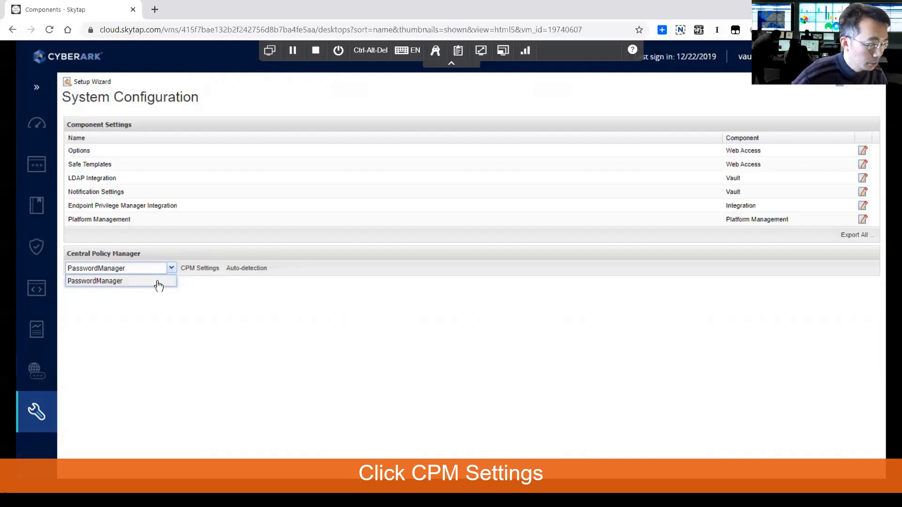
mouse_move(167, 276)
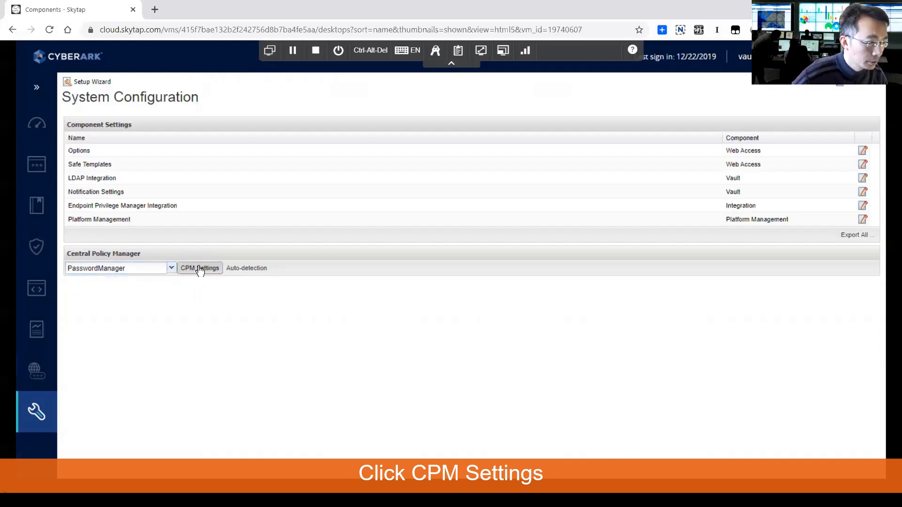
Step: Set CPM General LogCheckPeriod to 1 and LogSafeName to CPM_Logs, confirming the save
left_click(199, 267)
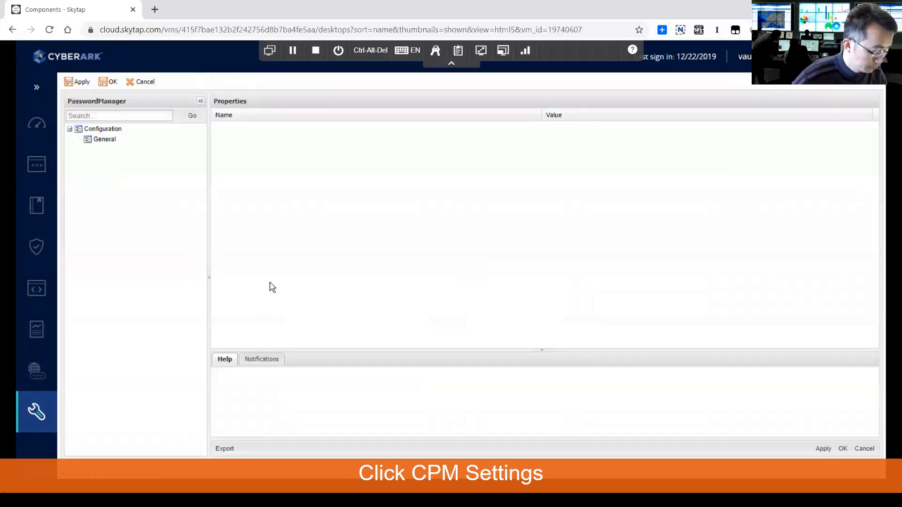
left_click(104, 139)
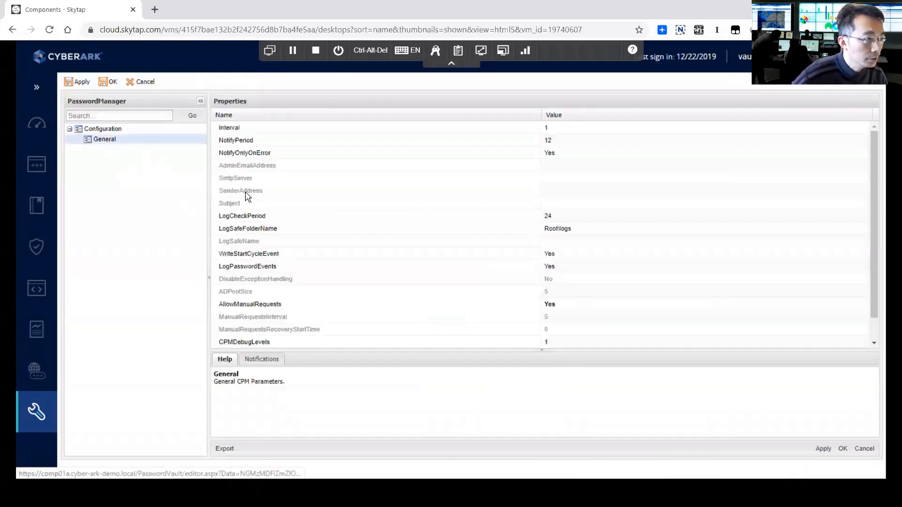
left_click(633, 216)
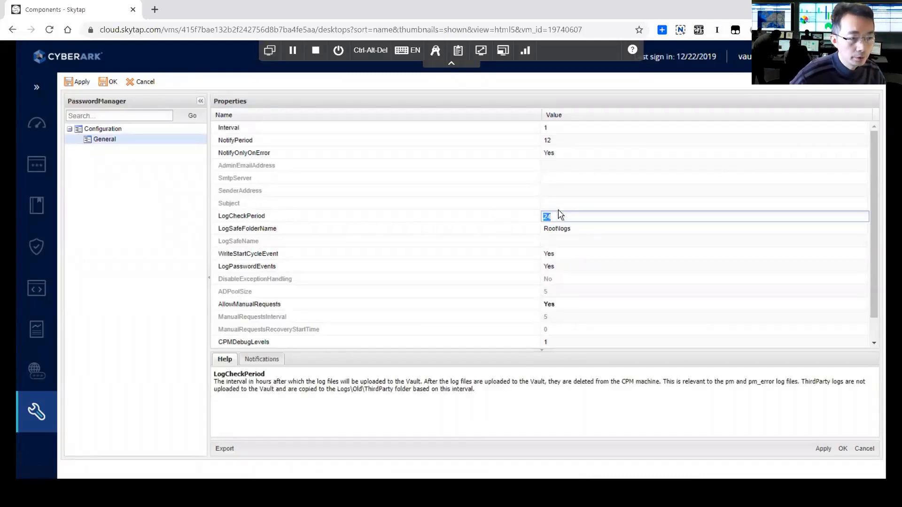
type("1")
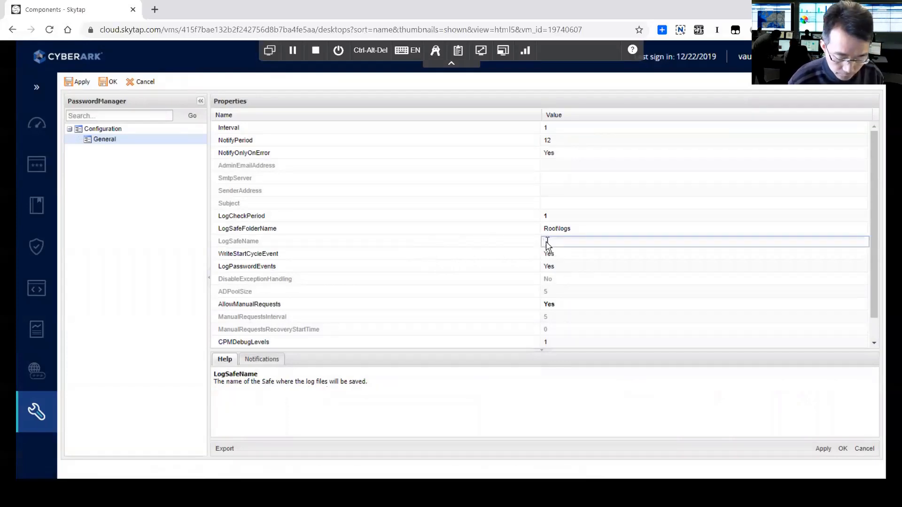
type("CPM_Logs")
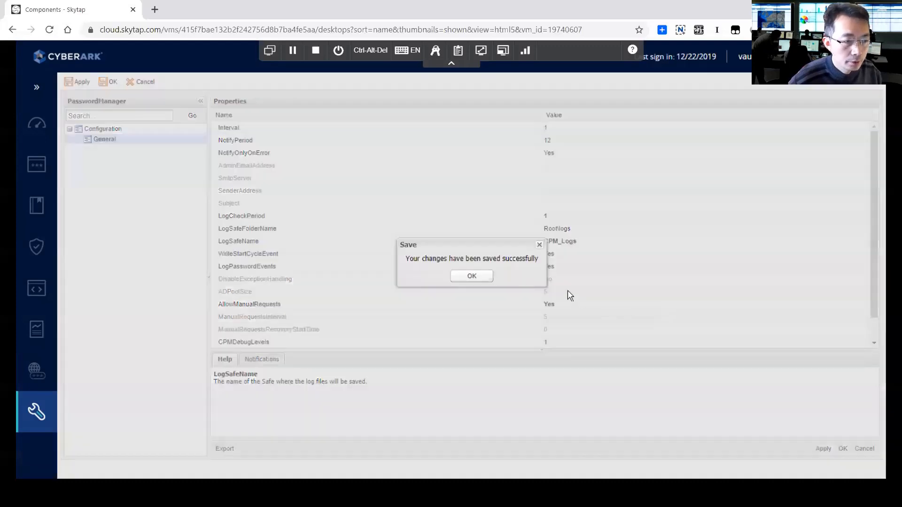
left_click(471, 276)
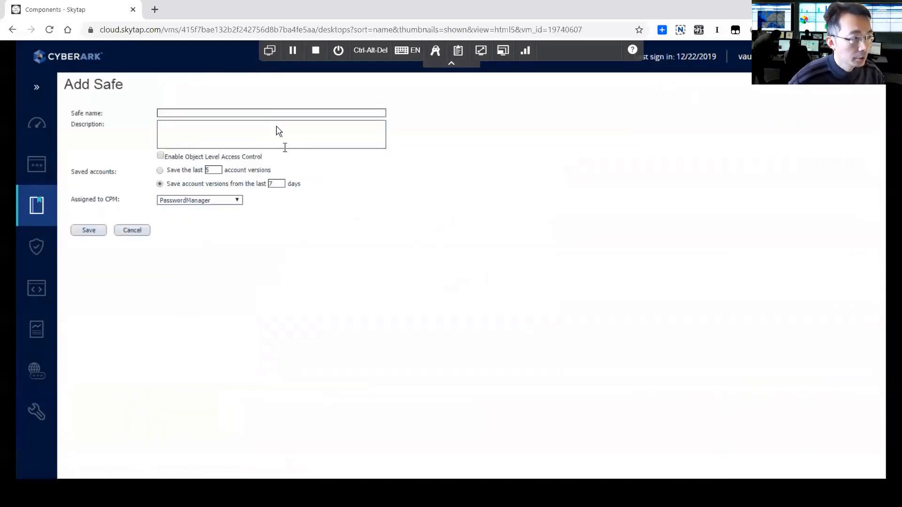
Step: Create a new safe named CPM_Logs
left_click(270, 113)
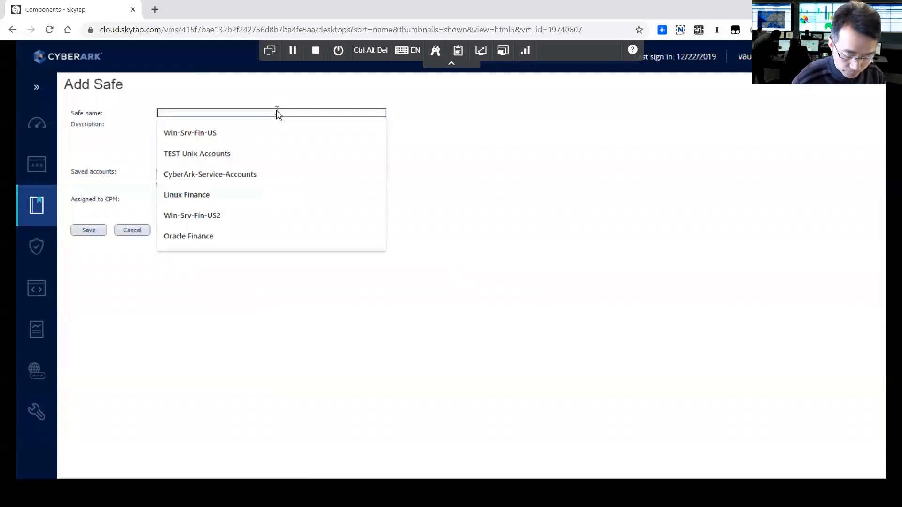
type("CPM_")
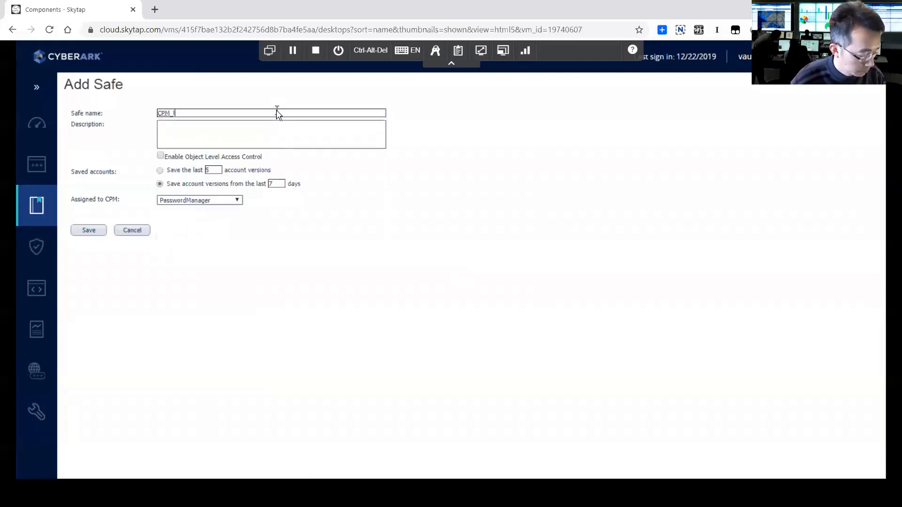
type("Logs")
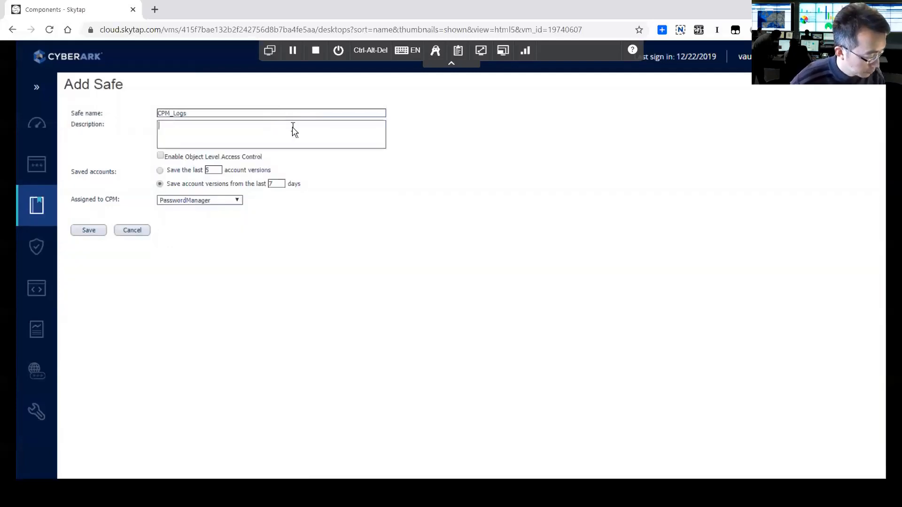
mouse_move(191, 205)
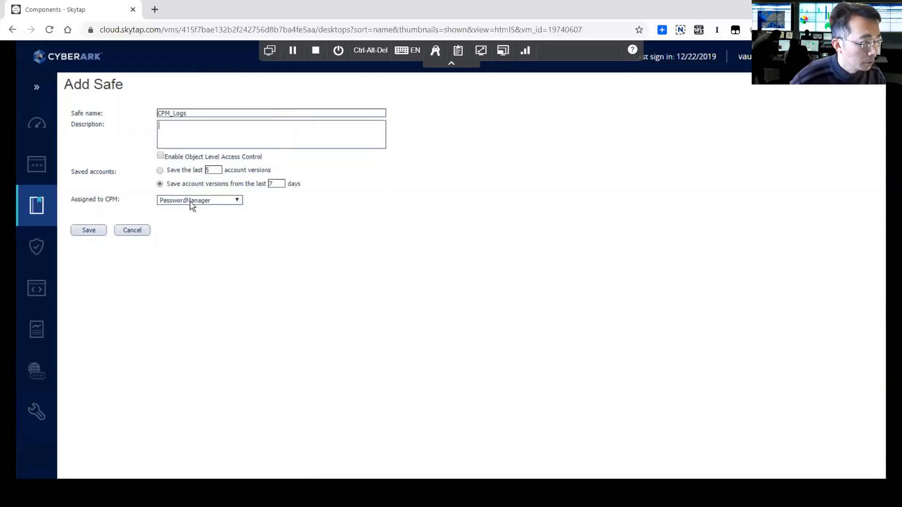
mouse_move(145, 210)
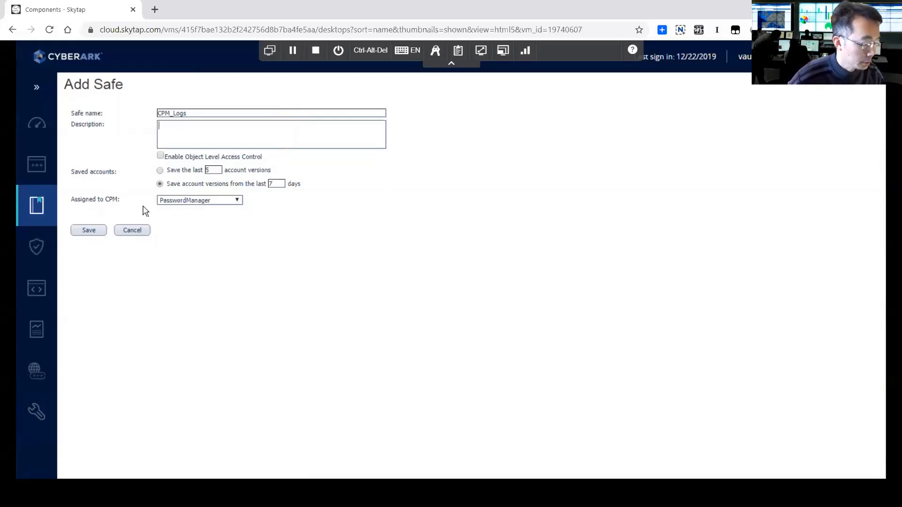
mouse_move(335, 219)
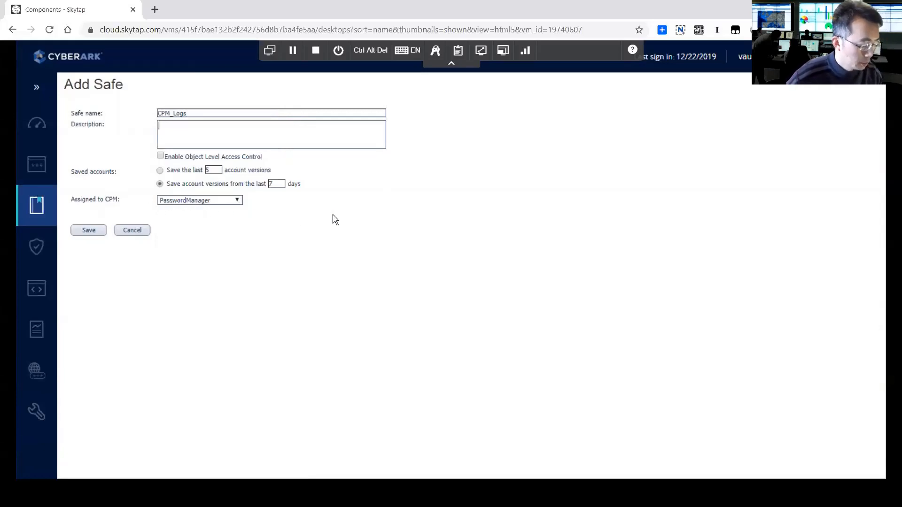
left_click(89, 230)
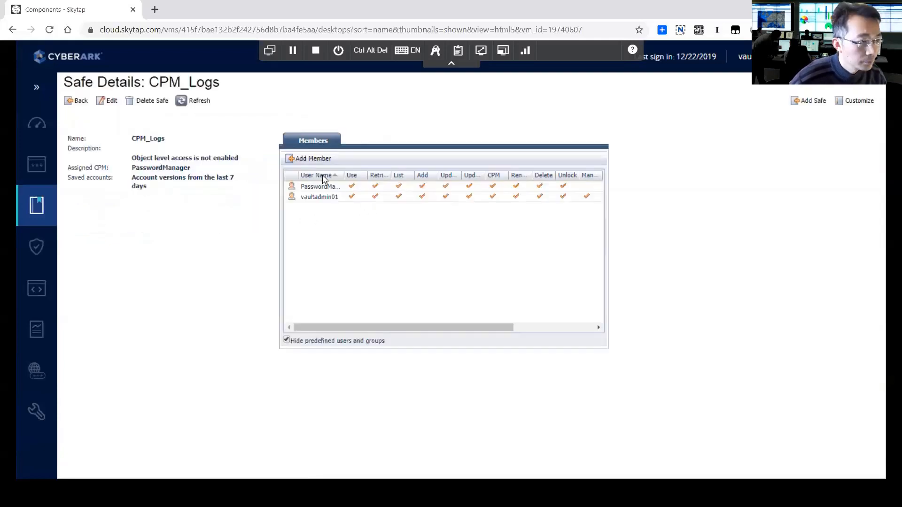
Step: Add the Vault Admins group to CPM_Logs with all permissions granted
left_click(309, 158)
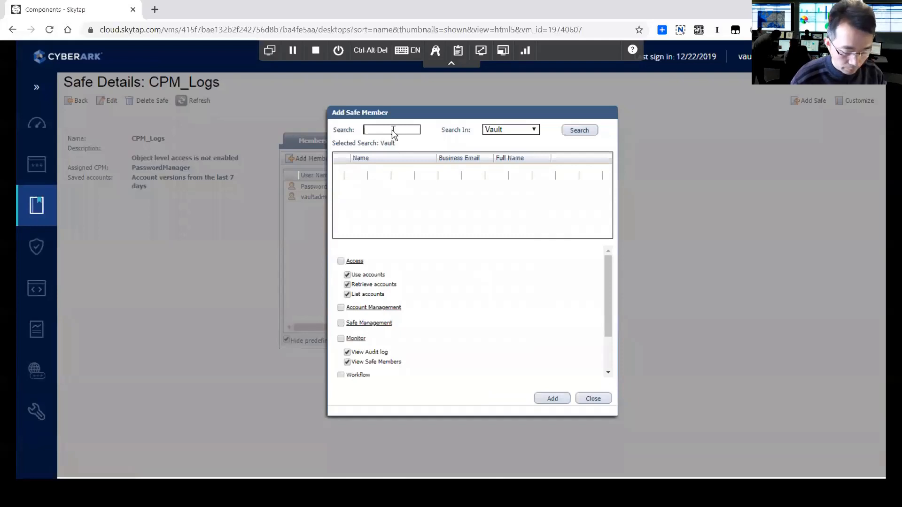
type("Vault")
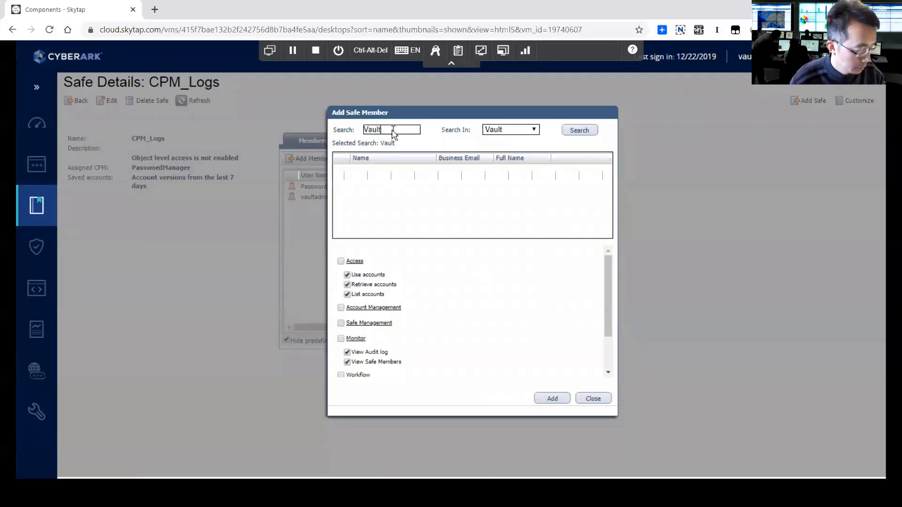
type("Admins")
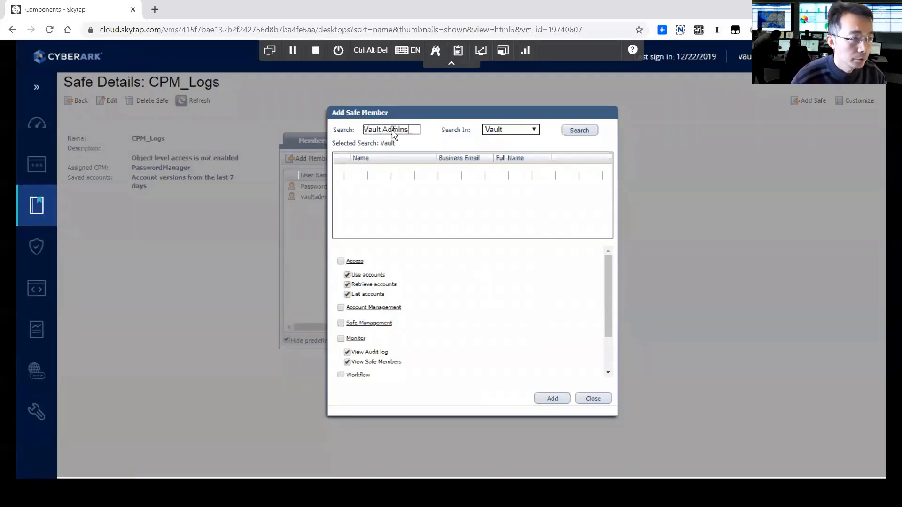
left_click(578, 130)
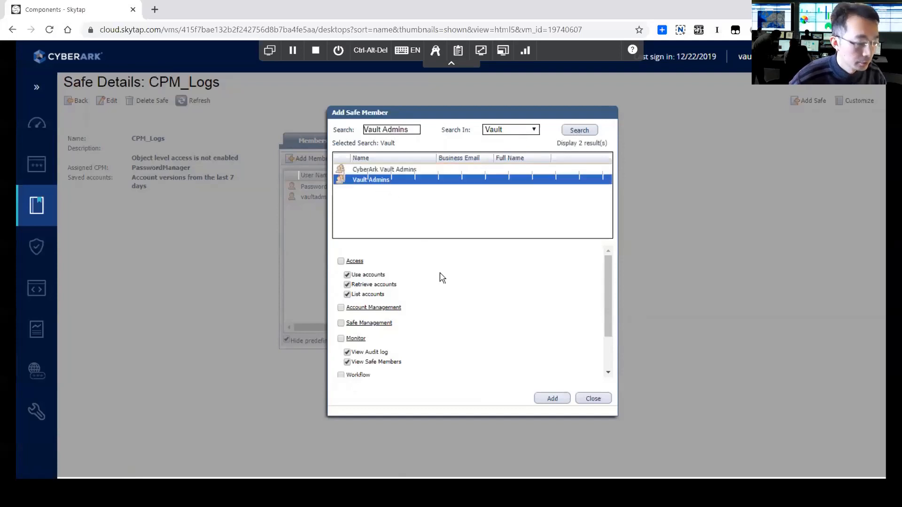
left_click(341, 308)
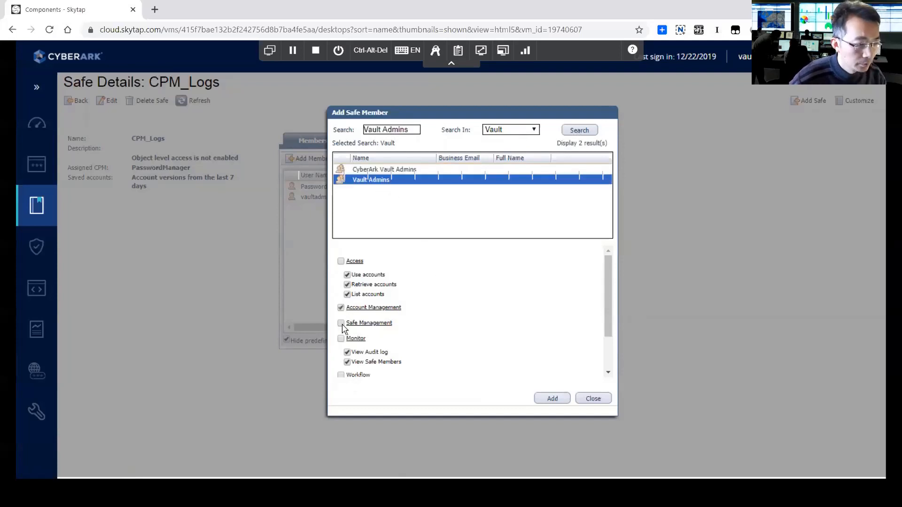
scroll("down", 3)
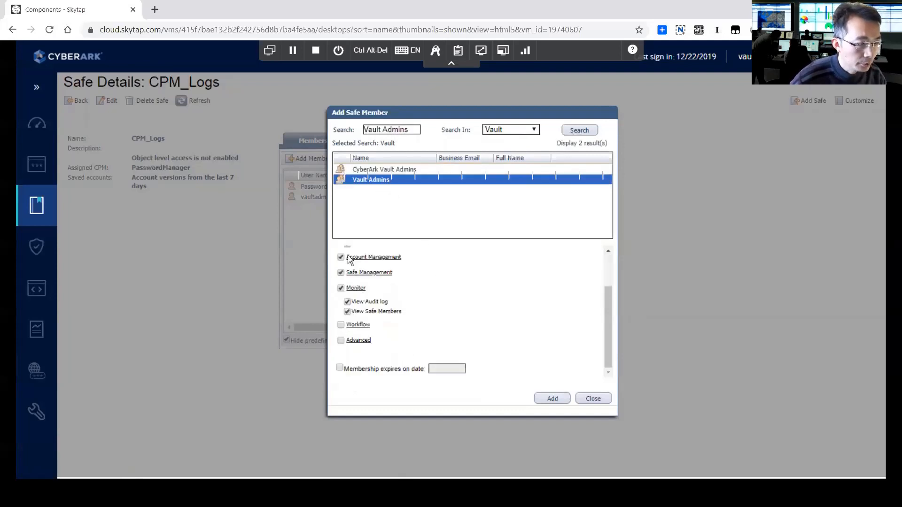
scroll("up", 3)
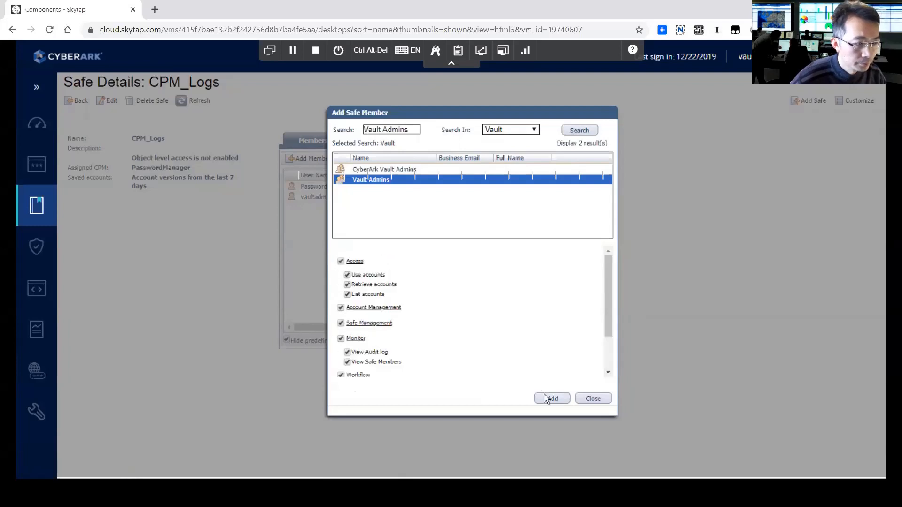
left_click(551, 398)
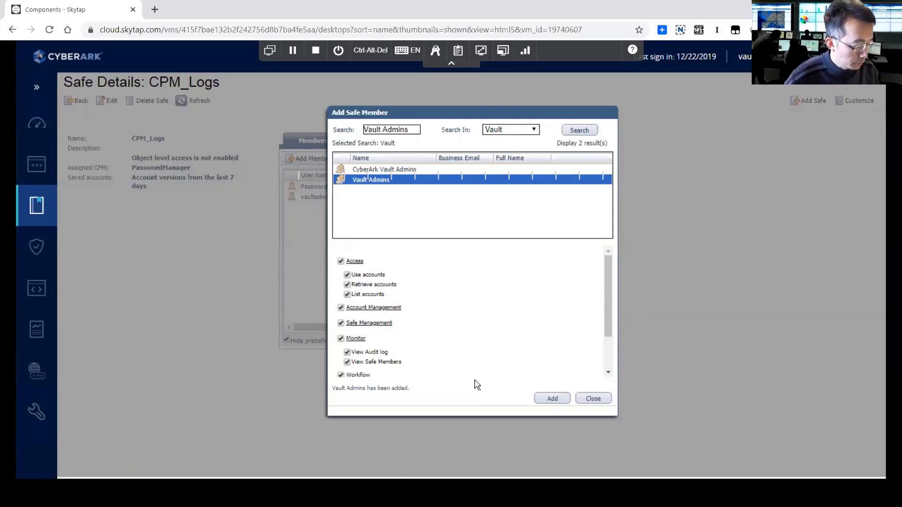
mouse_move(586, 404)
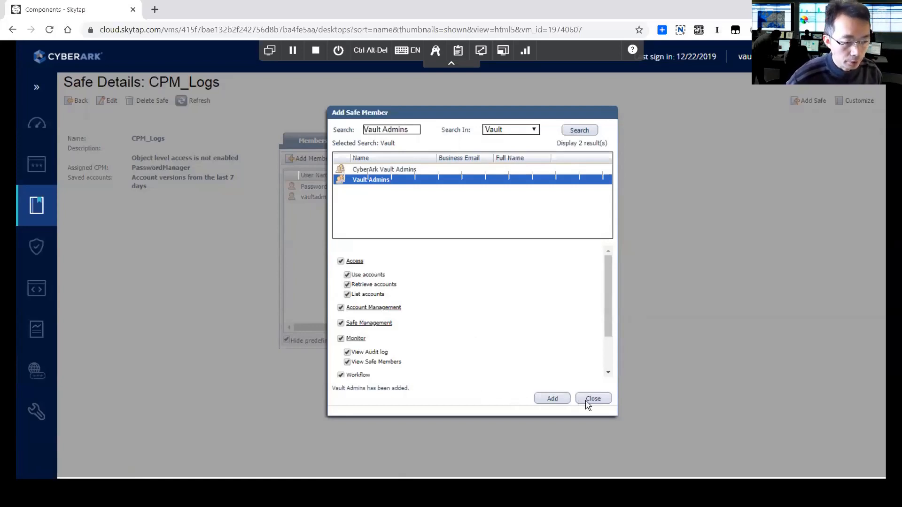
left_click(593, 397)
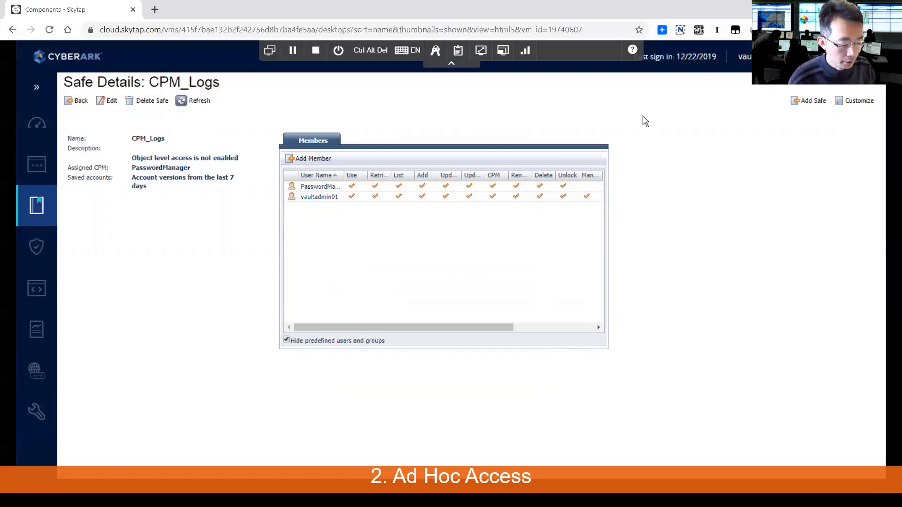
Step: Sign out through the user name menu at the top right
left_click(744, 56)
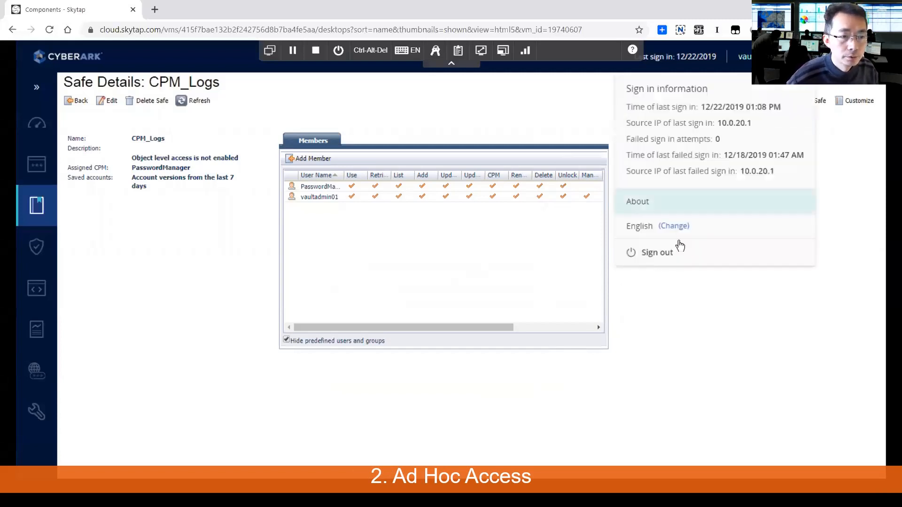
left_click(656, 252)
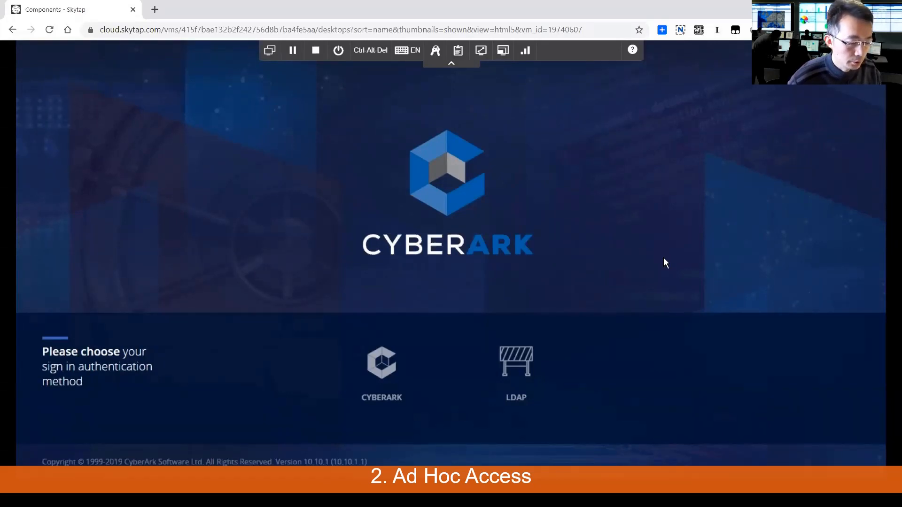
mouse_move(628, 311)
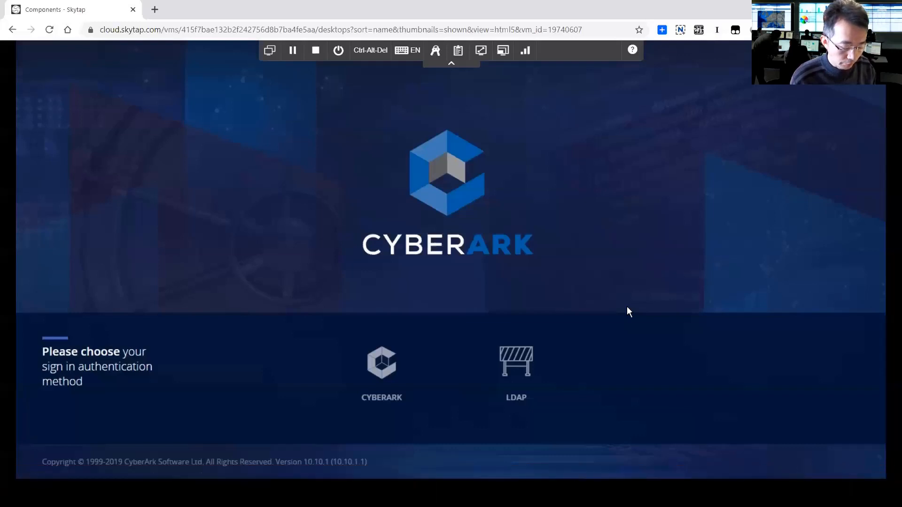
Step: Choose LDAP and enter the vault administrator's username and password
left_click(515, 362)
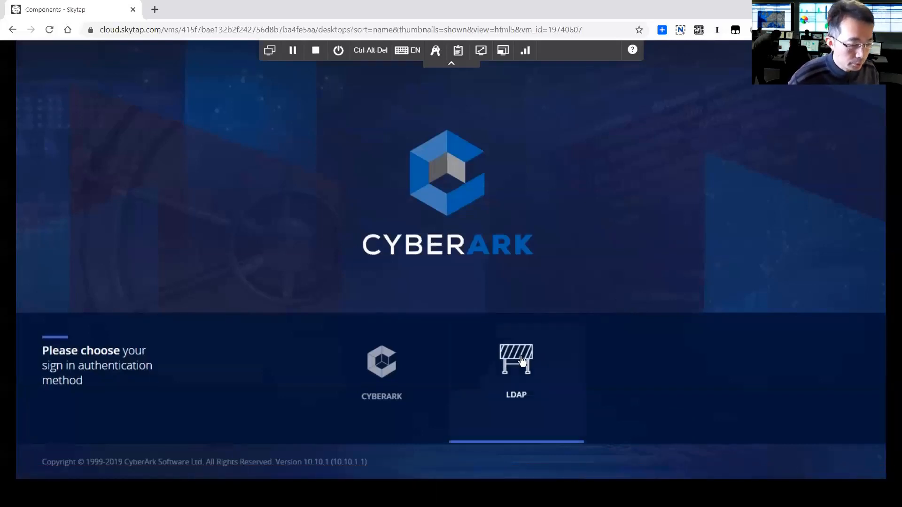
left_click(515, 360)
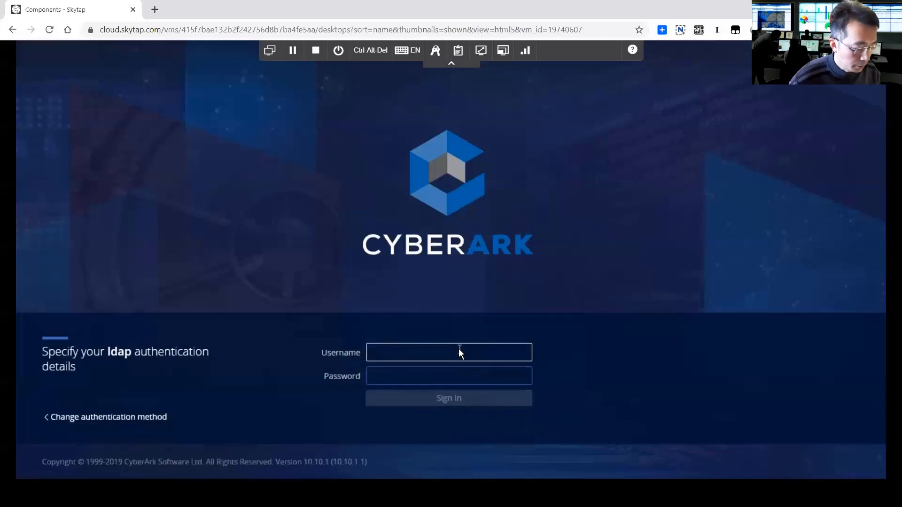
type("vaultadmin01")
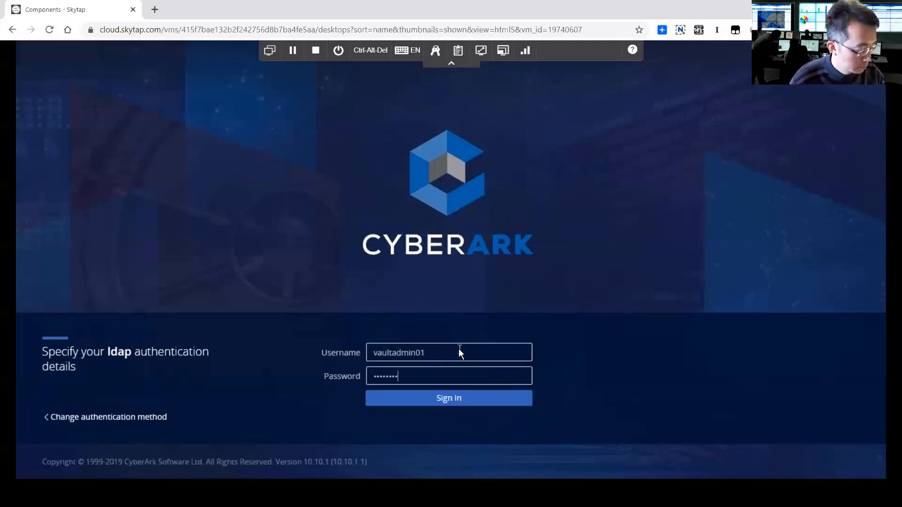
Step: Sign in and duplicate Windows Server Local Admins under a new Windows Server name
left_click(448, 398)
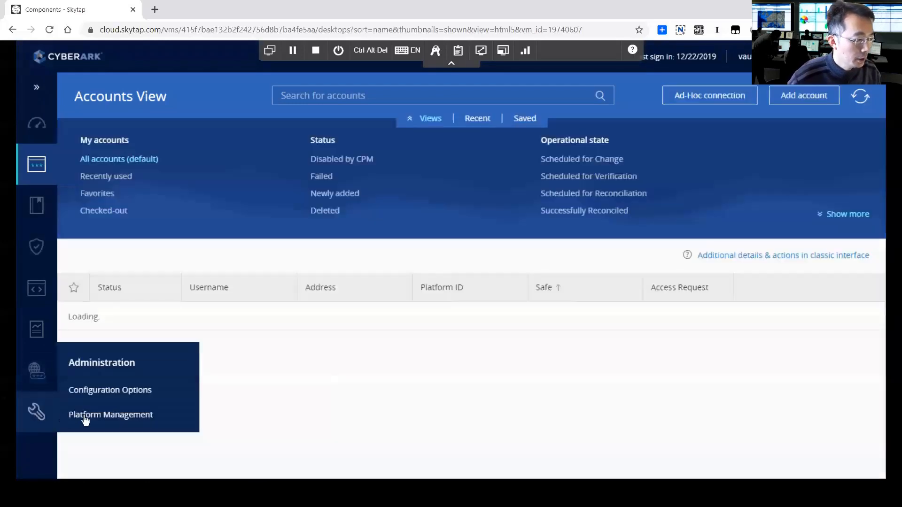
left_click(111, 414)
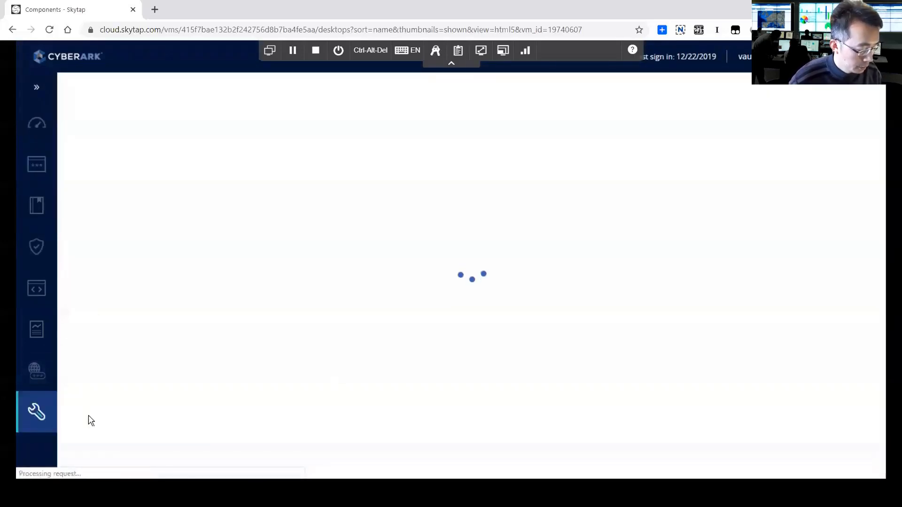
mouse_move(233, 343)
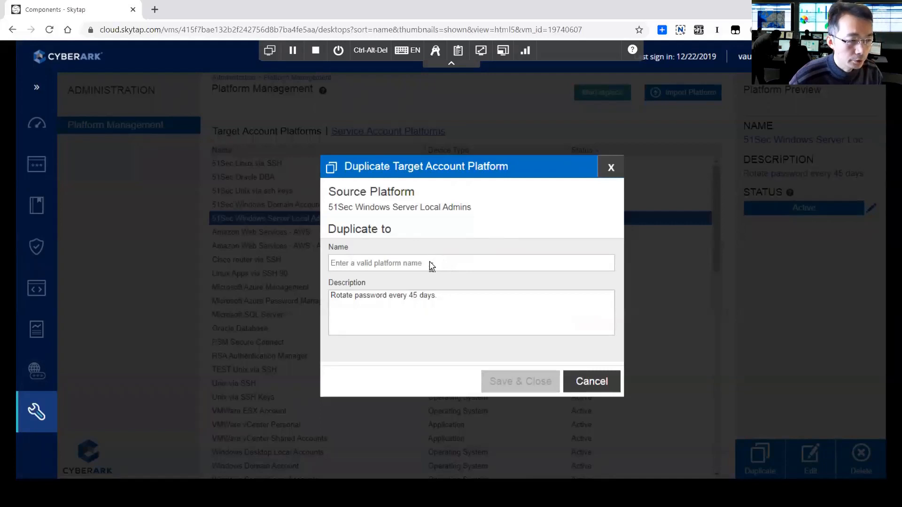
type("Wind")
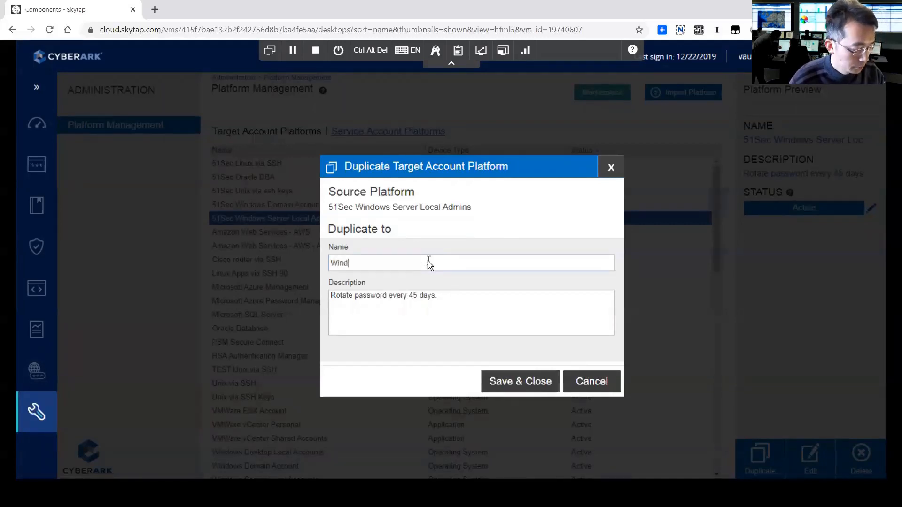
type("51Windows Server AdHoc")
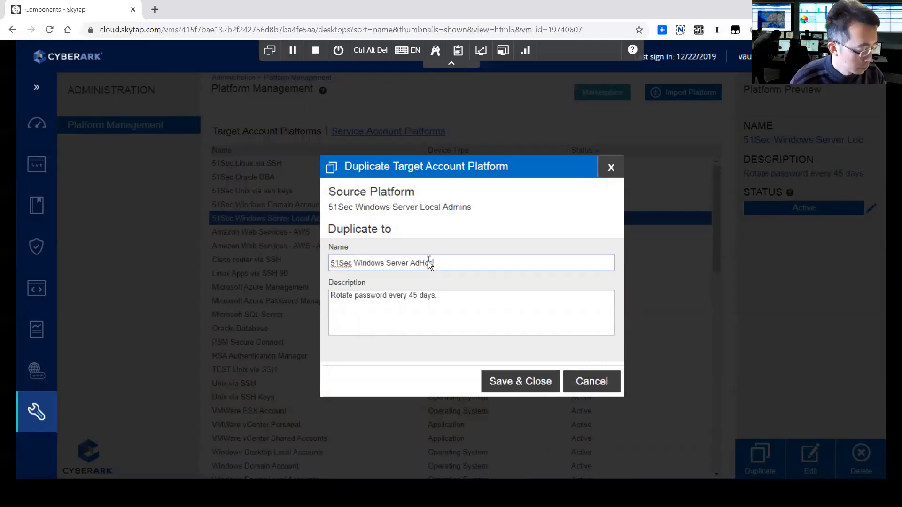
left_click(518, 380)
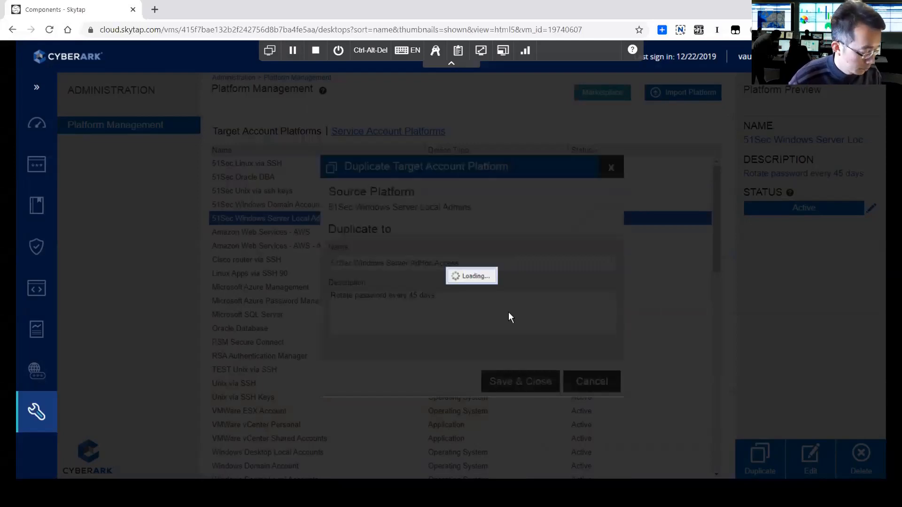
left_click(591, 381)
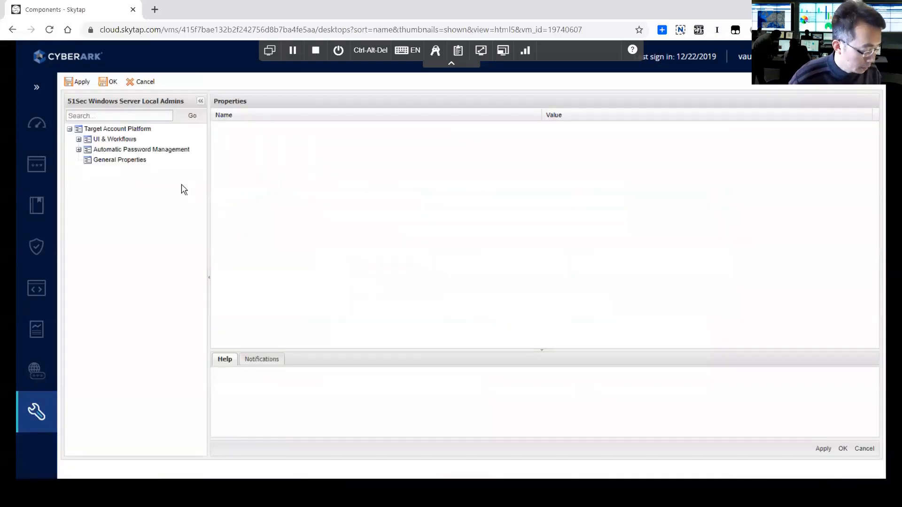
mouse_move(177, 200)
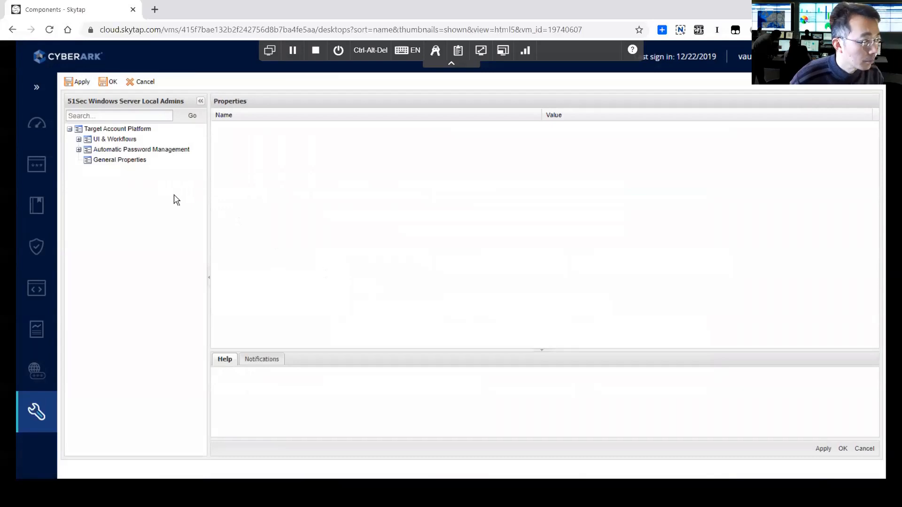
mouse_move(182, 201)
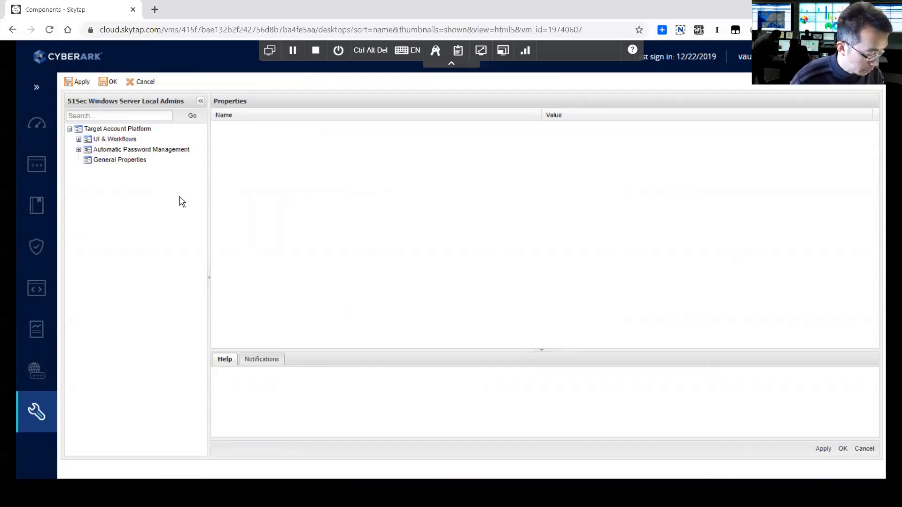
mouse_move(126, 193)
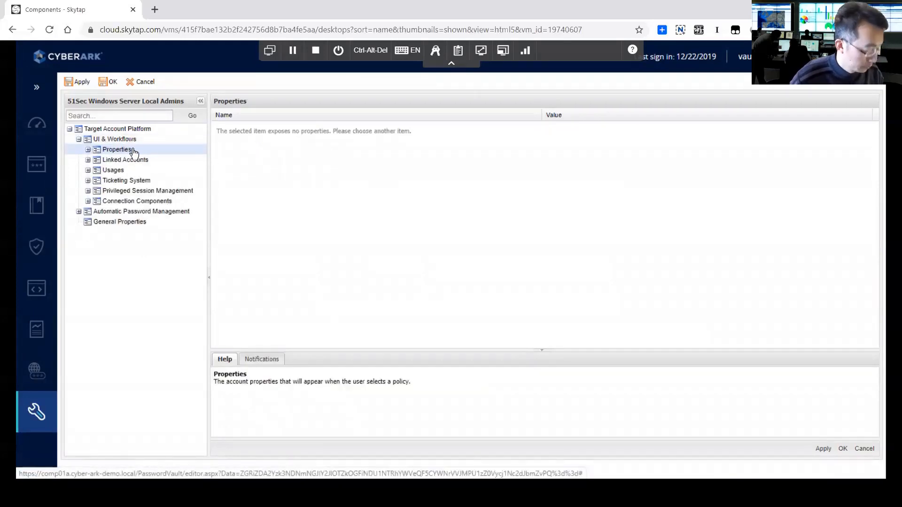
Step: Set AllowManualChange and VFAllowManualVerification to No and apply the changes
left_click(88, 149)
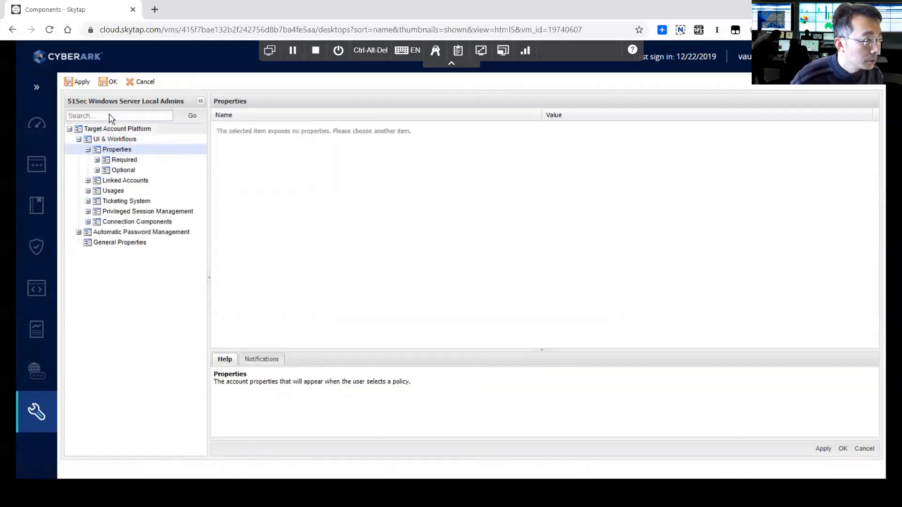
type("AllowManualChange")
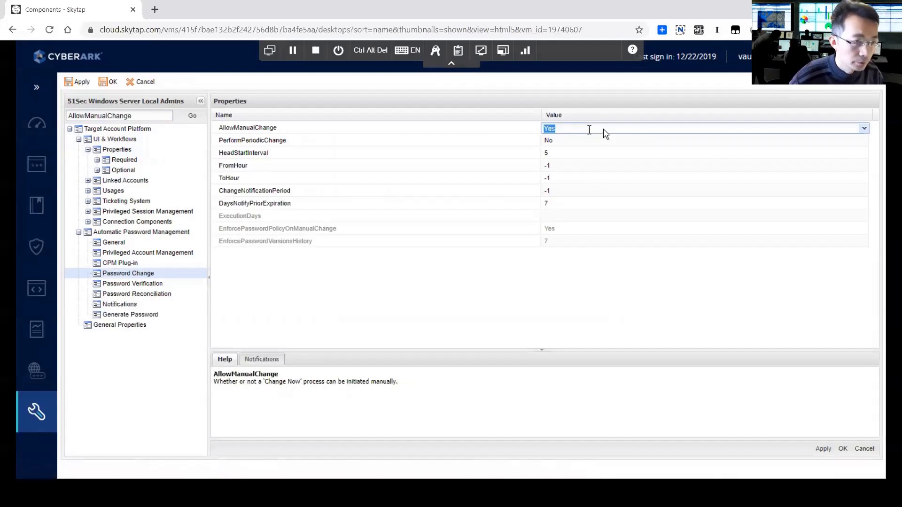
left_click(863, 128)
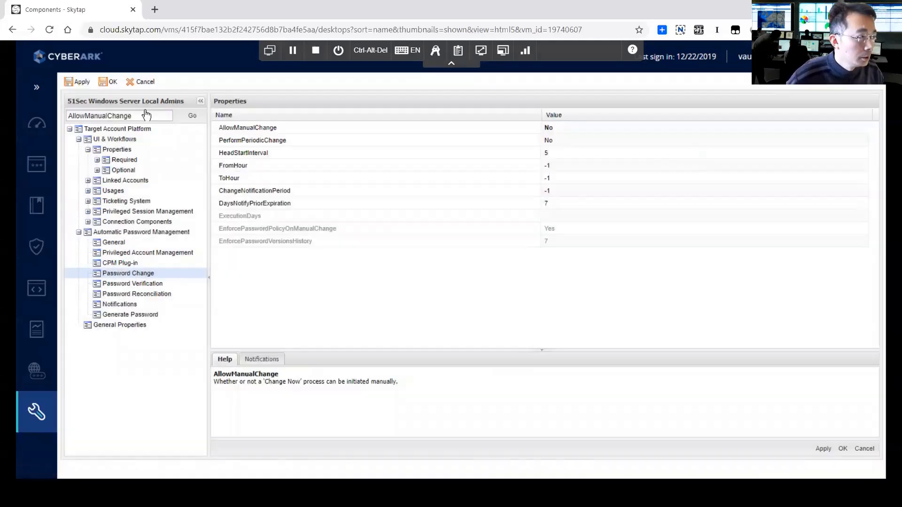
mouse_move(179, 136)
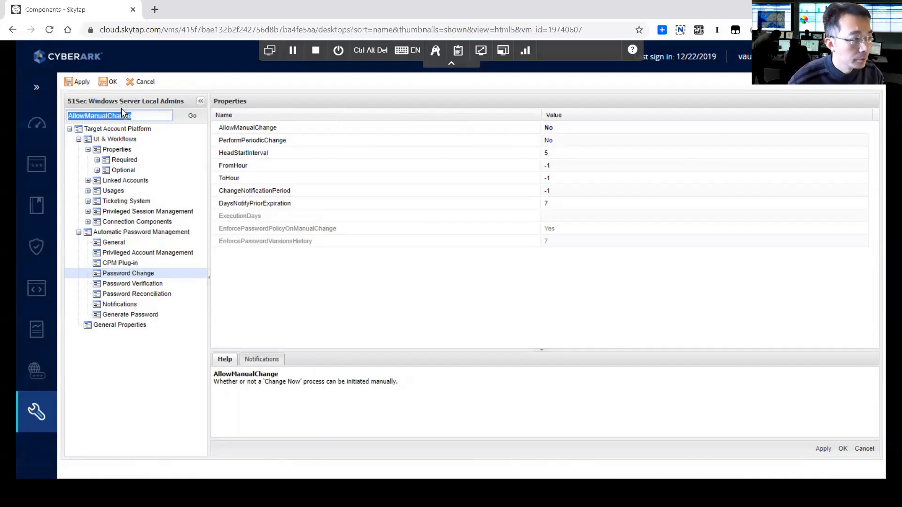
type("VFAllowMa")
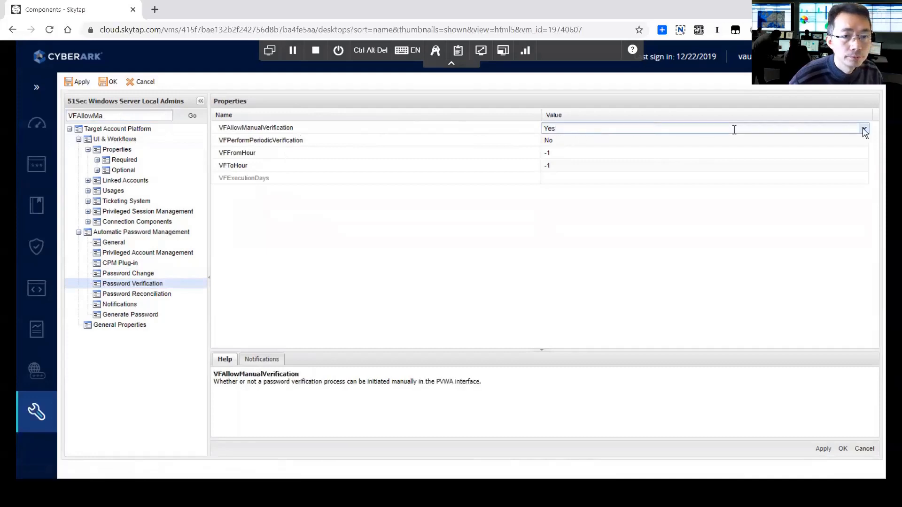
left_click(863, 127)
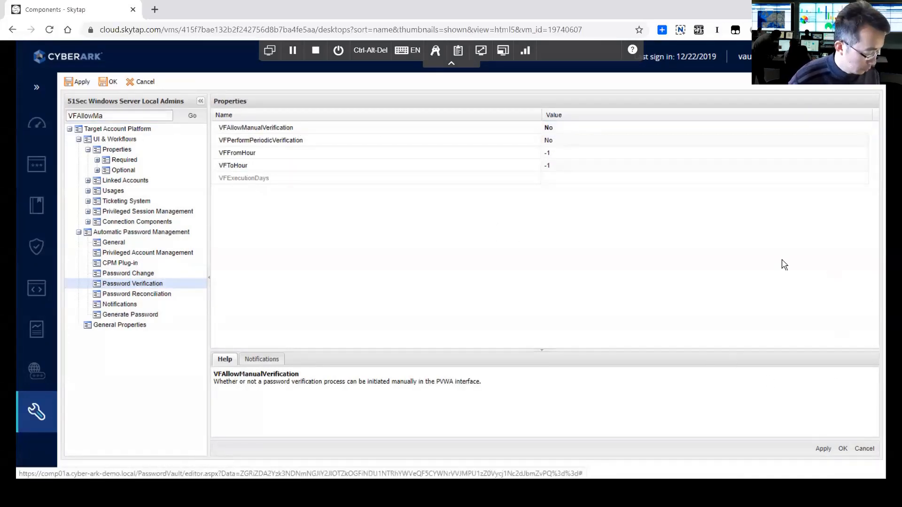
mouse_move(670, 201)
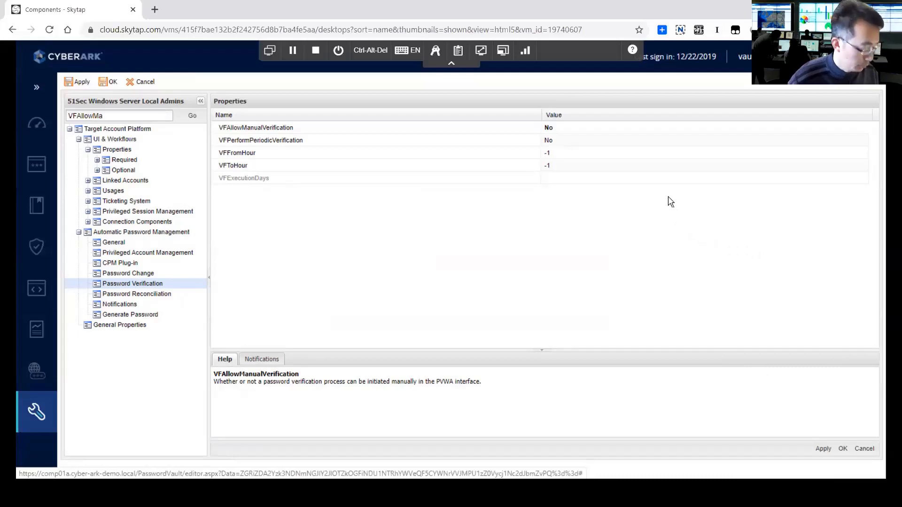
left_click(77, 82)
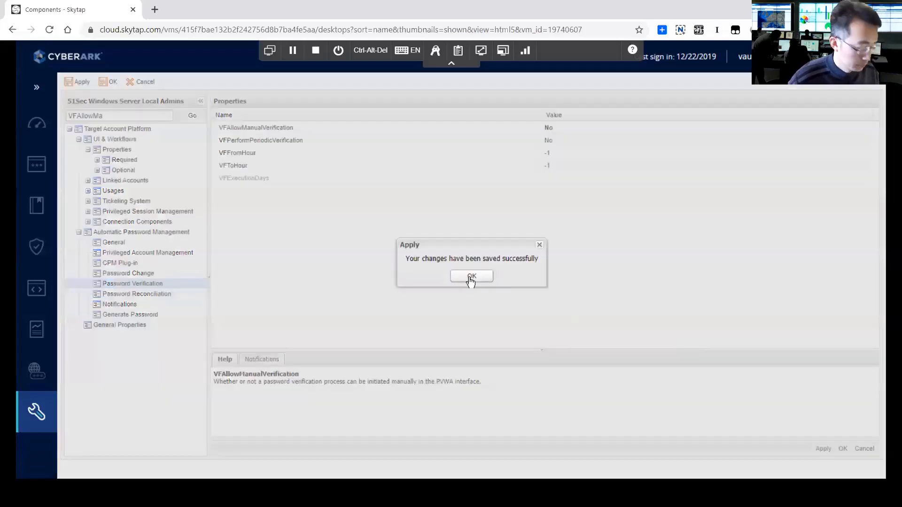
left_click(471, 277)
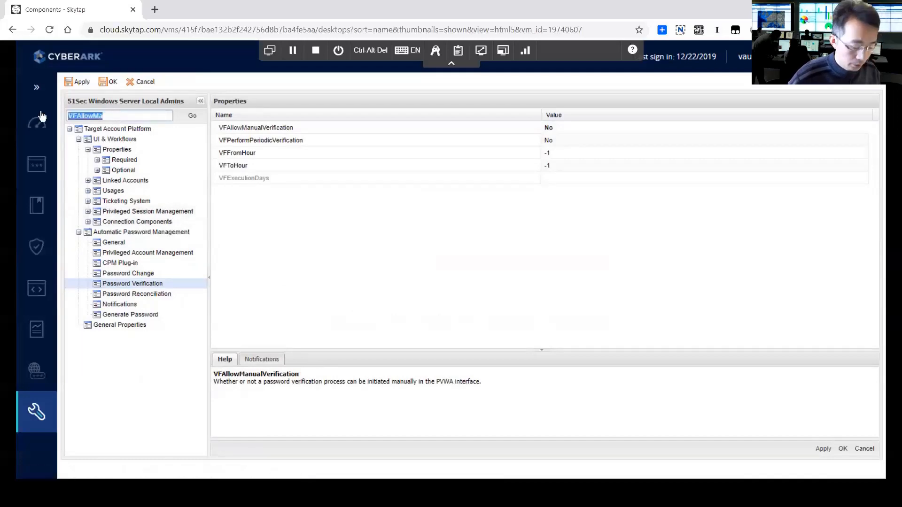
mouse_move(36, 123)
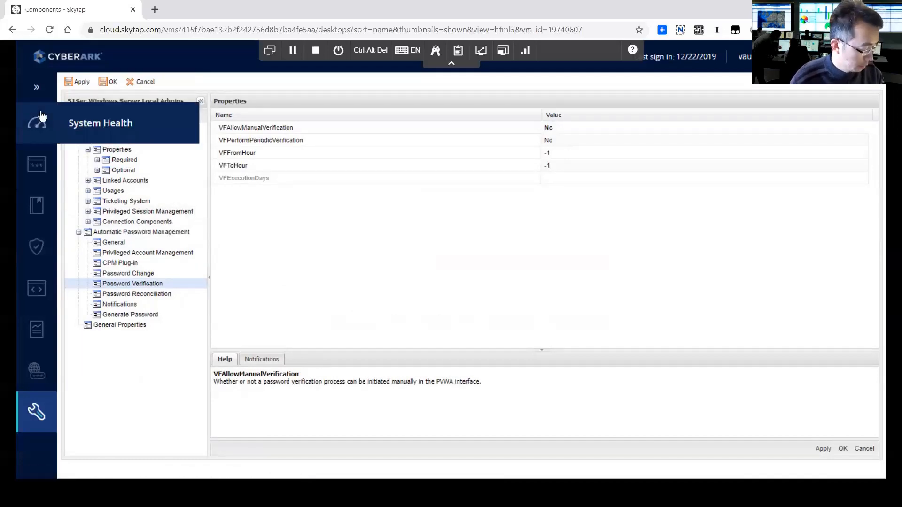
Step: Set RCAllowManualReconciliation to No and save the platform
left_click(136, 293)
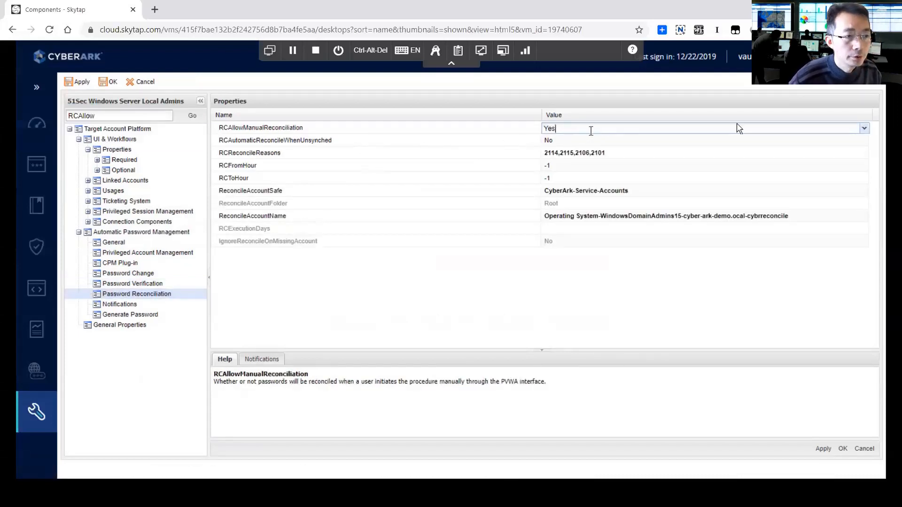
left_click(863, 129)
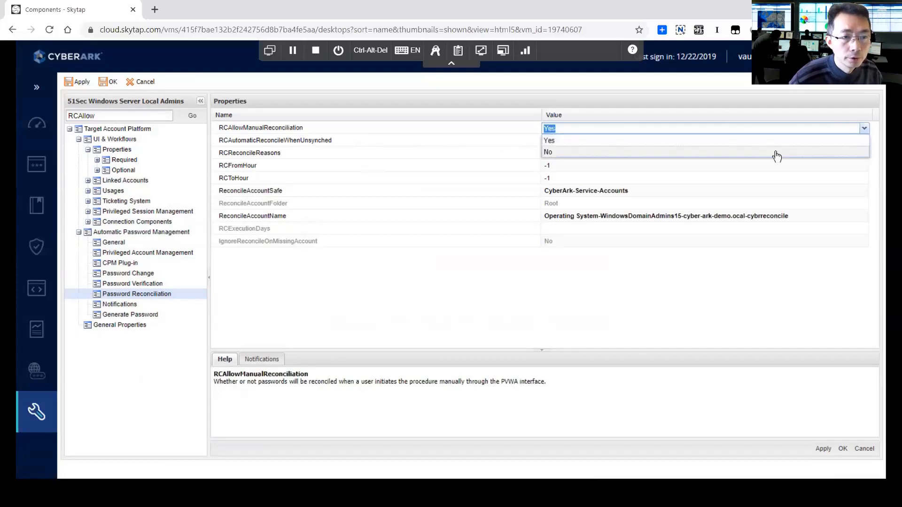
left_click(548, 151)
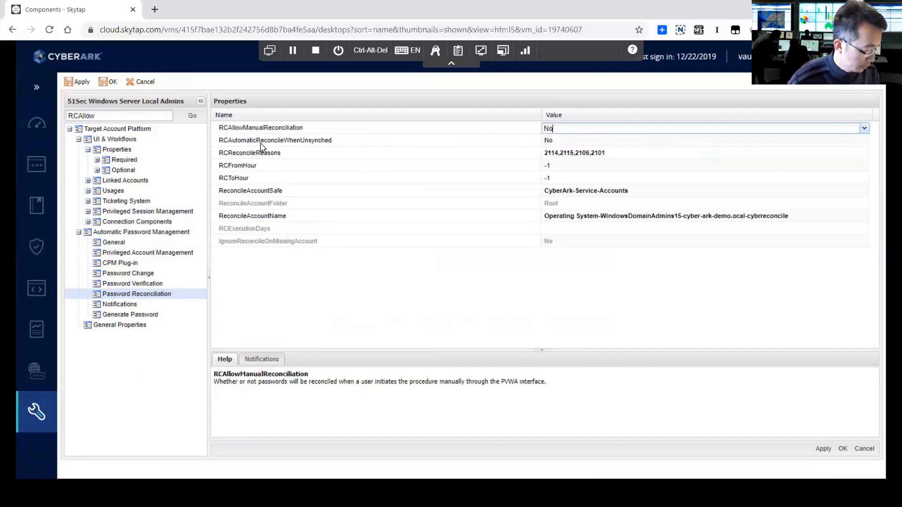
mouse_move(269, 149)
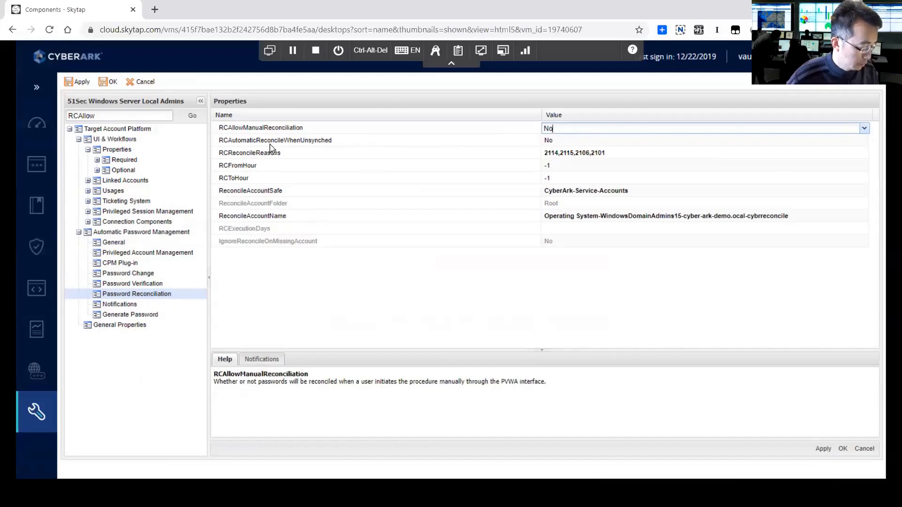
mouse_move(355, 154)
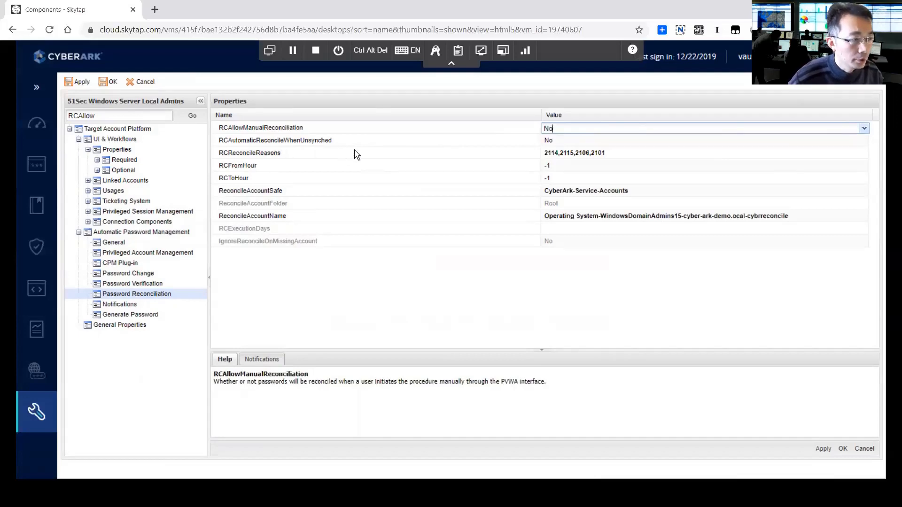
mouse_move(843, 449)
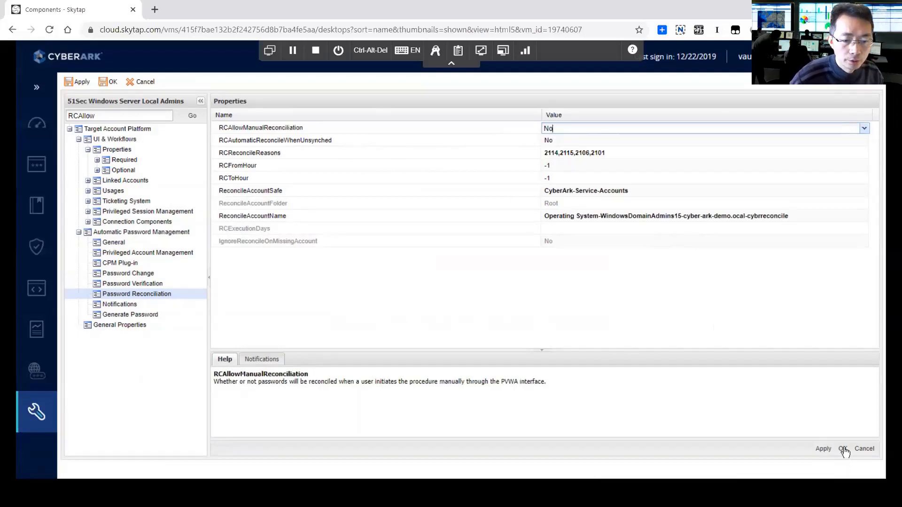
left_click(842, 449)
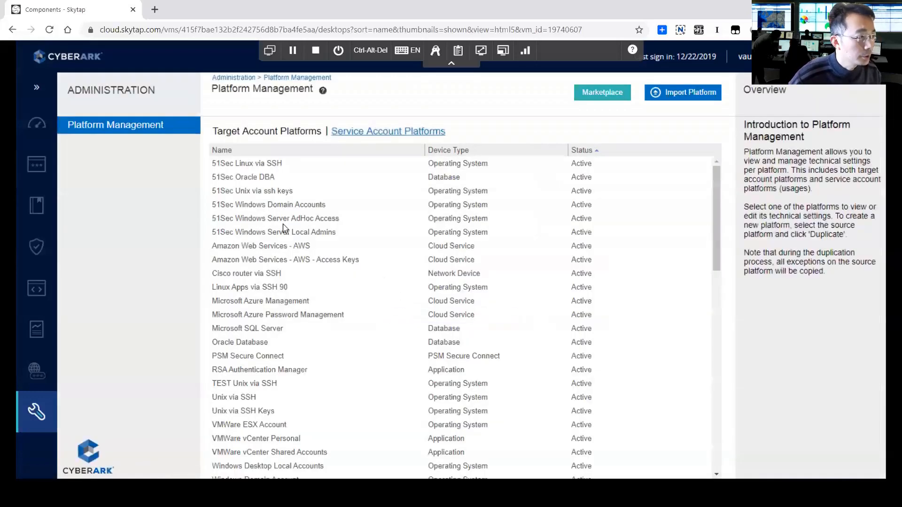
mouse_move(282, 236)
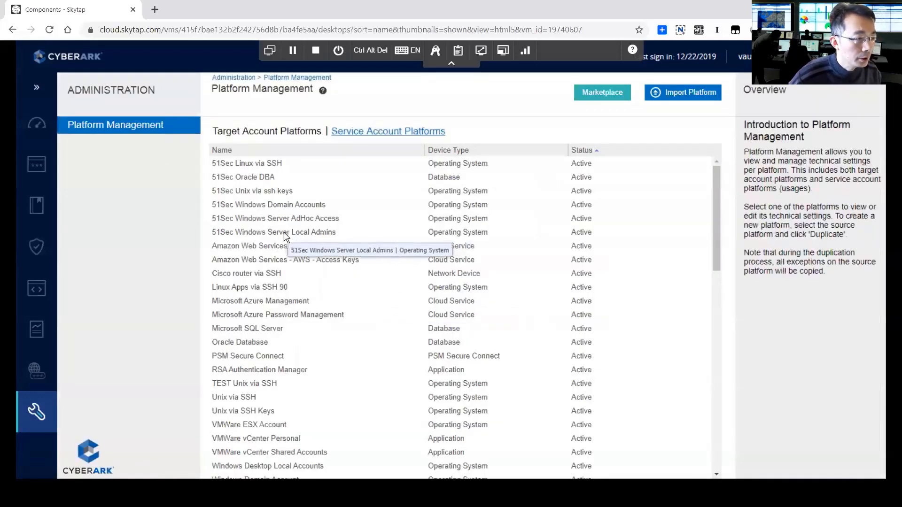
Step: Select the 51Sec Windows Server AdHoc Access platform and click Edit
left_click(273, 232)
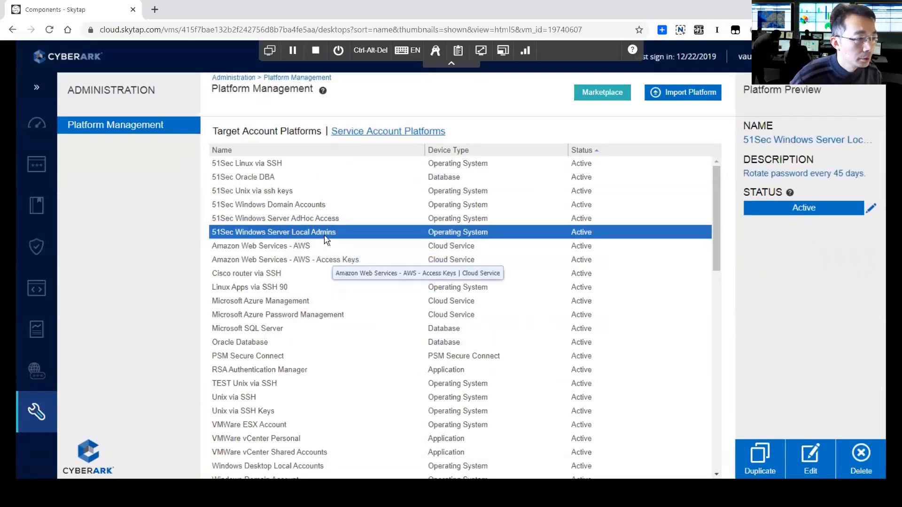
left_click(809, 459)
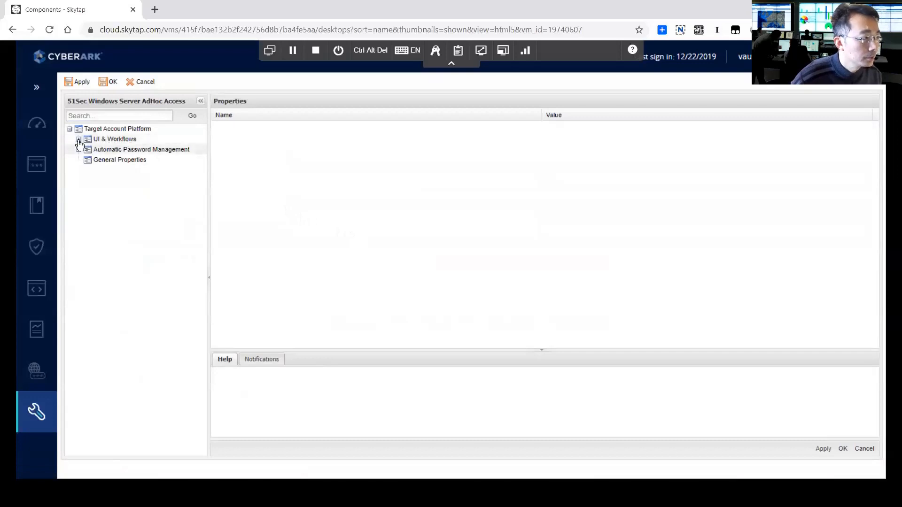
Step: Delete Username from the Required properties and add it under Optional properties
left_click(79, 139)
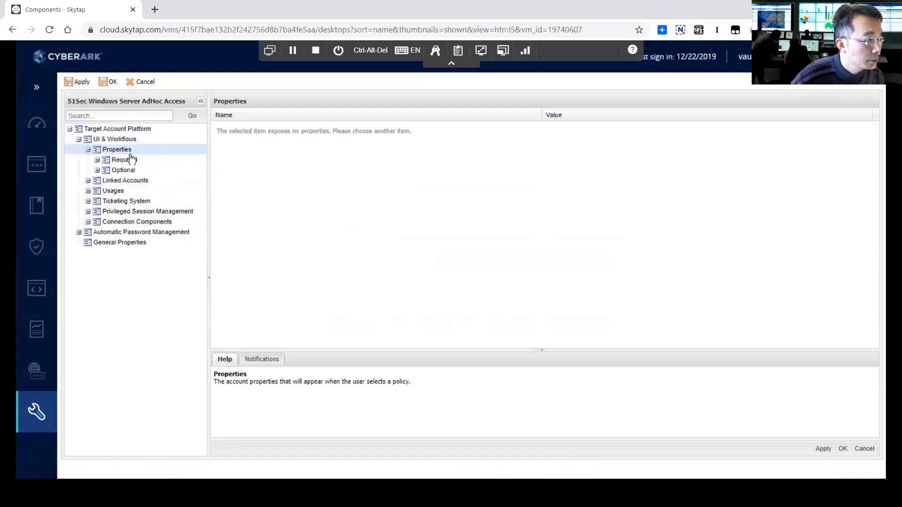
left_click(98, 159)
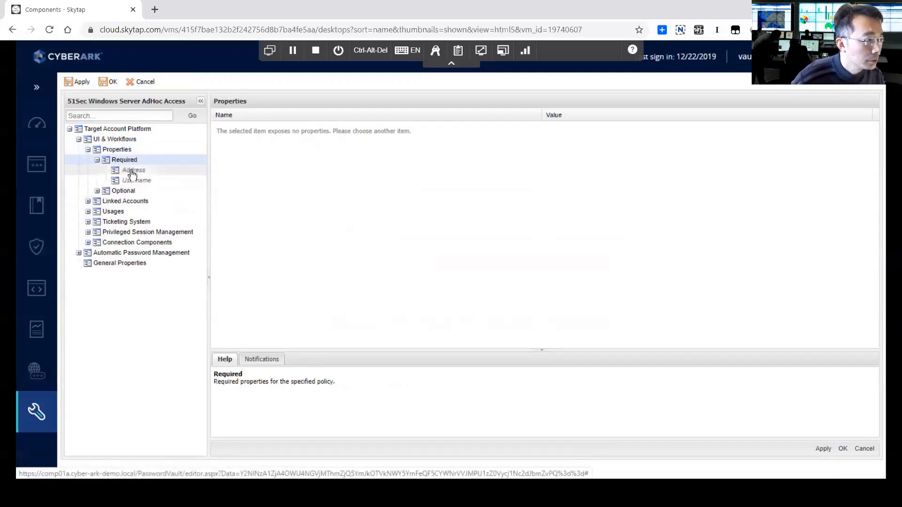
right_click(136, 180)
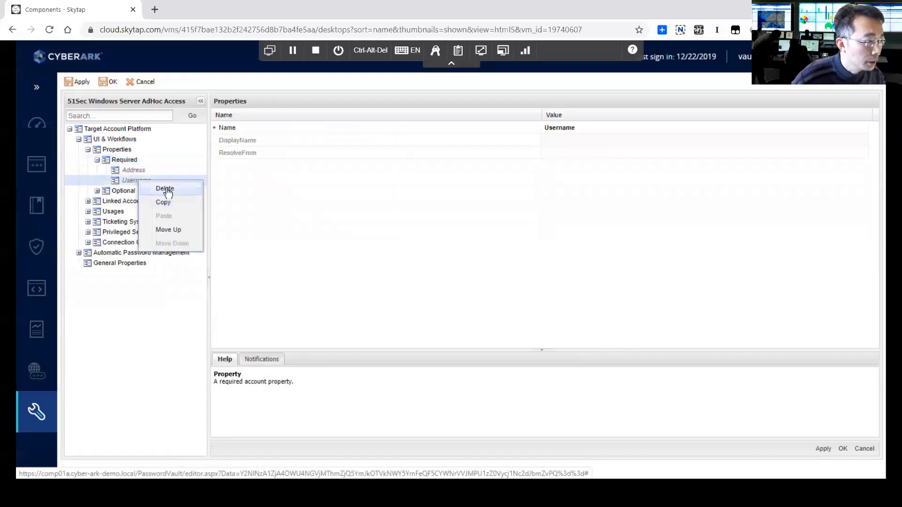
left_click(165, 189)
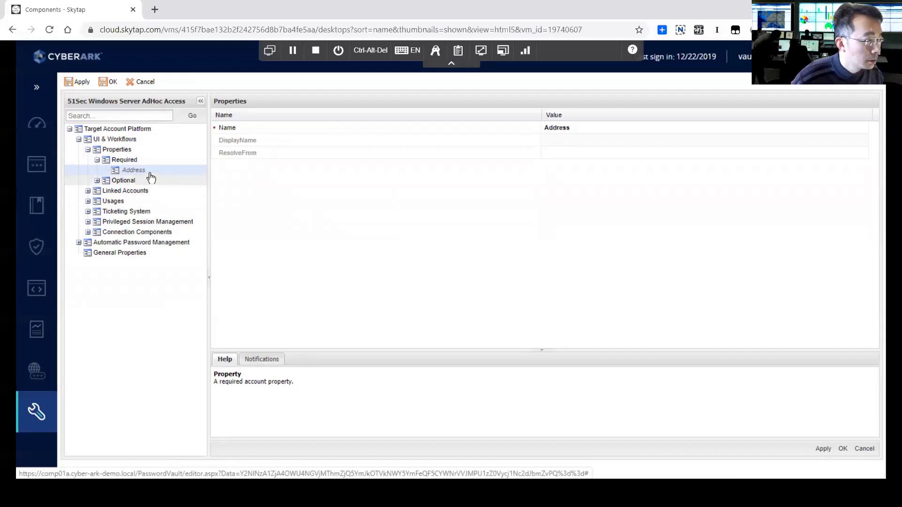
left_click(97, 180)
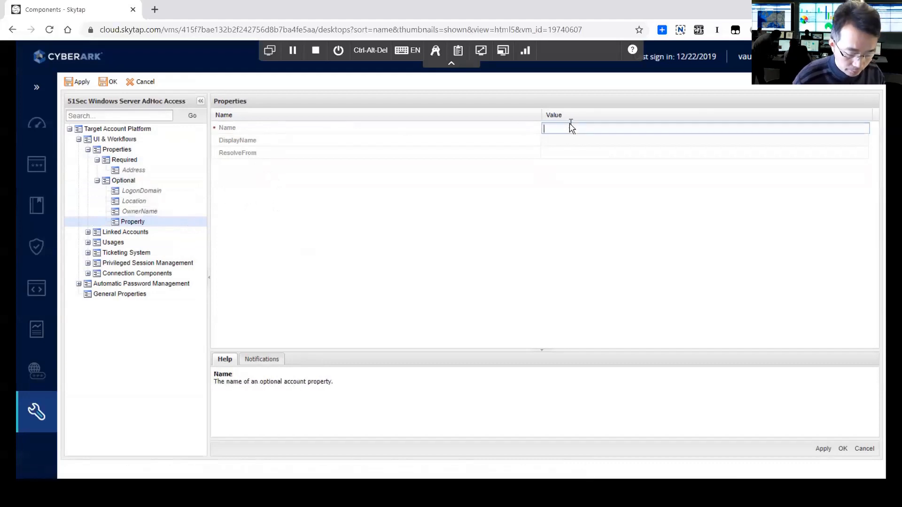
type("Username")
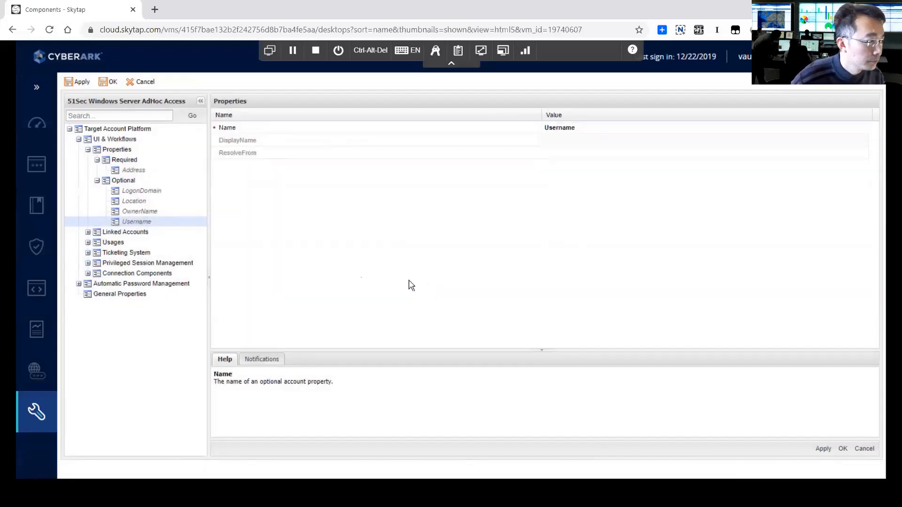
right_click(140, 283)
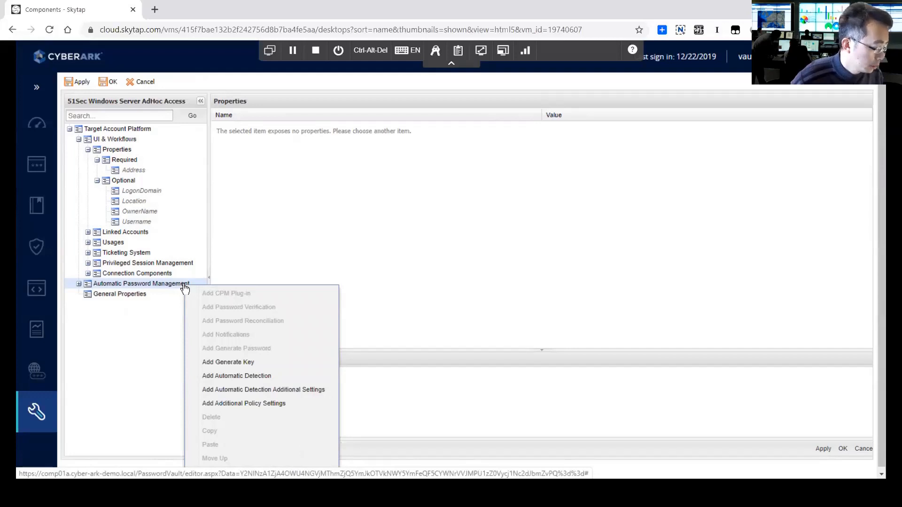
mouse_move(245, 403)
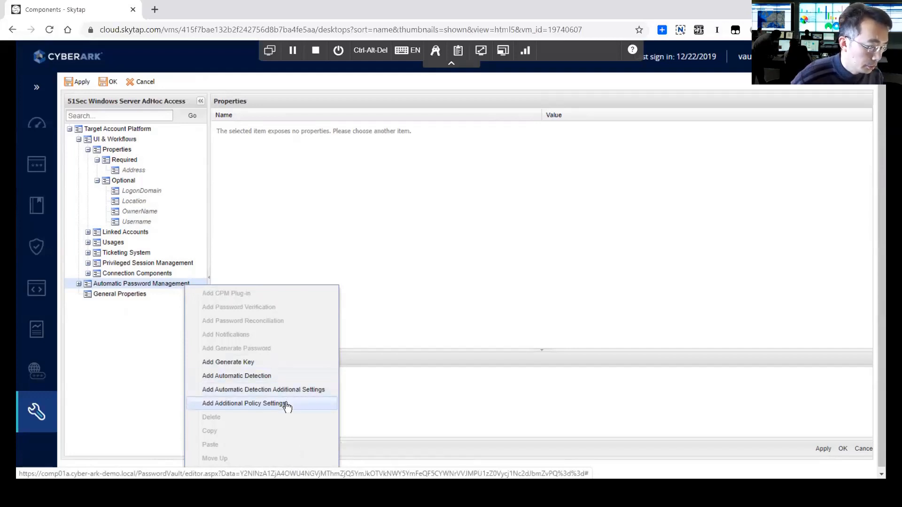
Step: Add Additional Policy Settings and set AllowDomainUserAdHocAccess to Yes
left_click(244, 403)
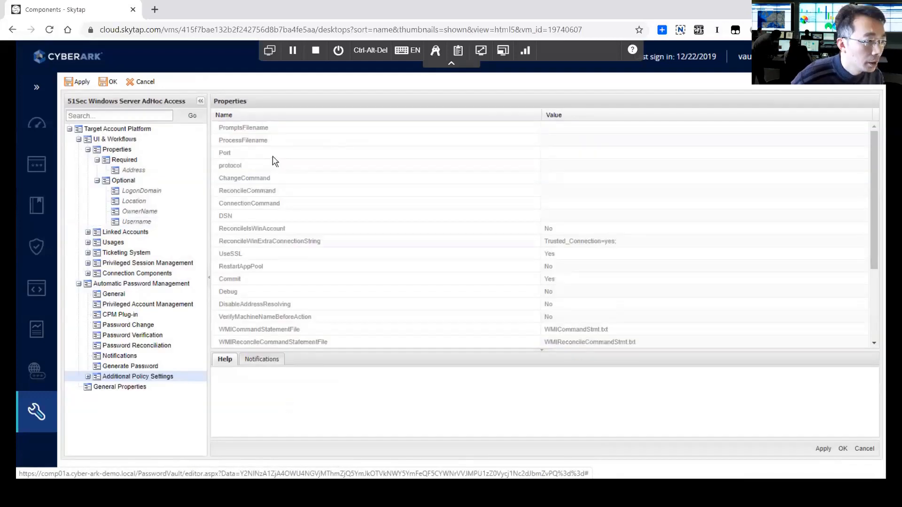
mouse_move(262, 229)
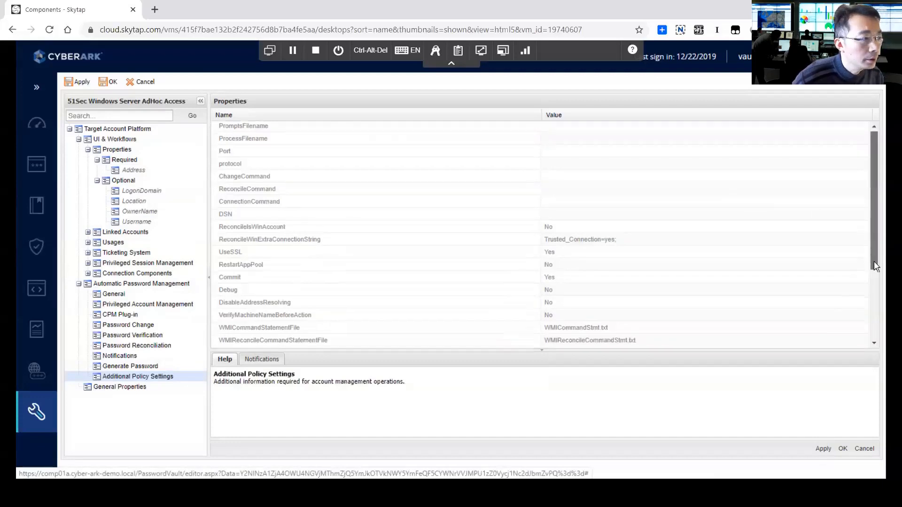
scroll("down", 3)
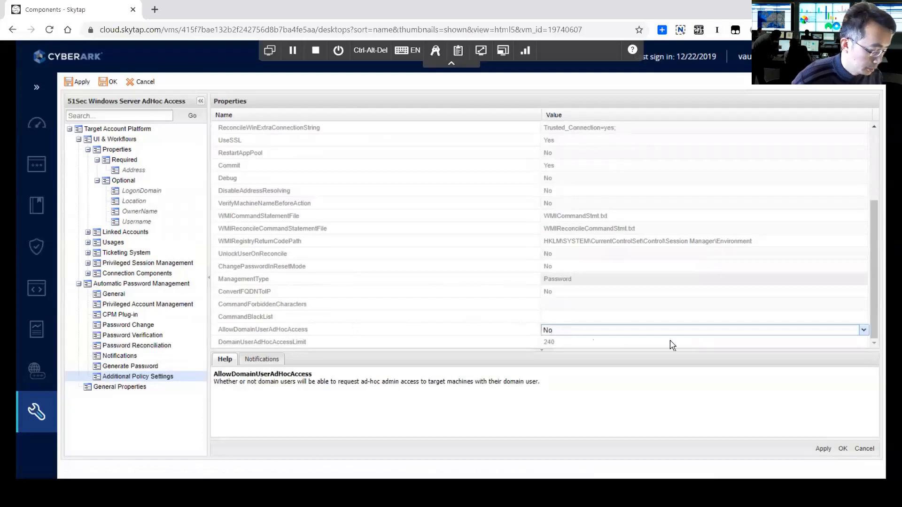
left_click(701, 330)
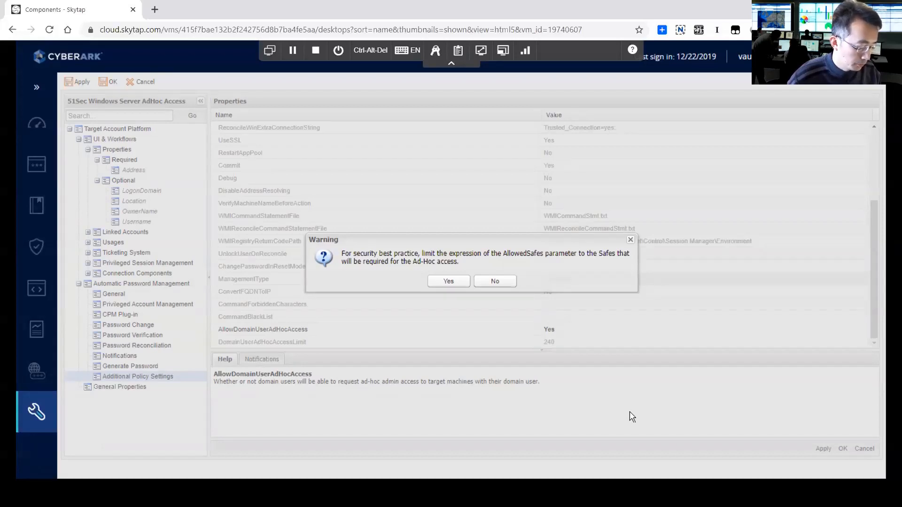
mouse_move(579, 328)
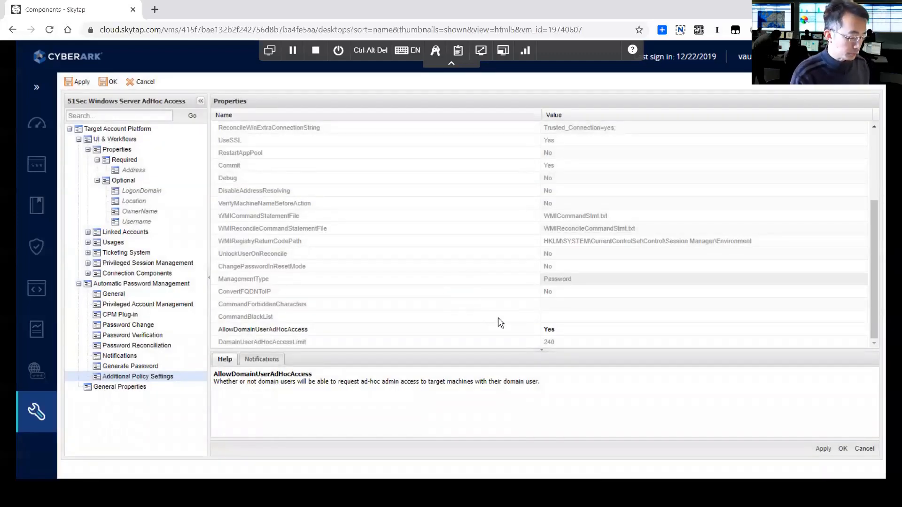
mouse_move(494, 320)
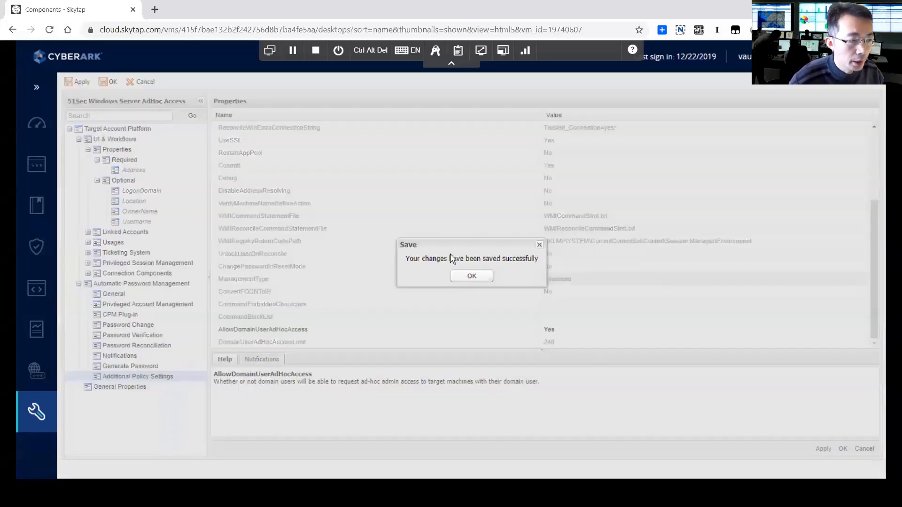
Step: Acknowledge the message confirming the AdHoc Access platform changes were saved
left_click(471, 276)
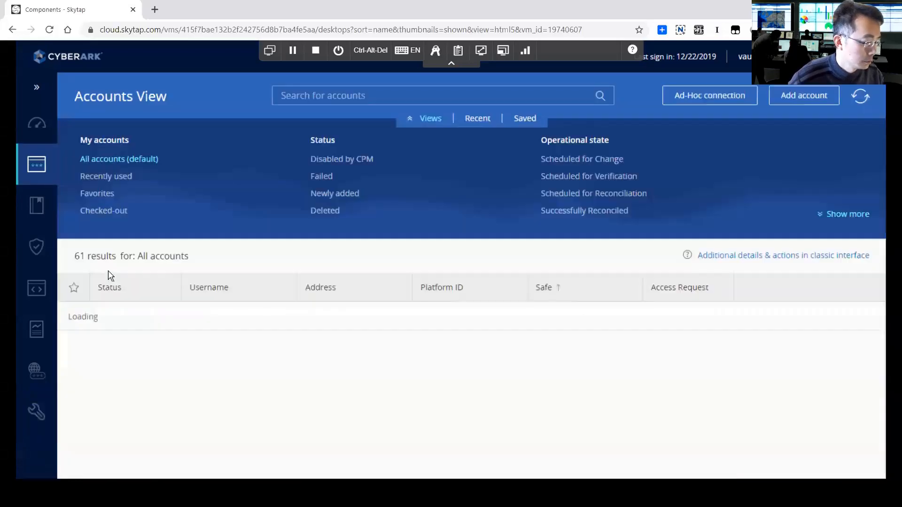
Step: Start a new Windows account assigned to the AdHoc Access platform
left_click(803, 94)
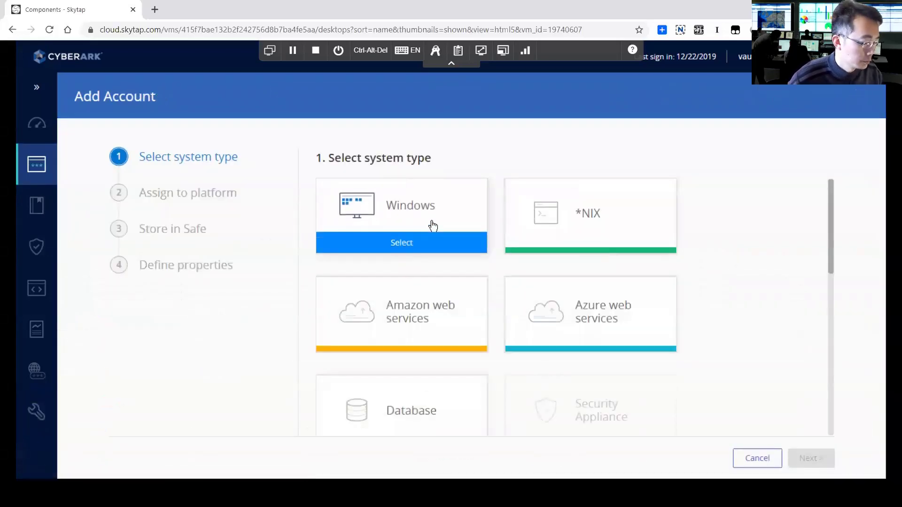
left_click(402, 242)
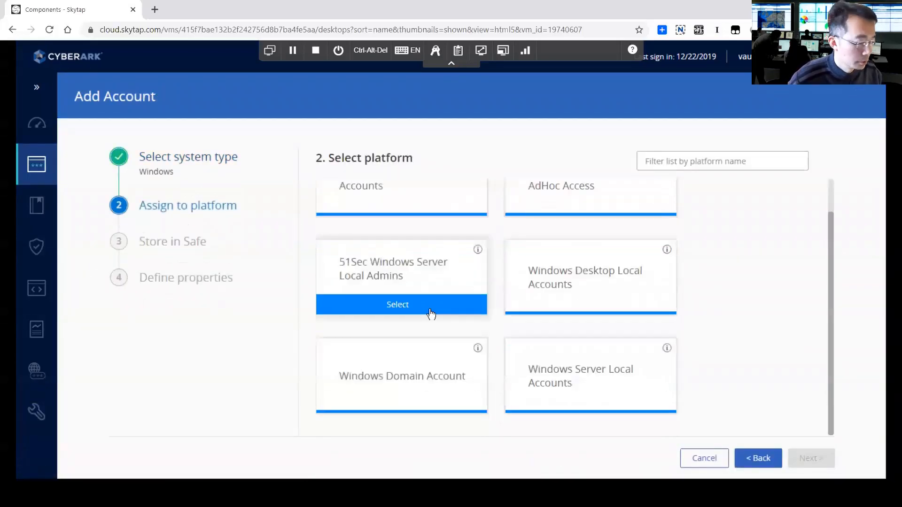
scroll("up", 3)
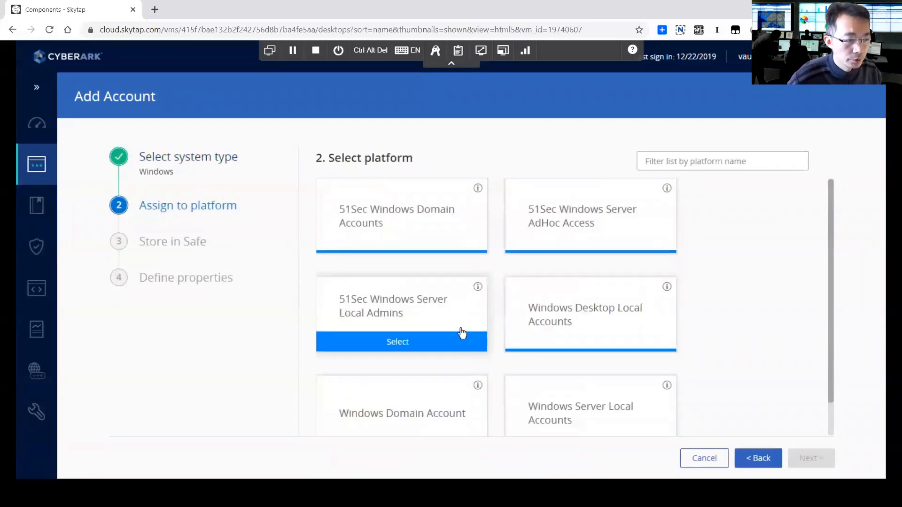
mouse_move(581, 225)
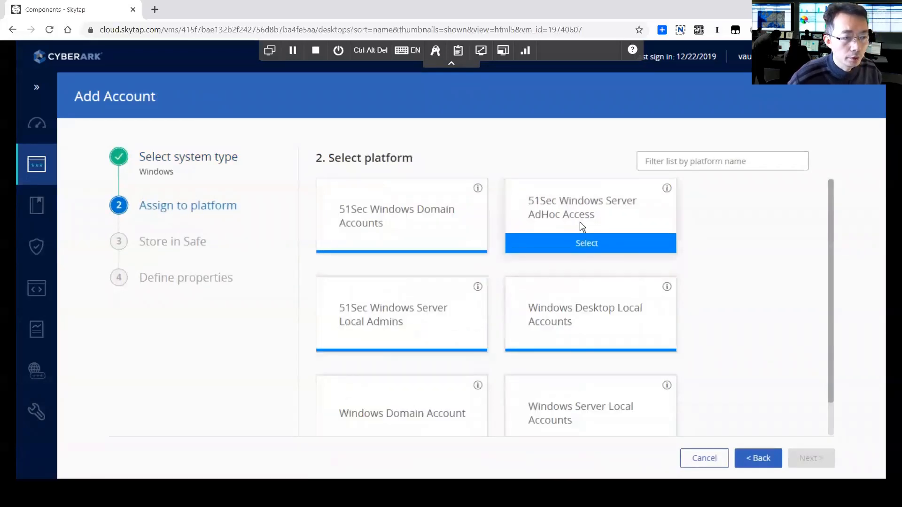
left_click(585, 242)
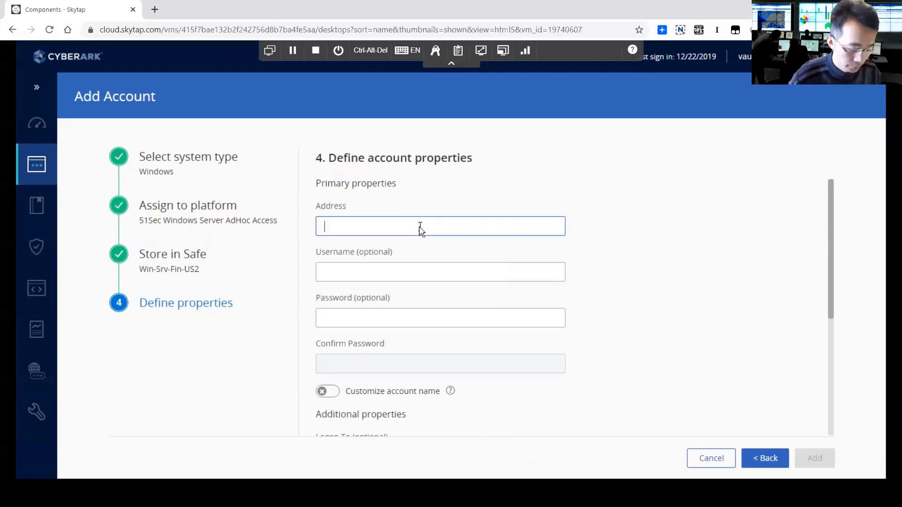
Step: Enter address vfserver.cyber-ark-demo.local, user Administrator, password and Logon To VFSERVER, then add it
type("v")
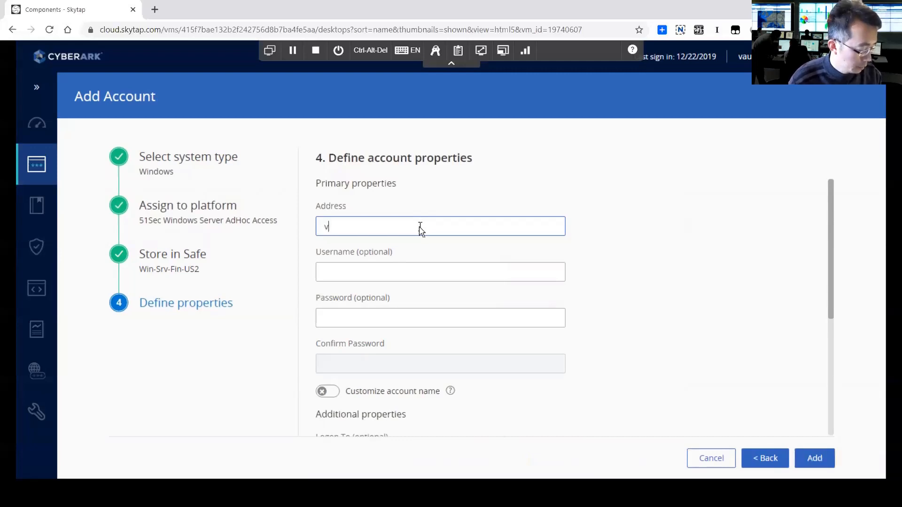
type("fserver.cyber-a")
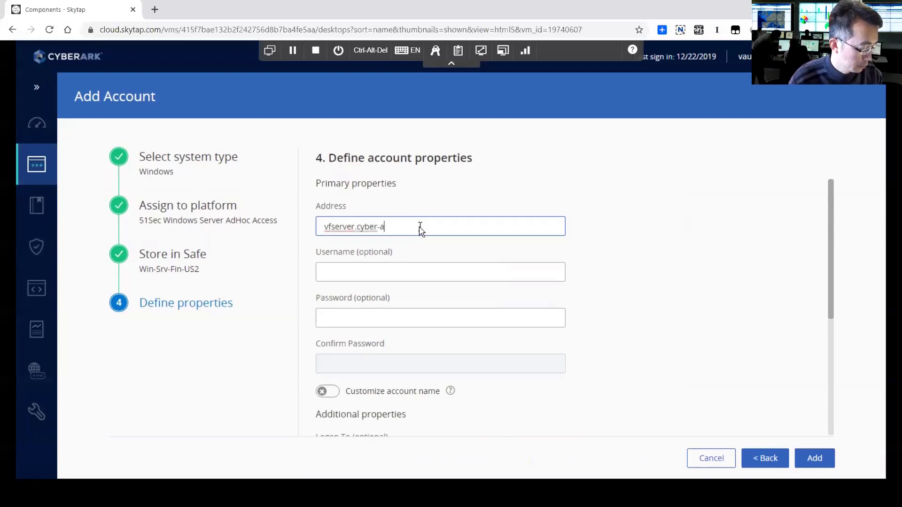
type("rk-demo.local")
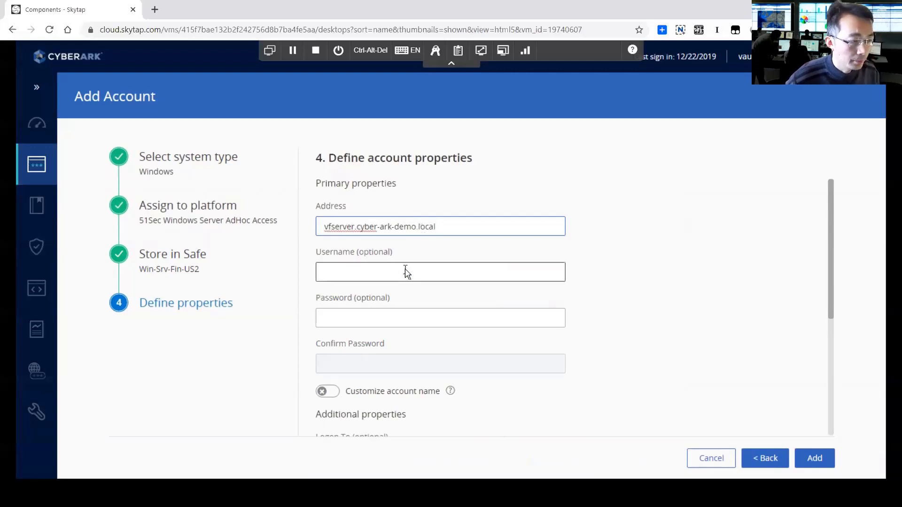
type("Administrator")
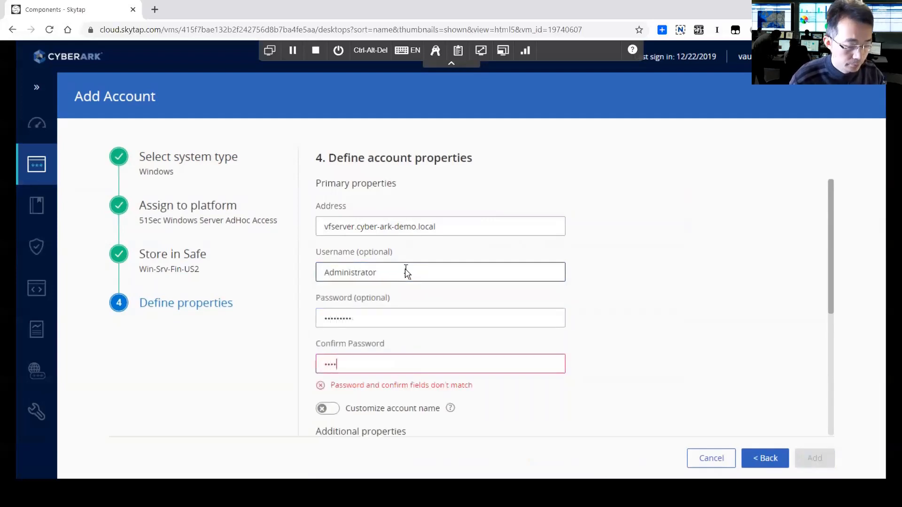
type("•••••")
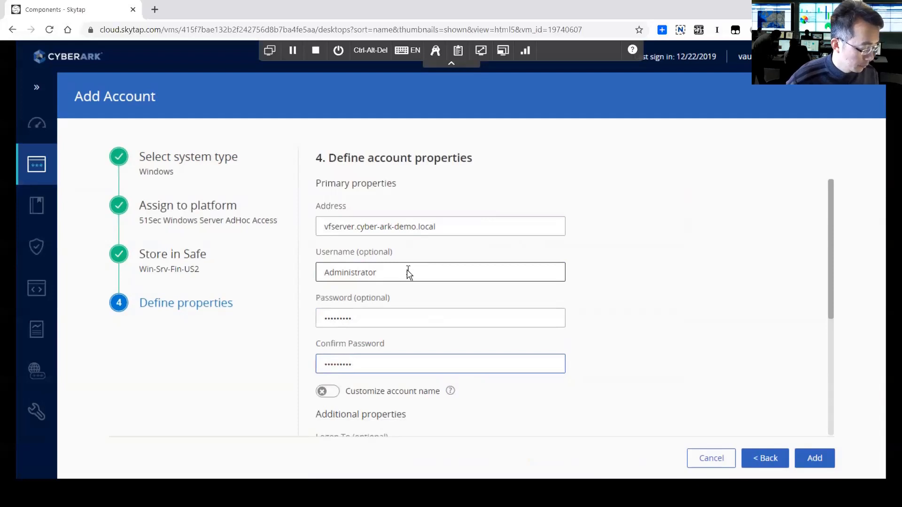
scroll("down", 3)
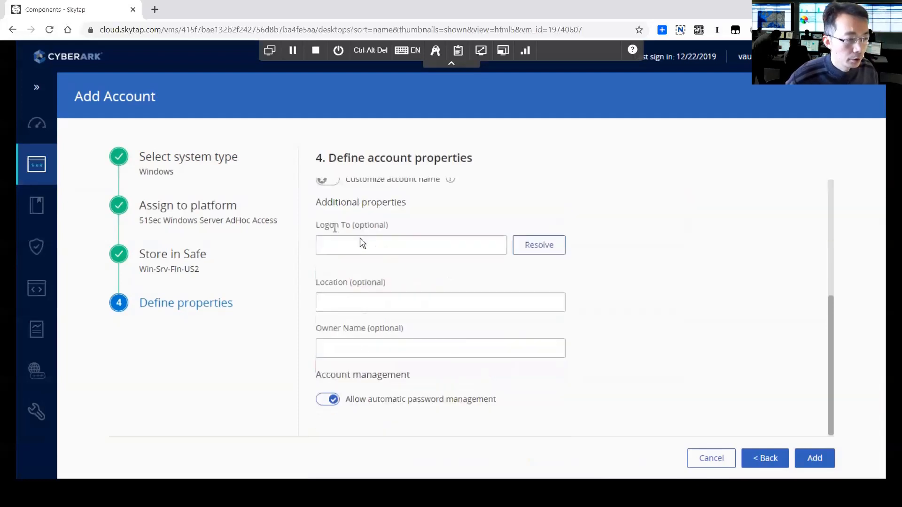
type("VFSERVER")
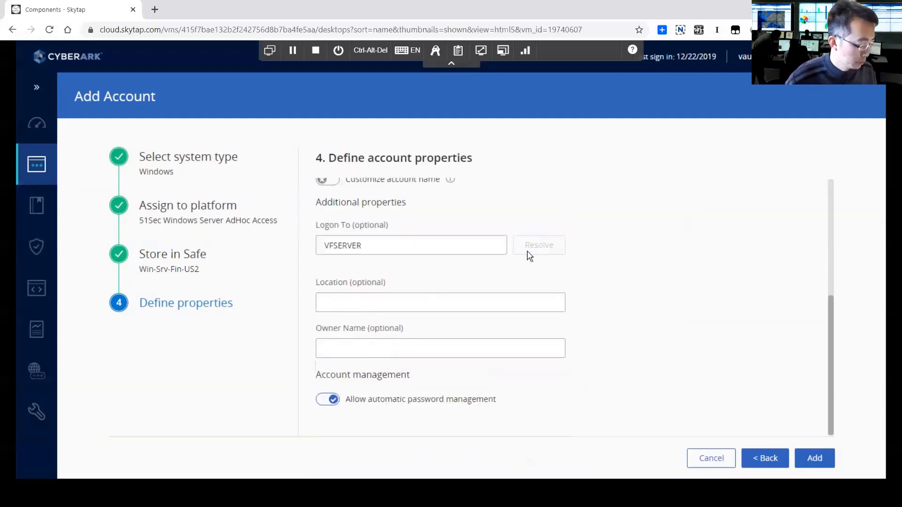
left_click(813, 458)
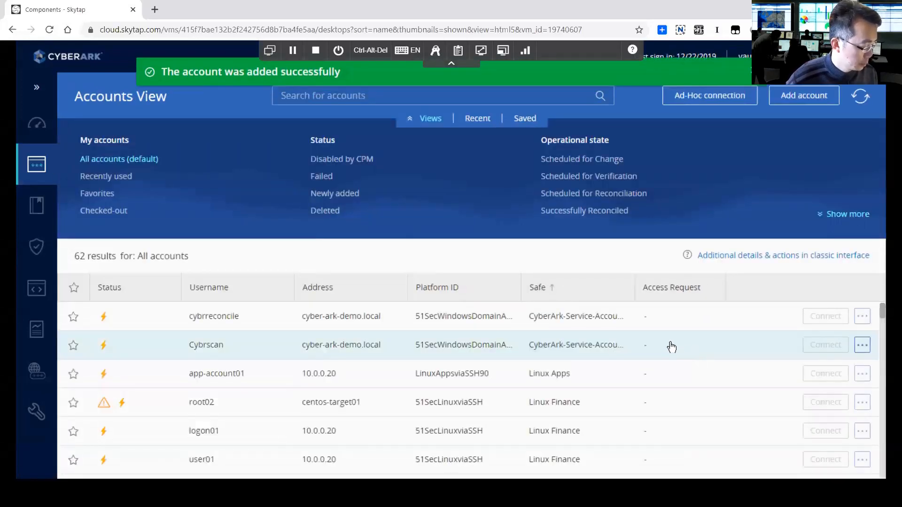
mouse_move(654, 340)
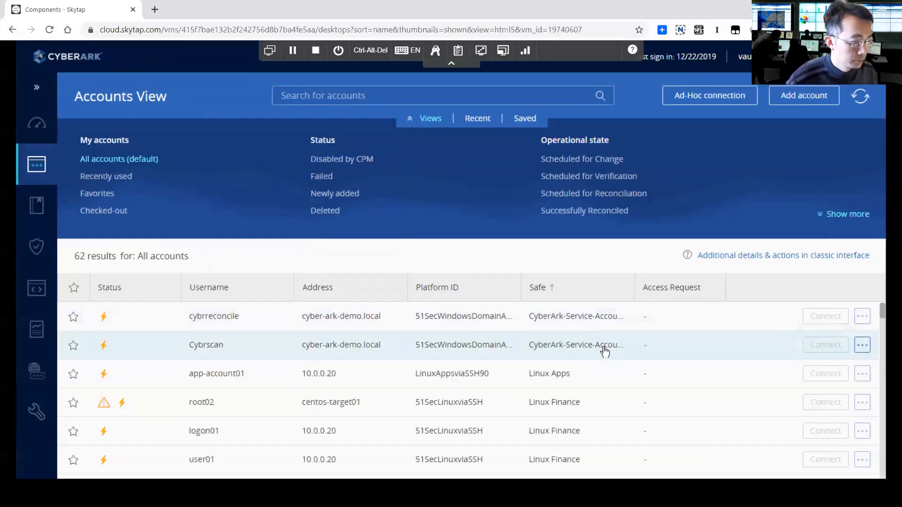
mouse_move(604, 344)
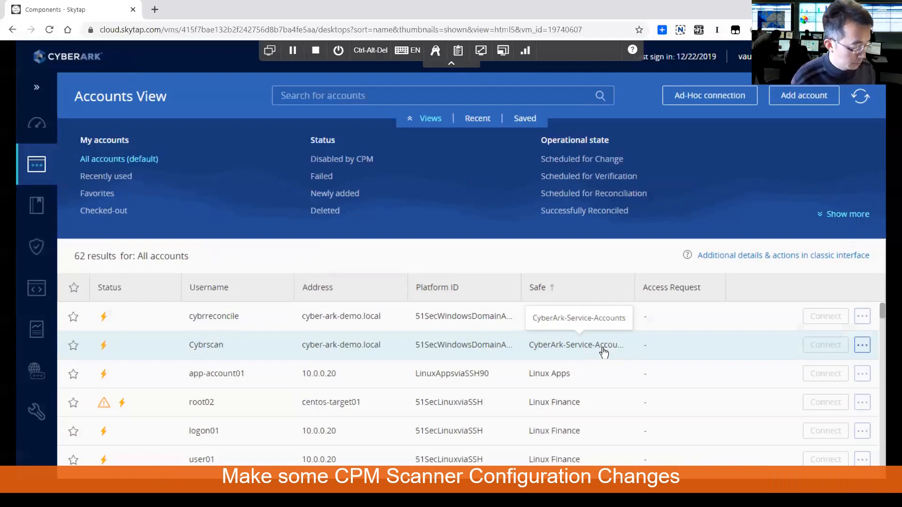
mouse_move(604, 356)
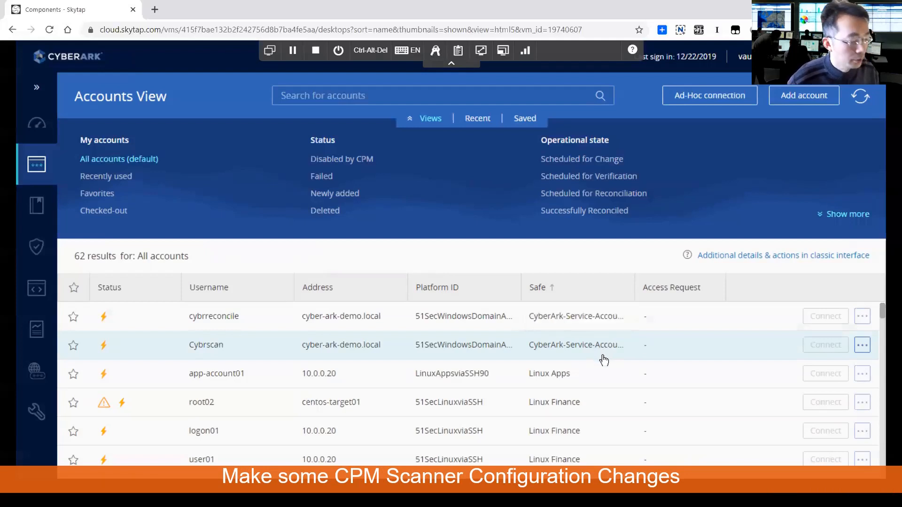
mouse_move(569, 357)
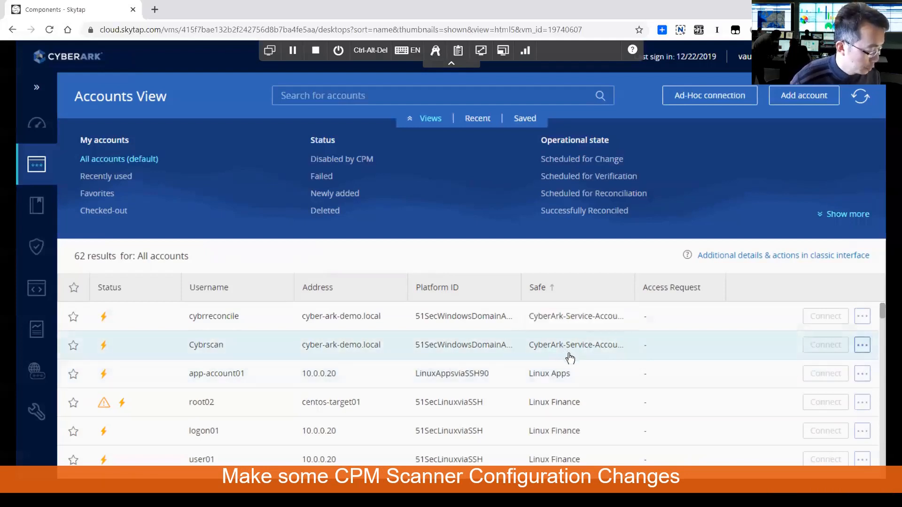
left_click(269, 50)
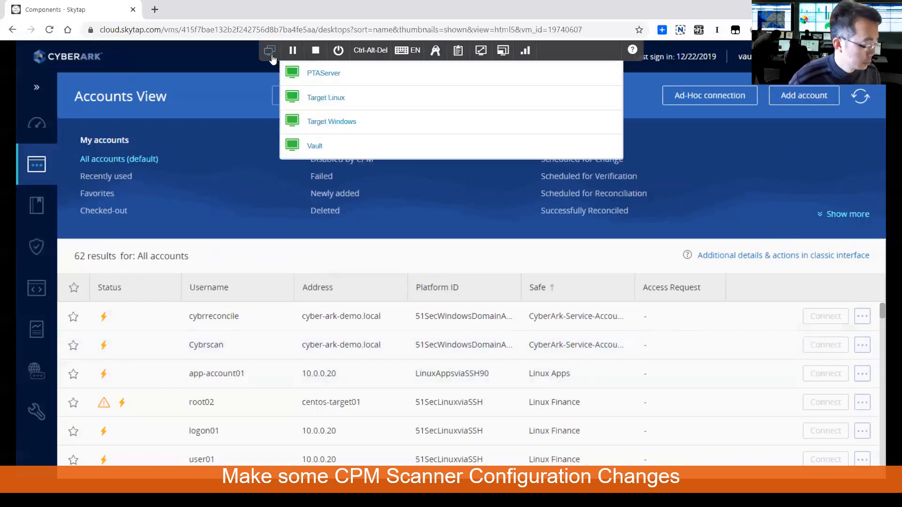
left_click(270, 50)
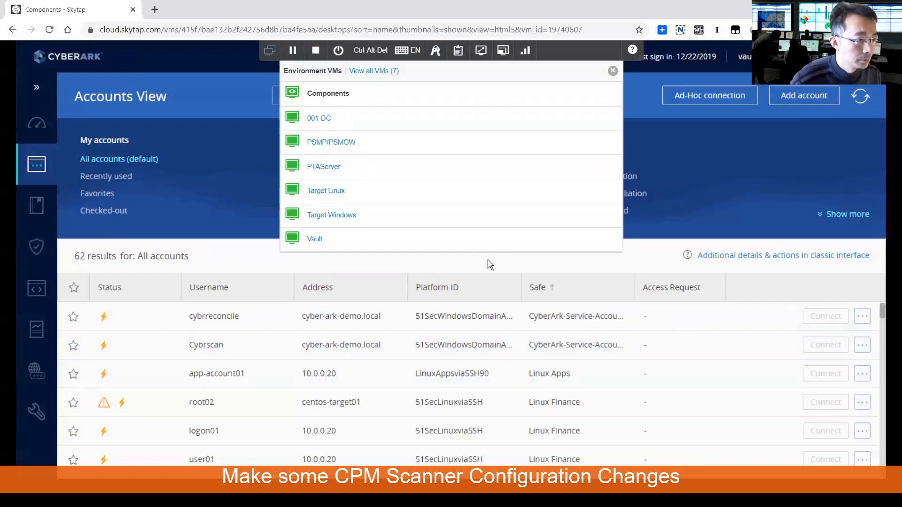
left_click(612, 70)
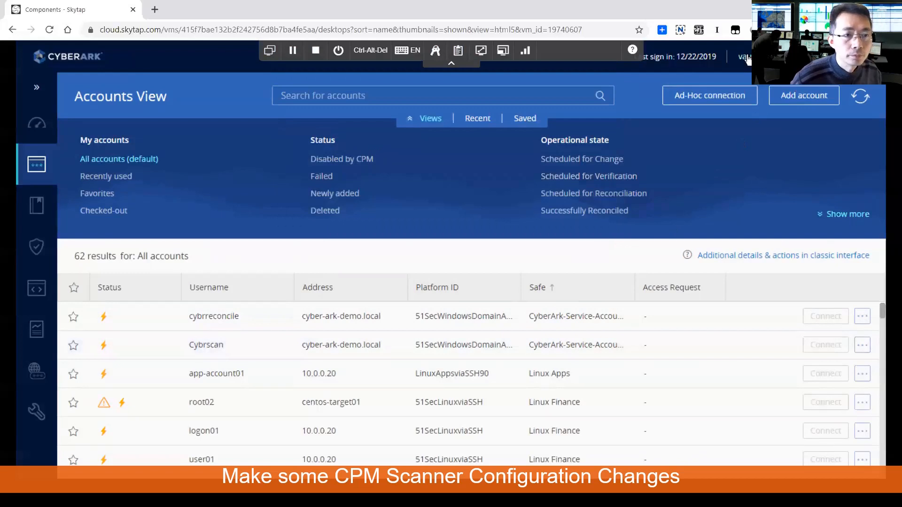
mouse_move(37, 126)
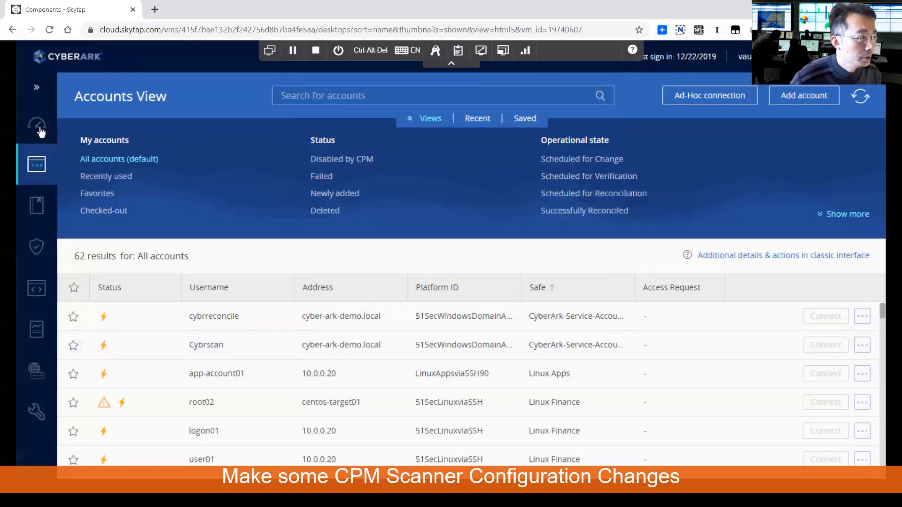
left_click(451, 64)
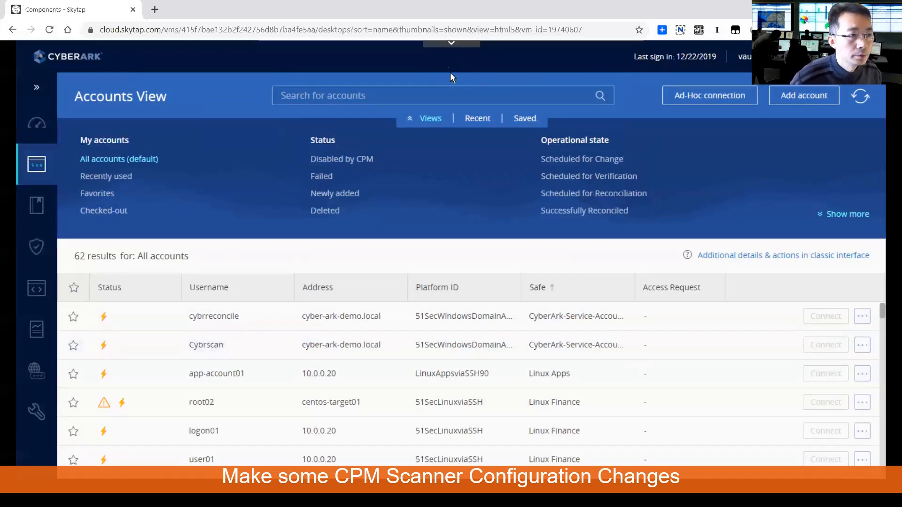
mouse_move(514, 86)
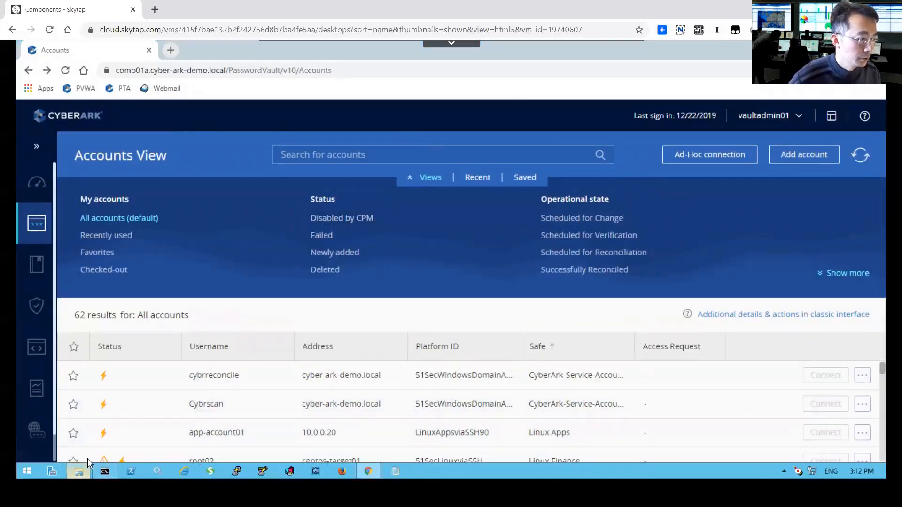
Step: Browse to CyberArk\Password Manager\Scanner and edit CACPMScanner.exe.config in Notepad++
left_click(77, 471)
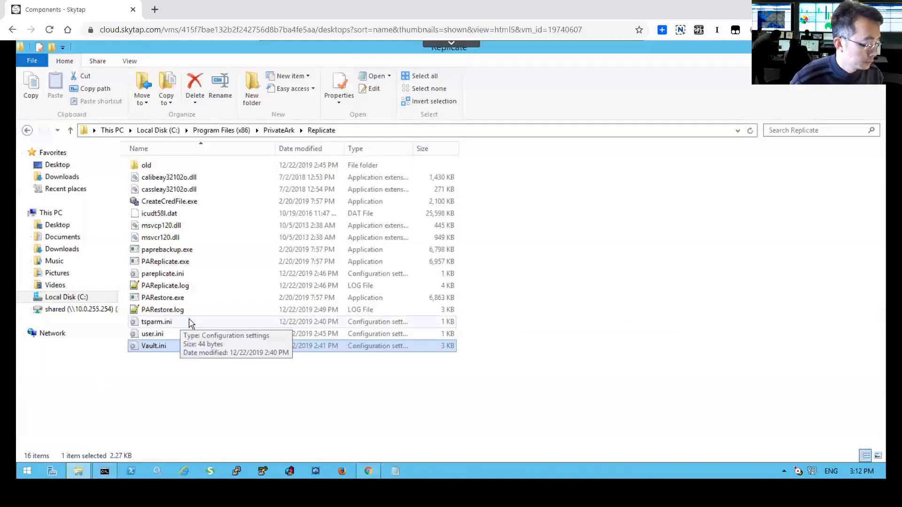
mouse_move(202, 274)
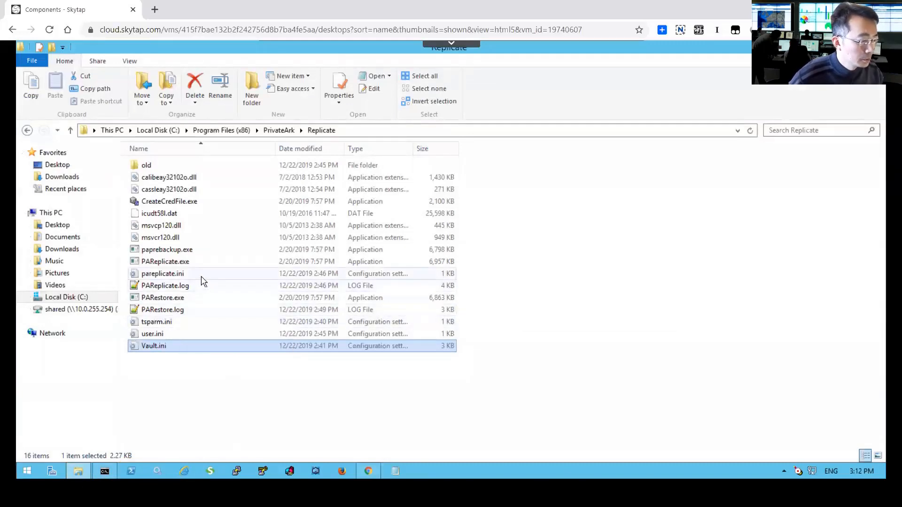
left_click(220, 130)
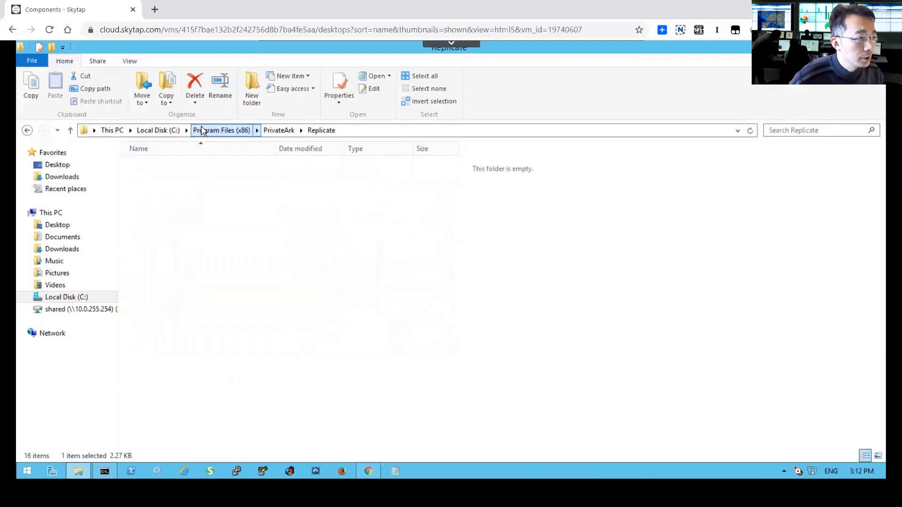
left_click(221, 130)
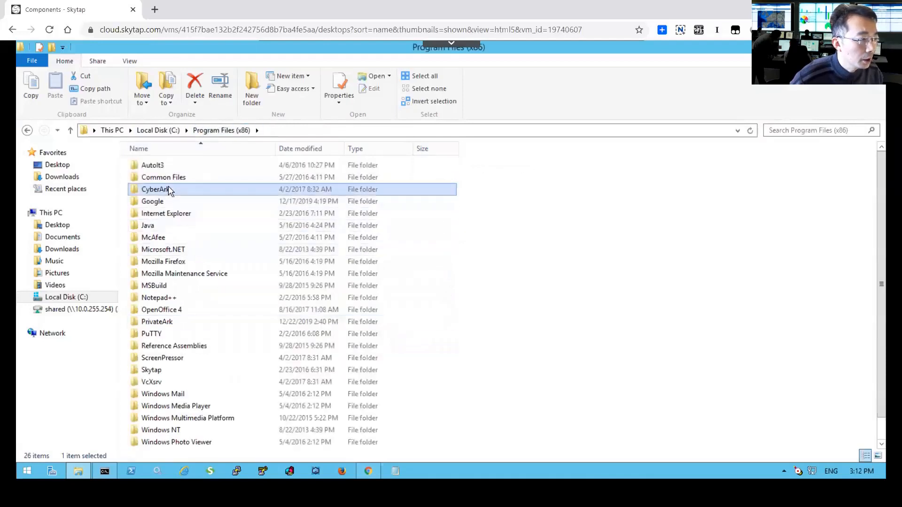
double_click(156, 189)
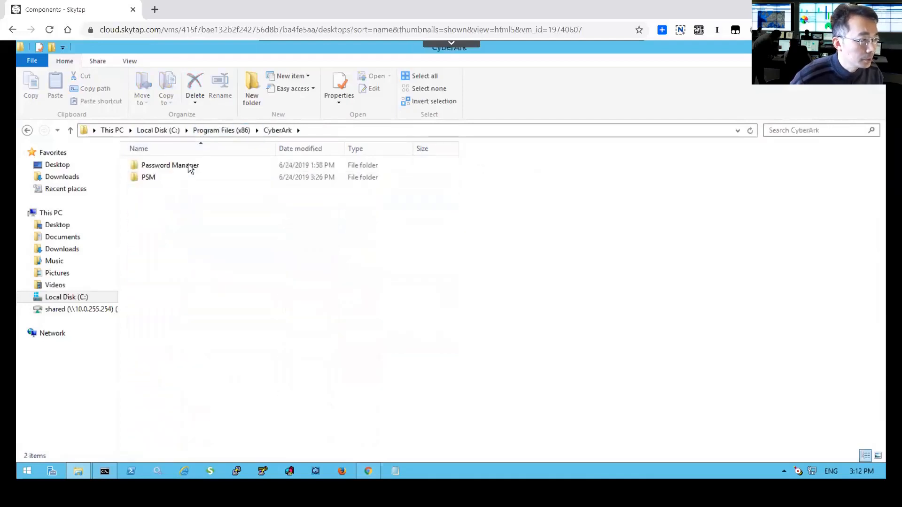
double_click(169, 165)
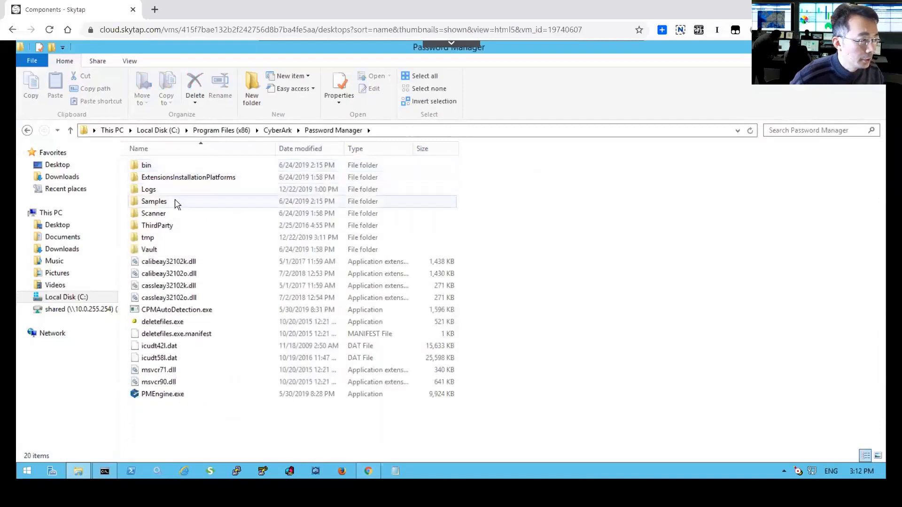
double_click(153, 213)
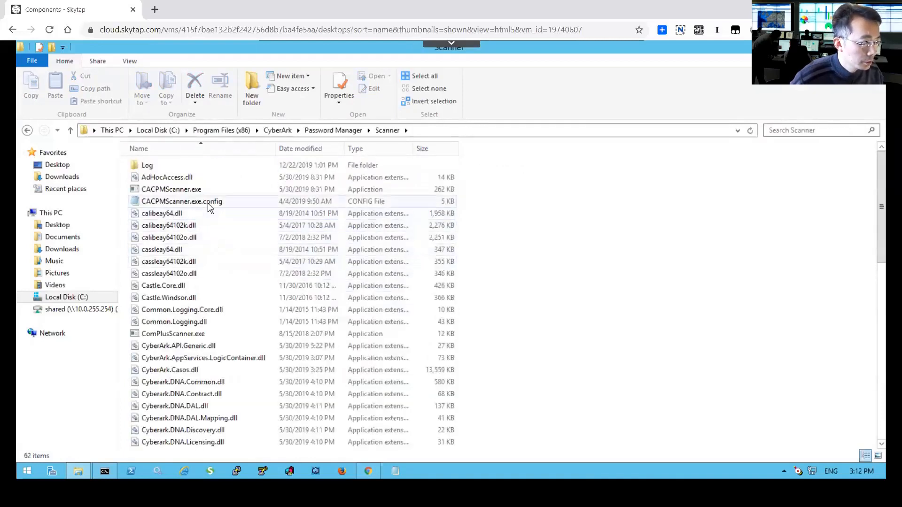
left_click(182, 201)
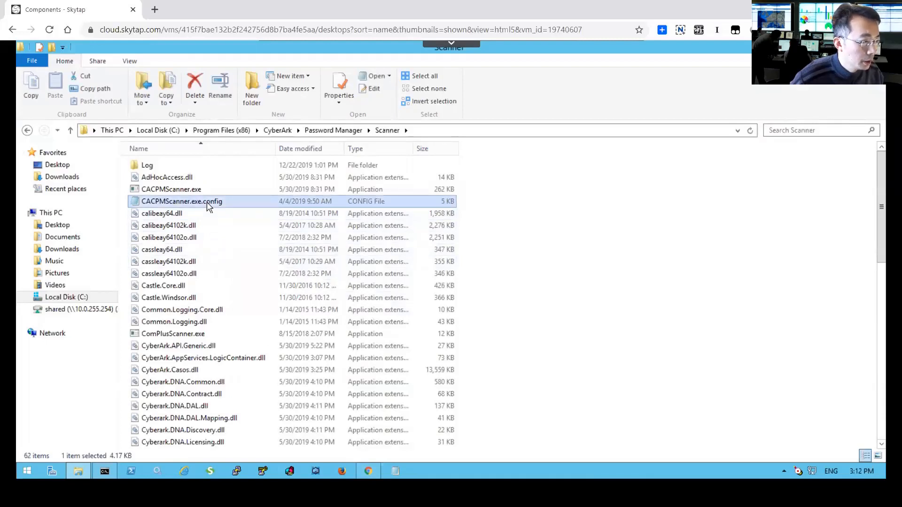
right_click(182, 201)
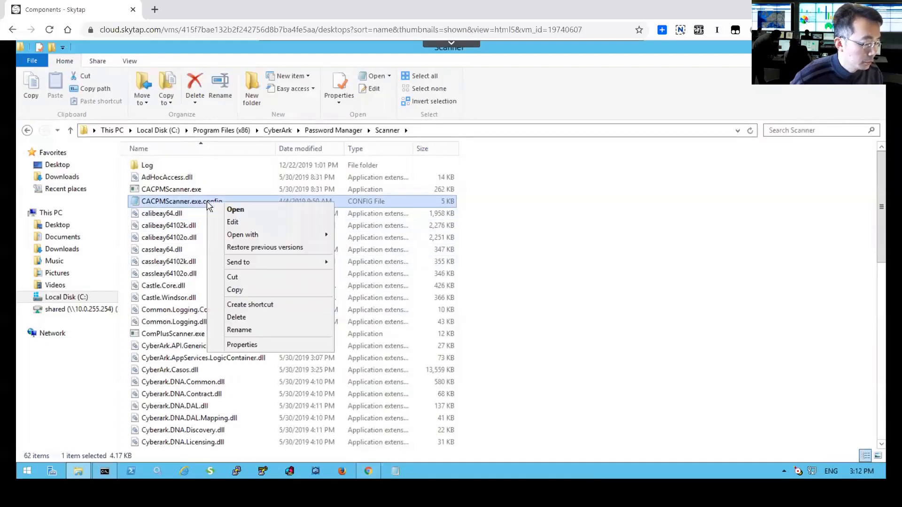
mouse_move(233, 222)
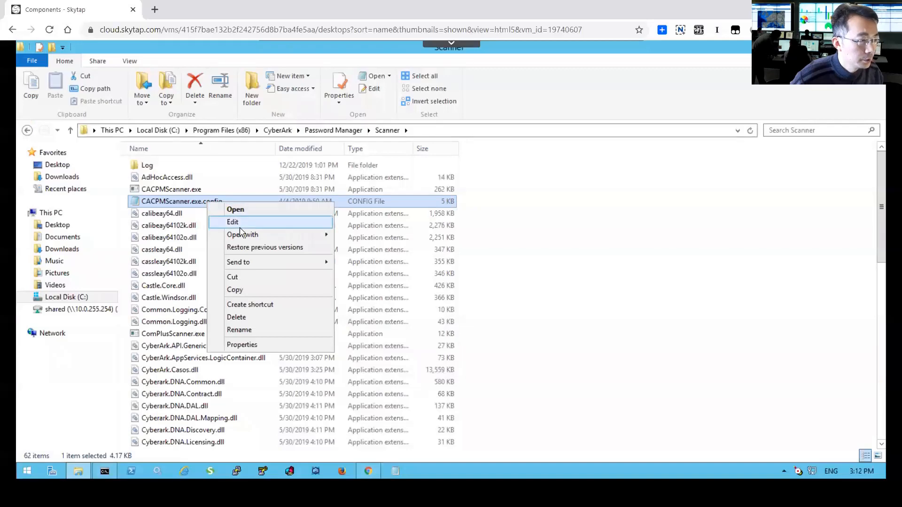
left_click(233, 222)
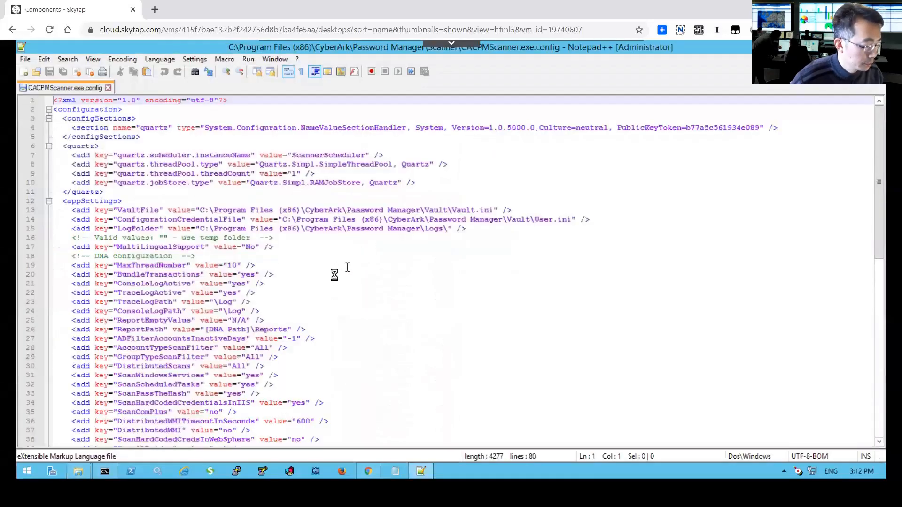
mouse_move(300, 305)
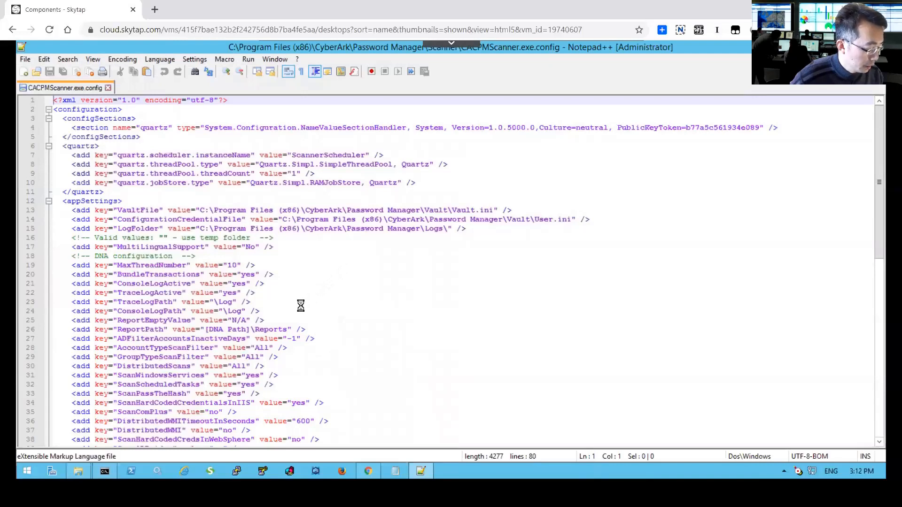
mouse_move(299, 316)
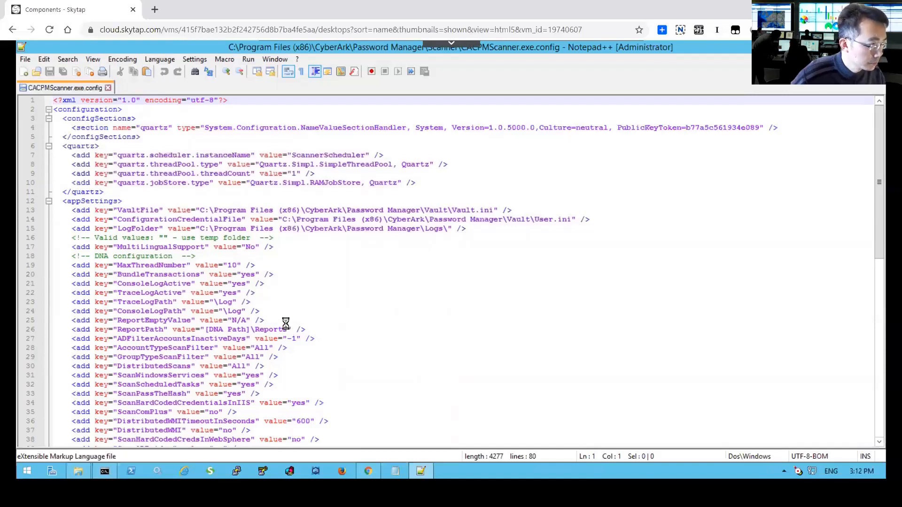
mouse_move(199, 247)
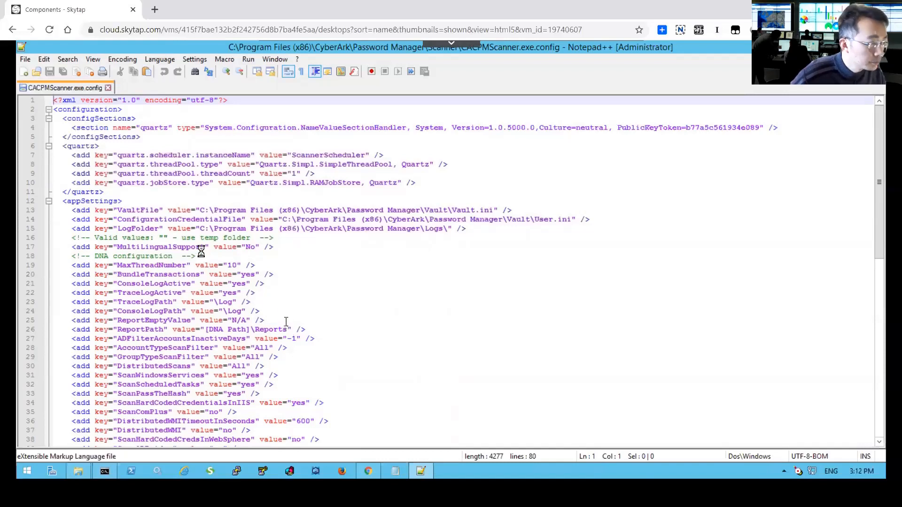
Step: Insert <add key="IsAdHocEnabled" value="true" /> under appSettings and save the file
left_click(121, 200)
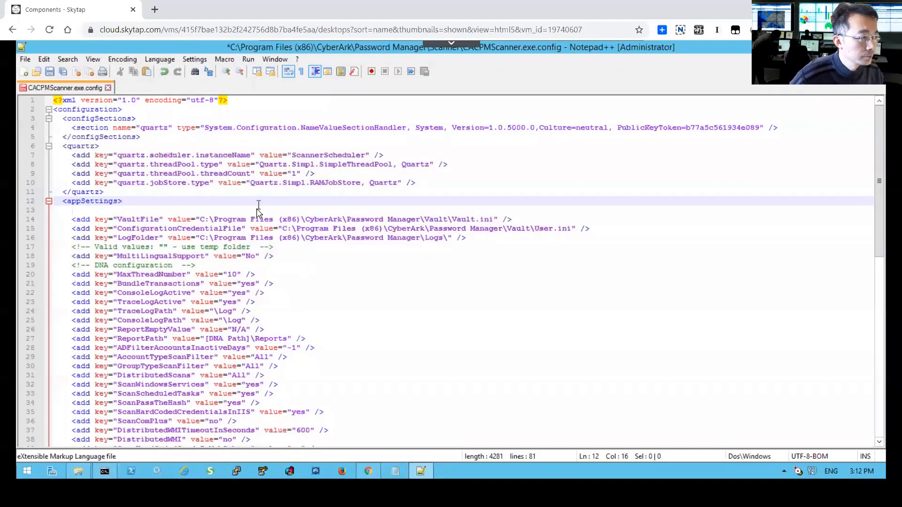
mouse_move(242, 256)
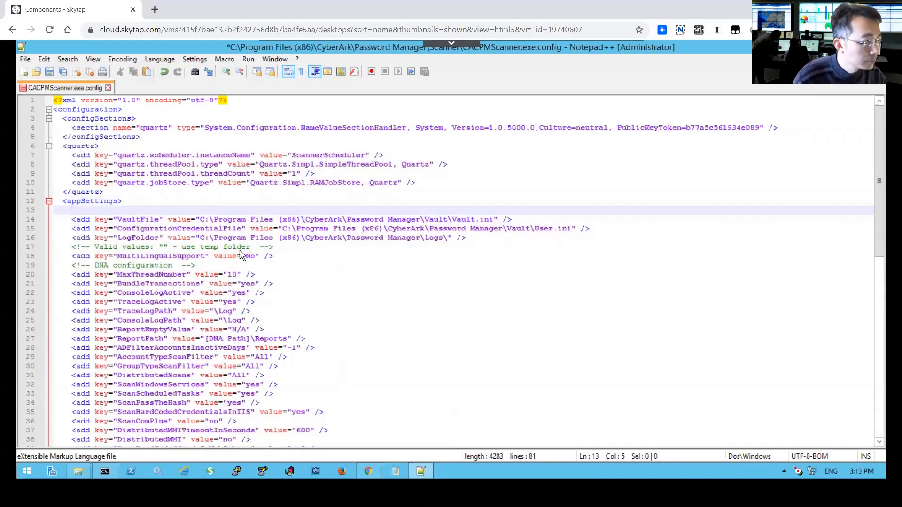
type("add k")
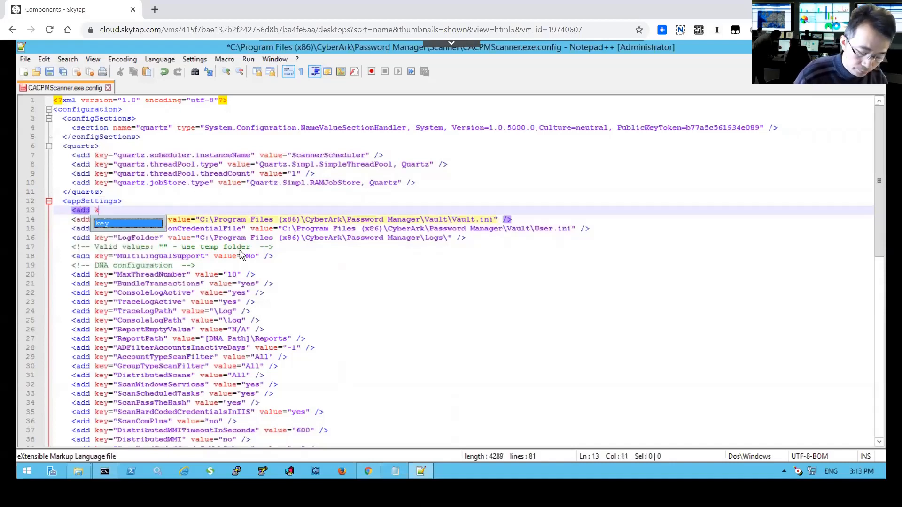
type("key=\"")
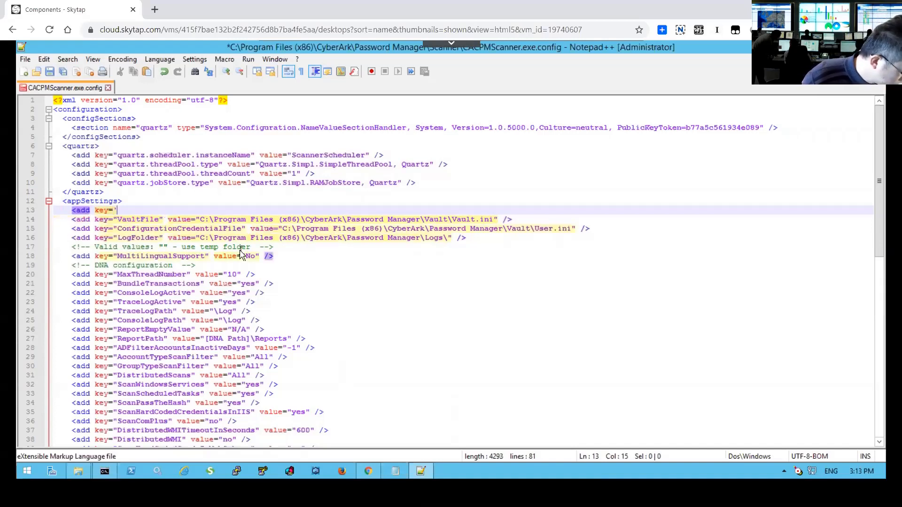
type("quartz.")
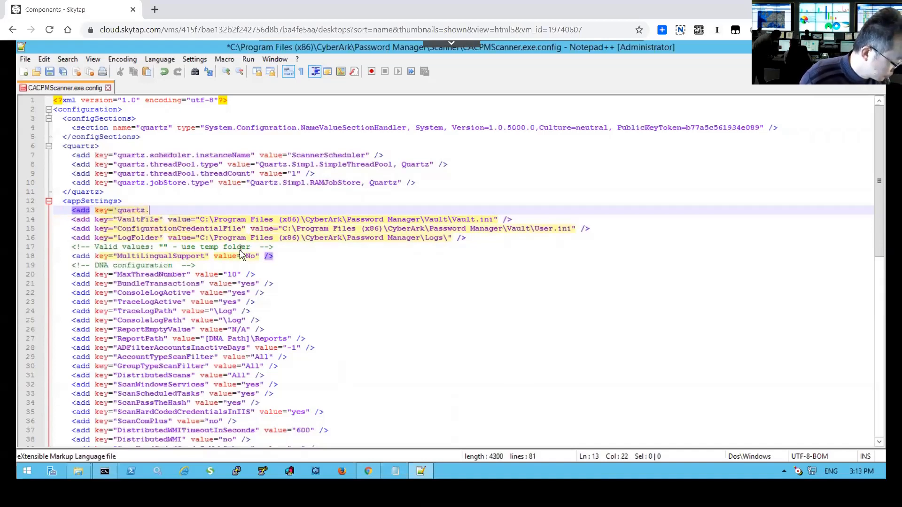
key("Backspace")
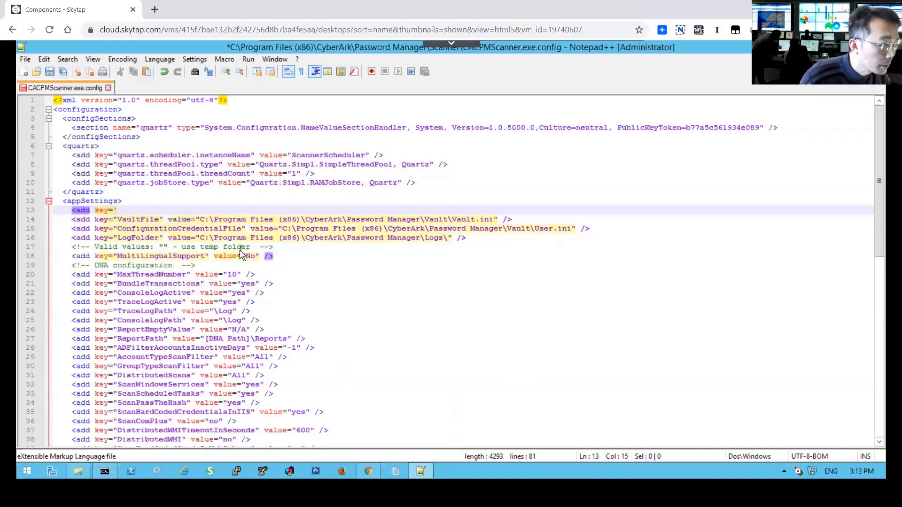
type("I")
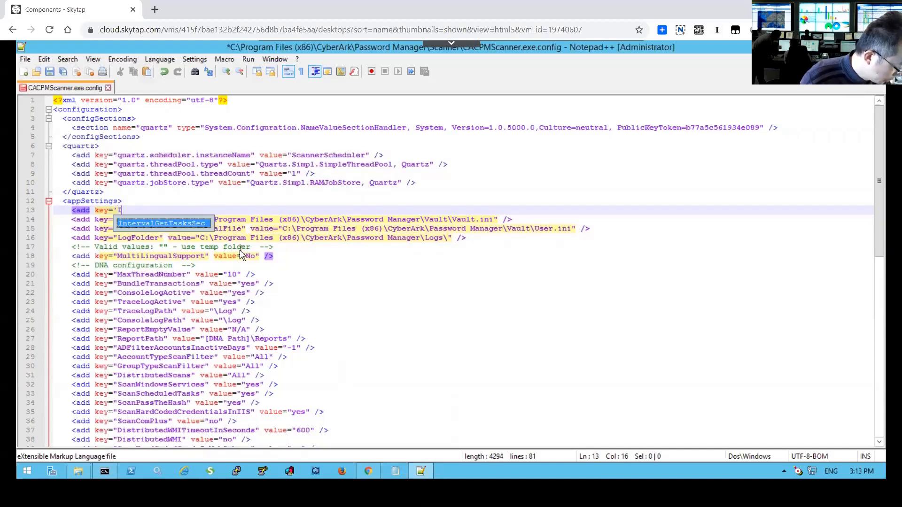
type("sAdHoc")
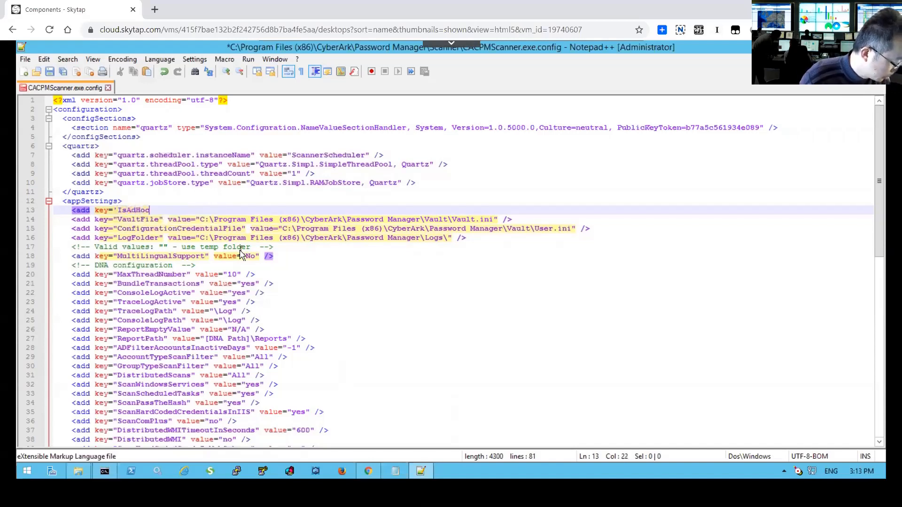
type("Enabled\" vaule=\"true\" /")
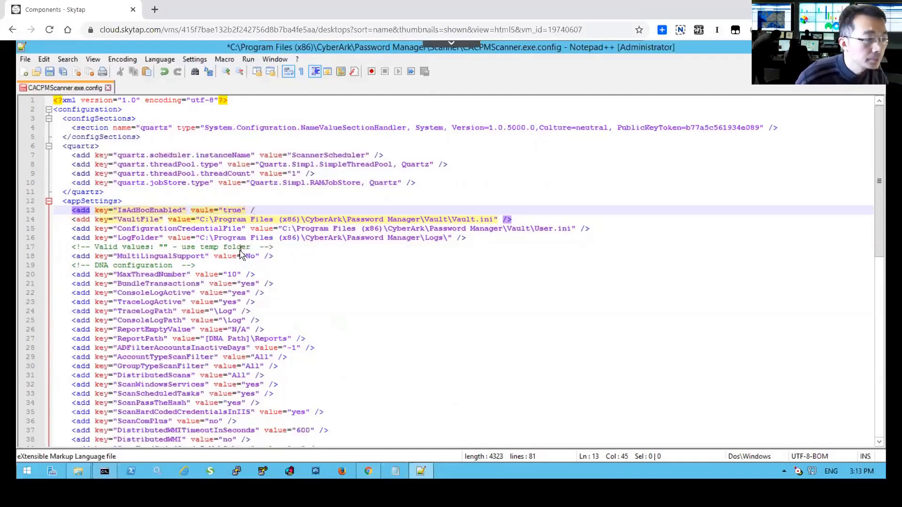
left_click(264, 292)
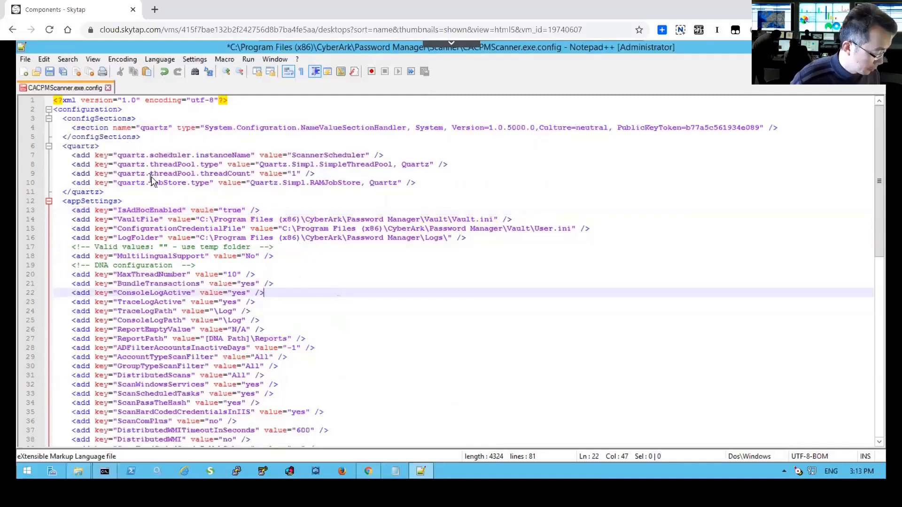
left_click(25, 58)
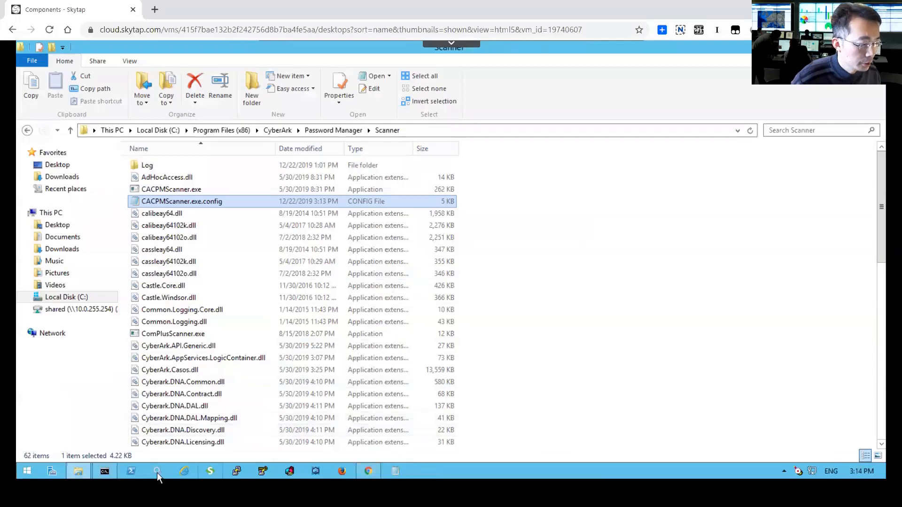
Step: Start the CyberArk Central Policy Manager Scanner service, dismissing its started-then-stopped warnings
left_click(156, 471)
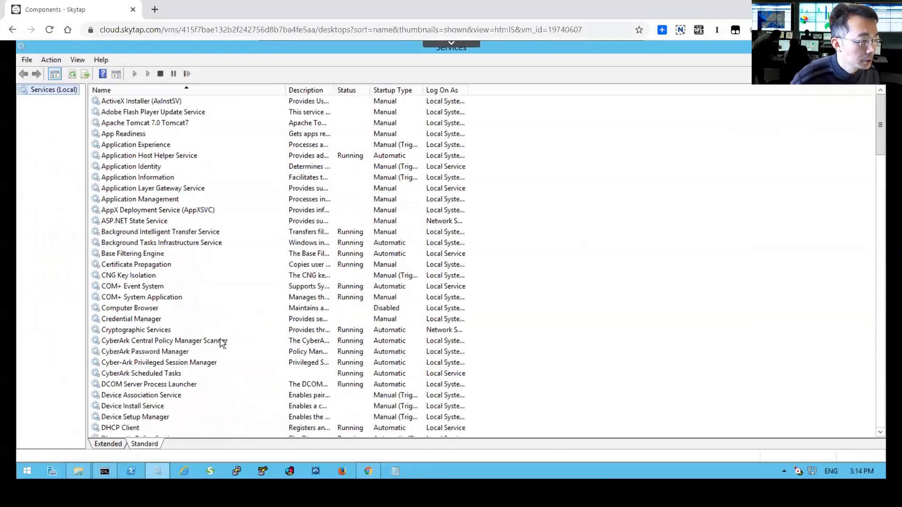
mouse_move(179, 327)
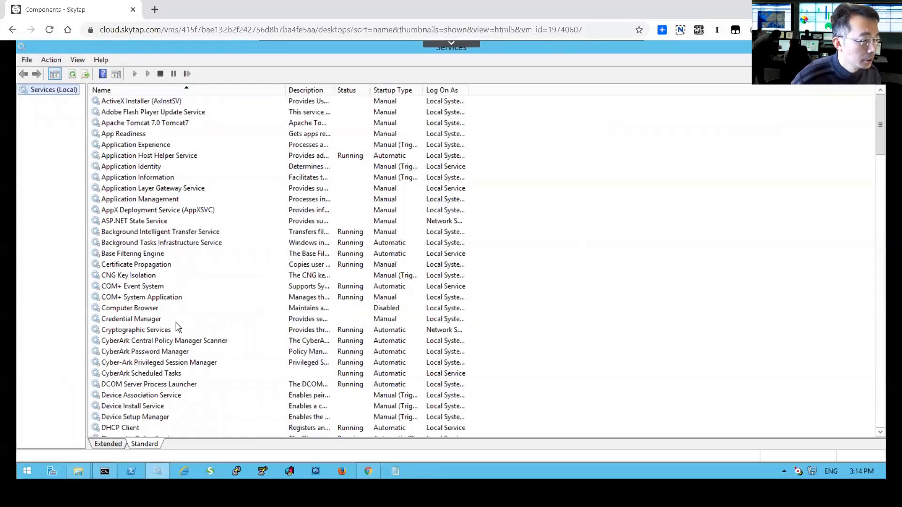
left_click(164, 340)
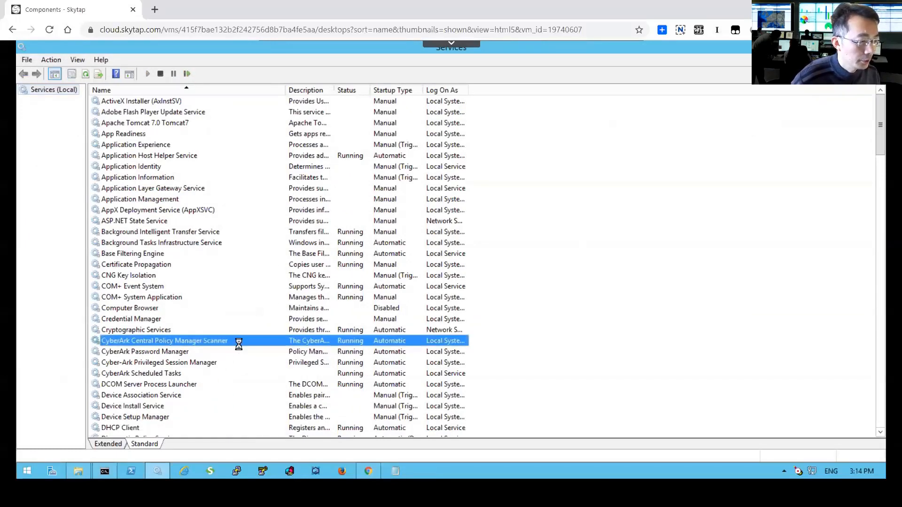
left_click(160, 74)
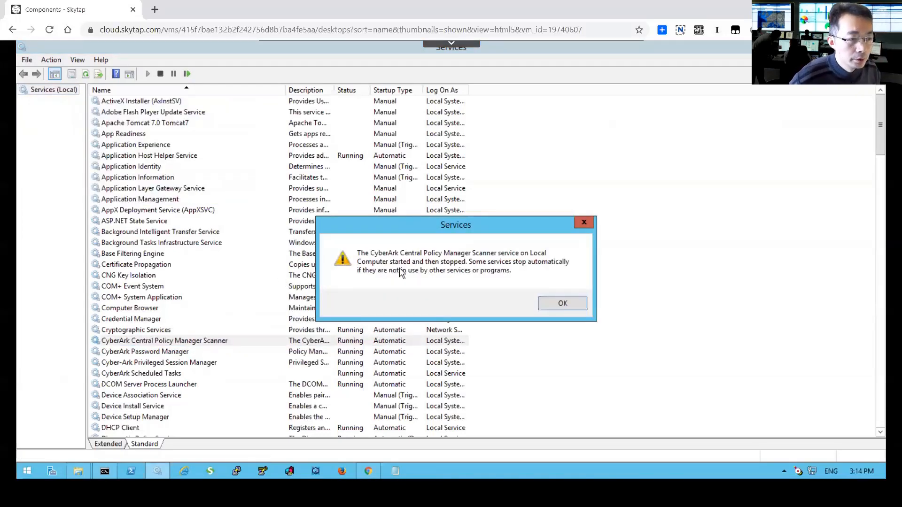
mouse_move(433, 269)
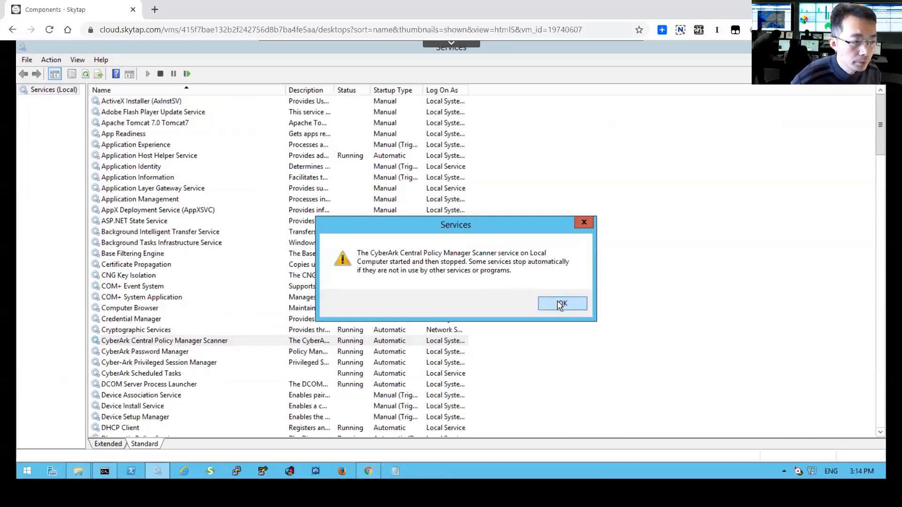
left_click(561, 304)
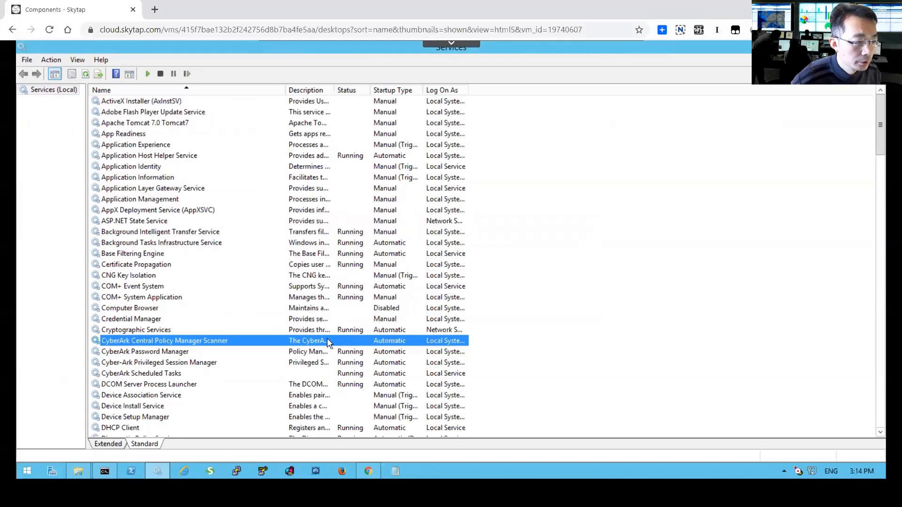
left_click(147, 74)
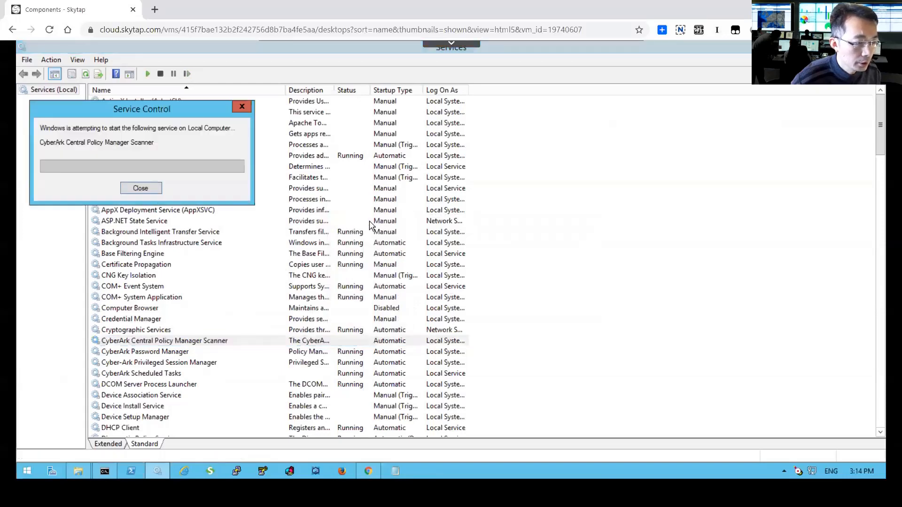
left_click(140, 188)
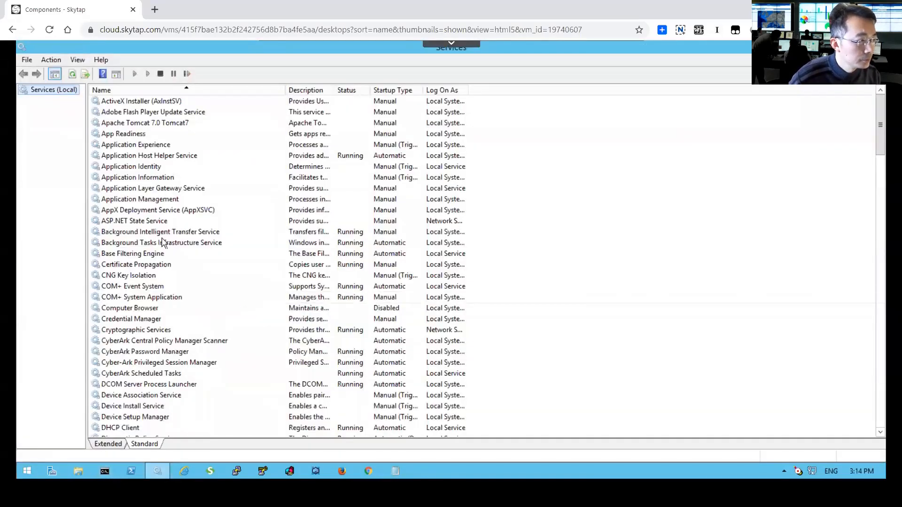
right_click(164, 340)
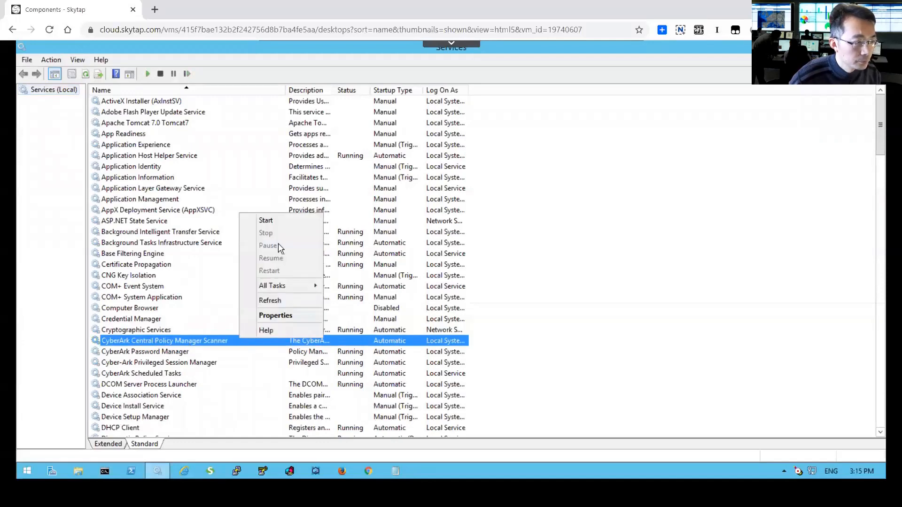
left_click(266, 220)
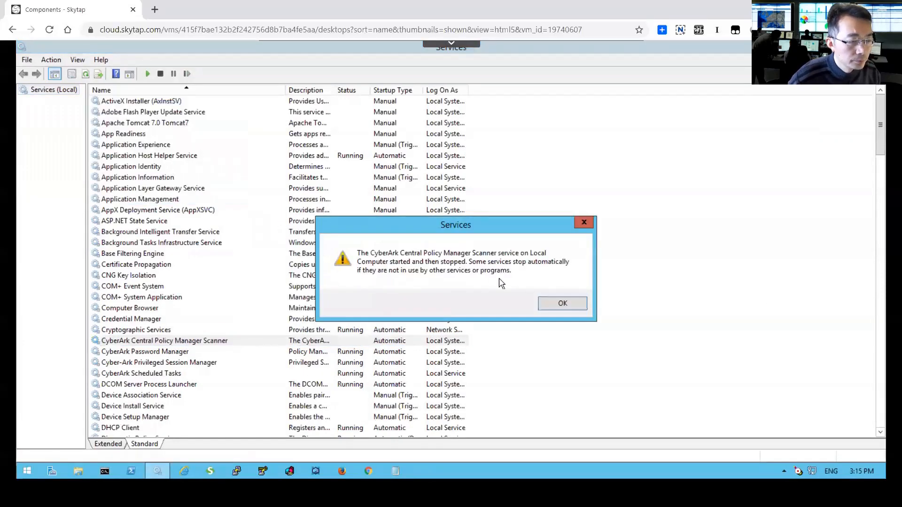
left_click(562, 303)
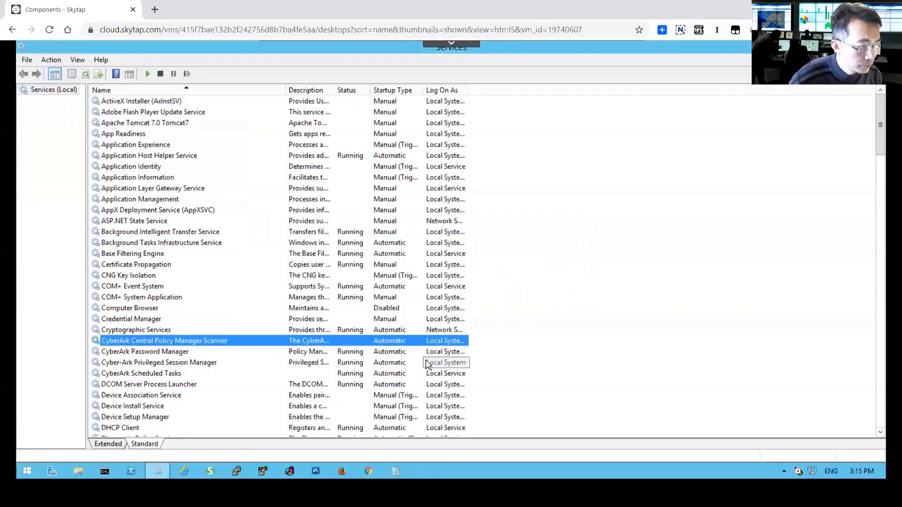
Step: Start the Cyber-Ark Privileged Session Manager service
left_click(158, 362)
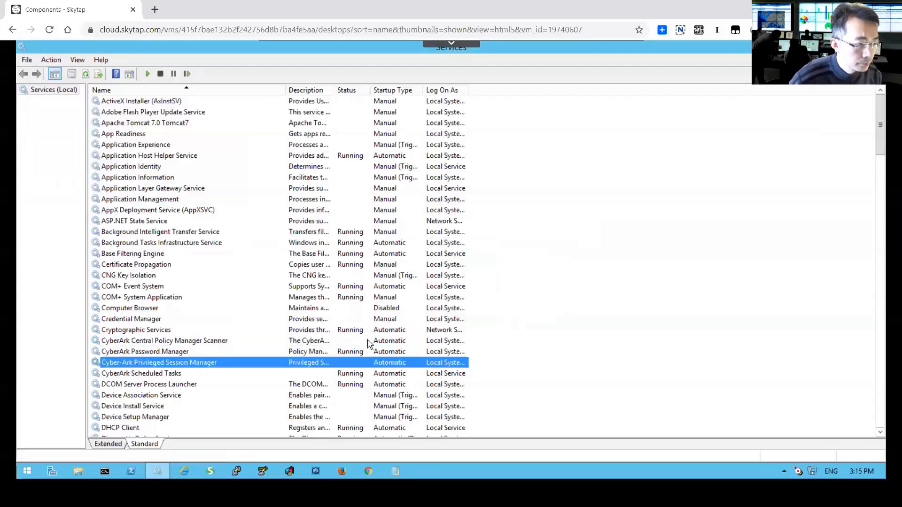
right_click(159, 362)
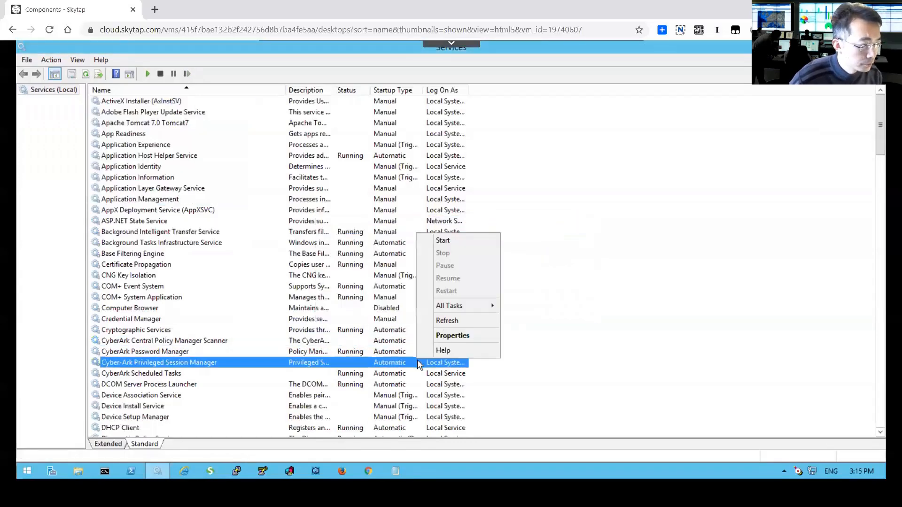
left_click(443, 240)
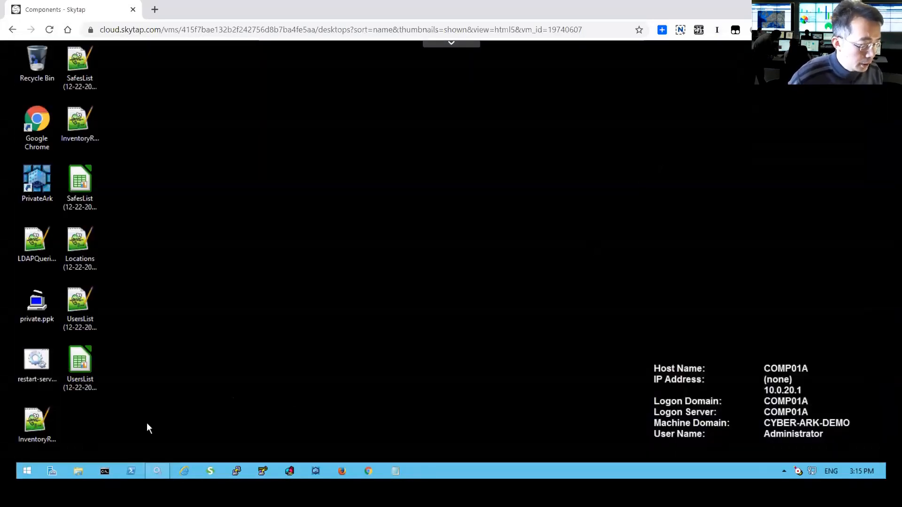
Step: Launch mstsc and try a Remote Desktop logon to vfserver.cyber-ark-demo.local as bill
right_click(26, 471)
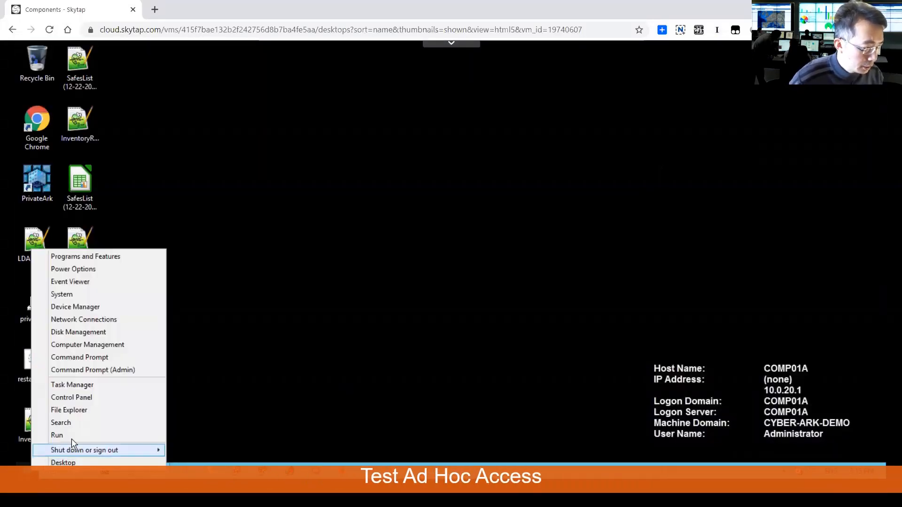
left_click(57, 434)
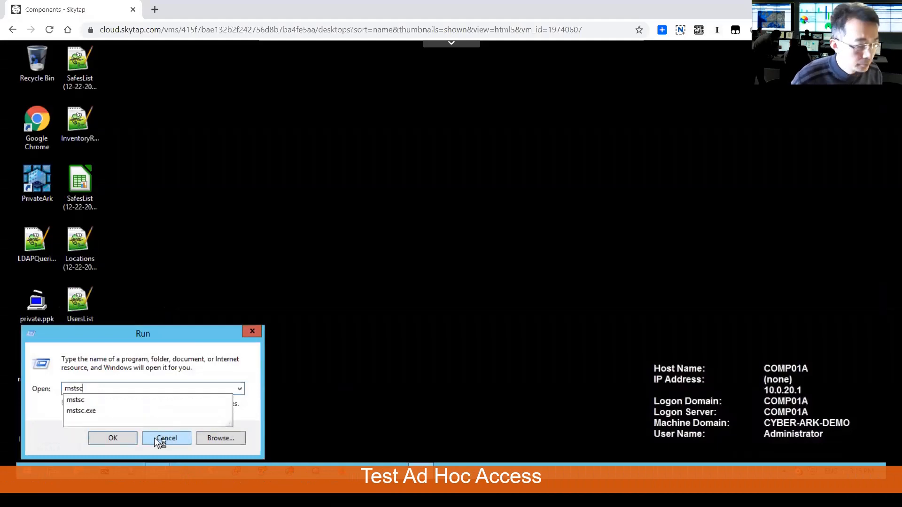
left_click(113, 438)
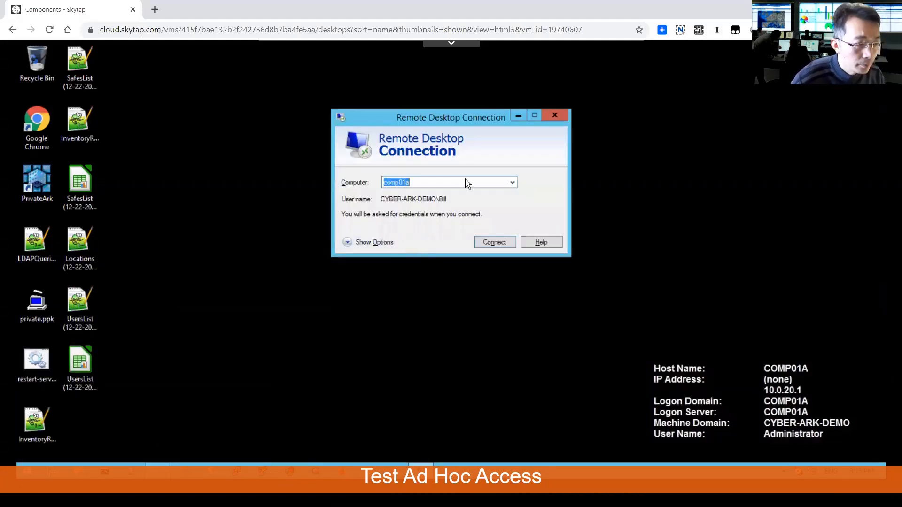
type("vf")
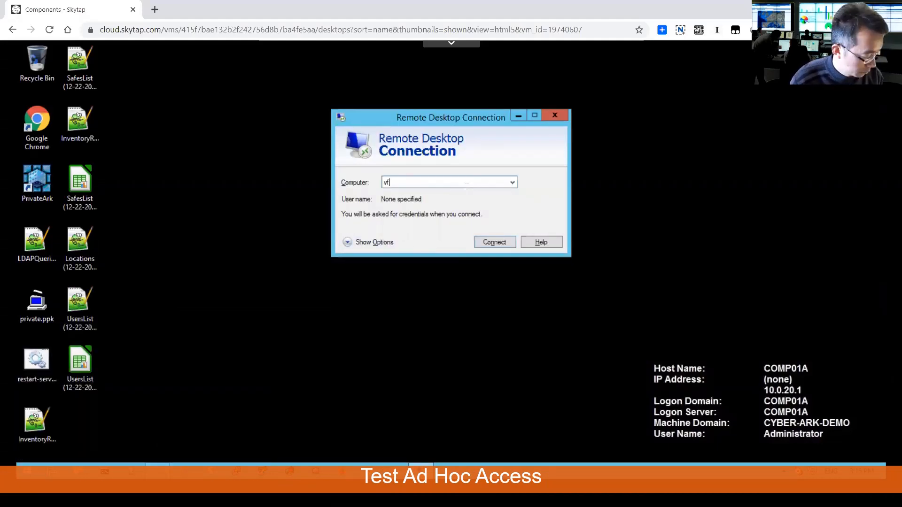
type("fserver.cyber-ark-")
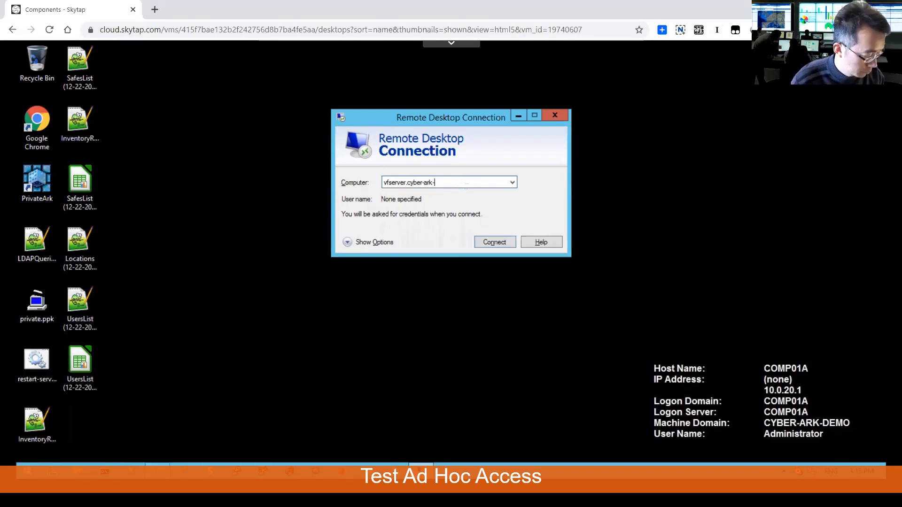
left_click(493, 241)
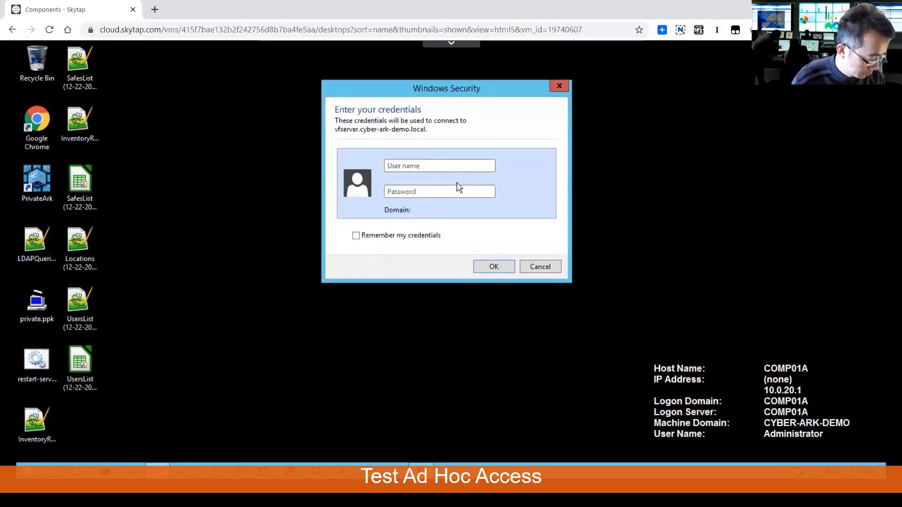
left_click(493, 266)
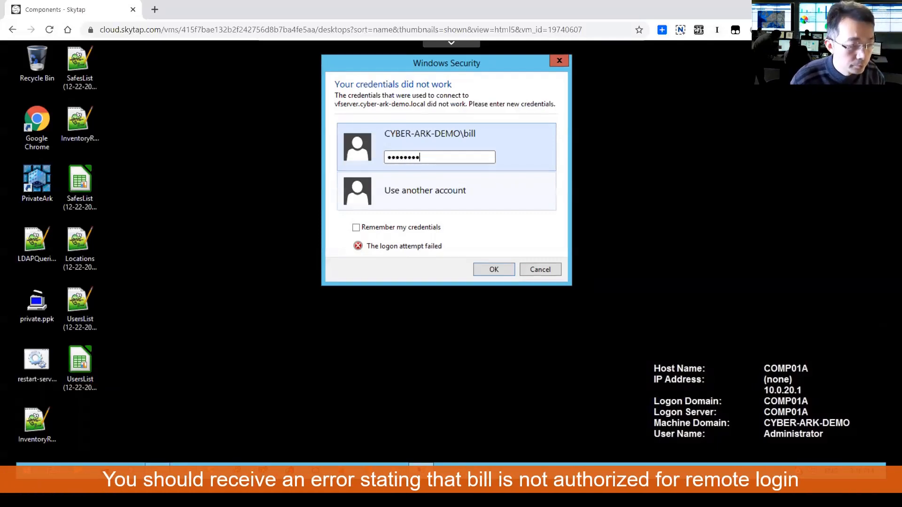
left_click(493, 269)
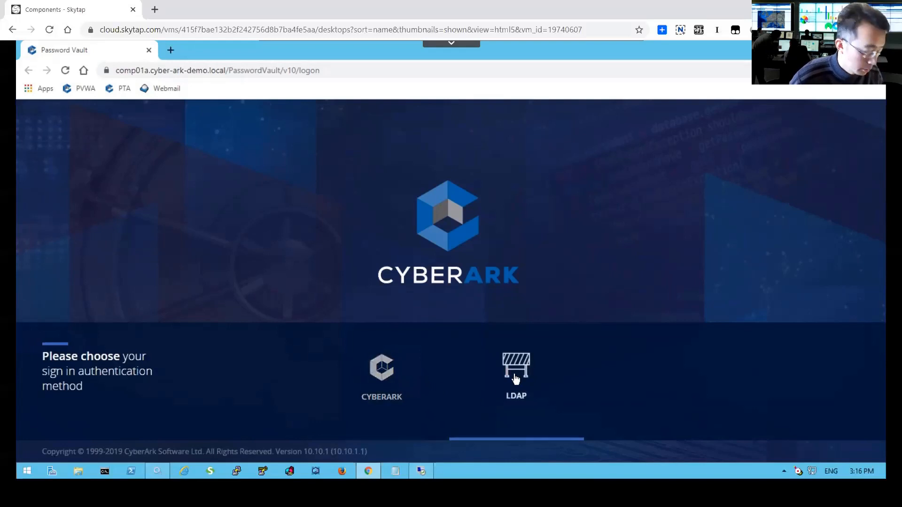
Step: Choose LDAP sign-in and log in to PVWA as bill
left_click(516, 371)
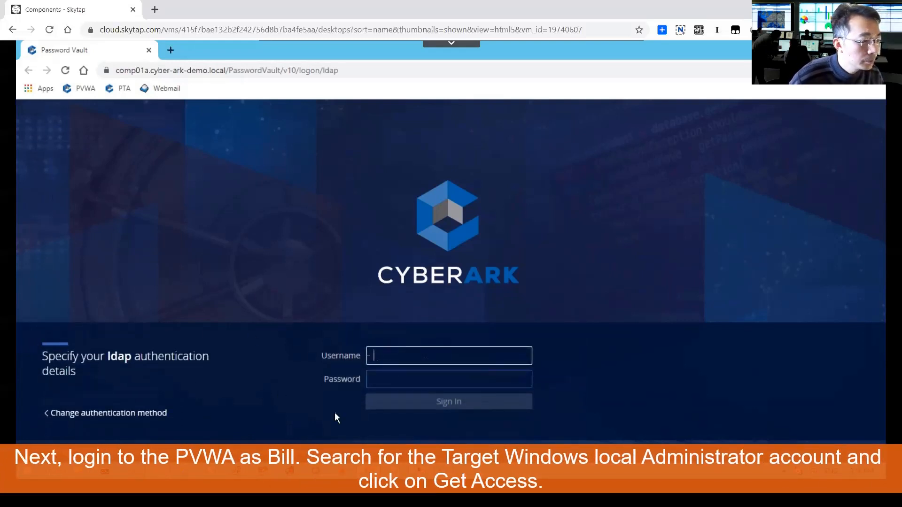
left_click(108, 413)
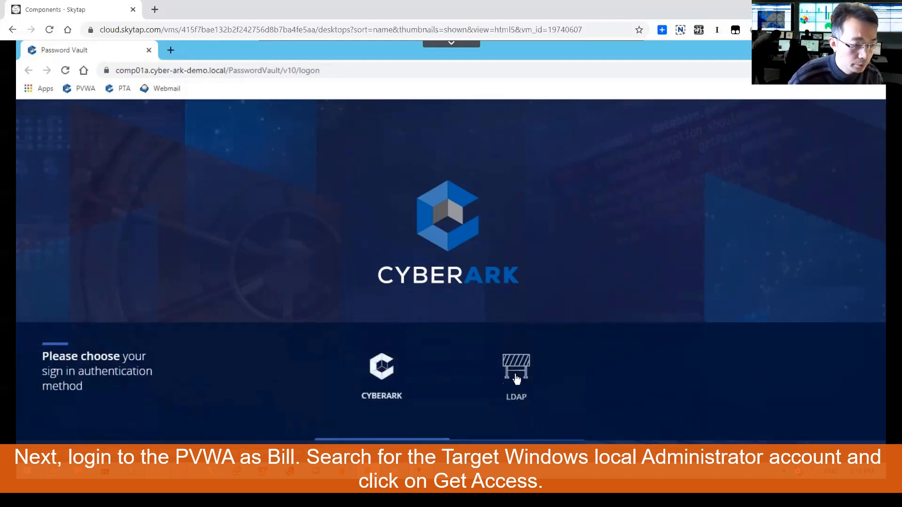
left_click(515, 365)
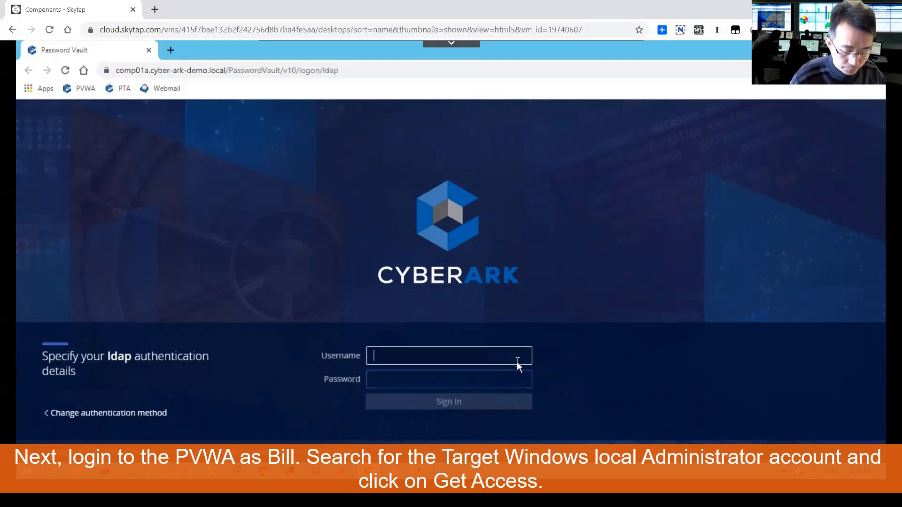
type("bill")
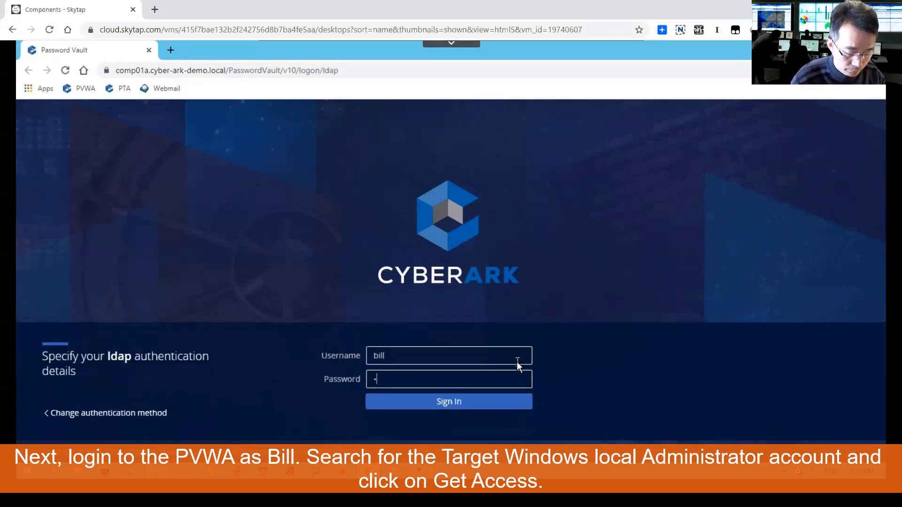
left_click(448, 401)
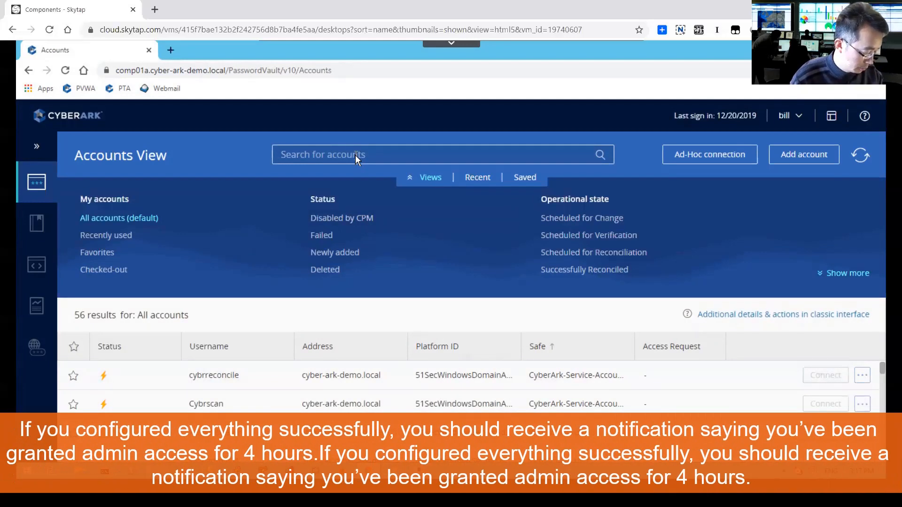
Step: Search accounts for 'Administrator' and open the vfserver Administrator account's details
type("A")
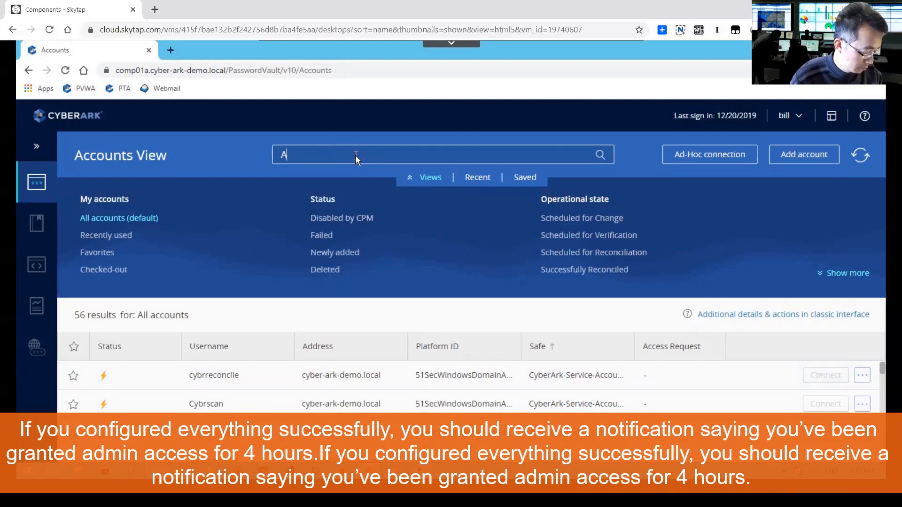
type("dministrator")
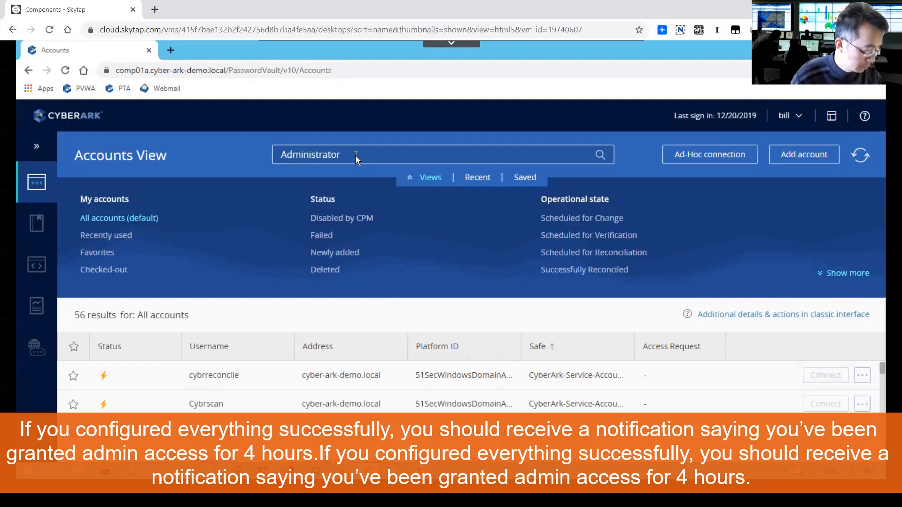
left_click(599, 155)
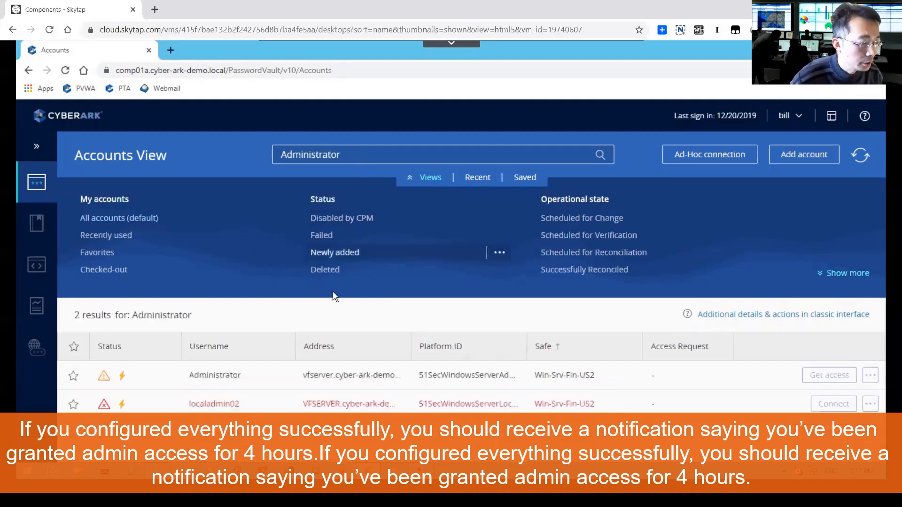
mouse_move(259, 380)
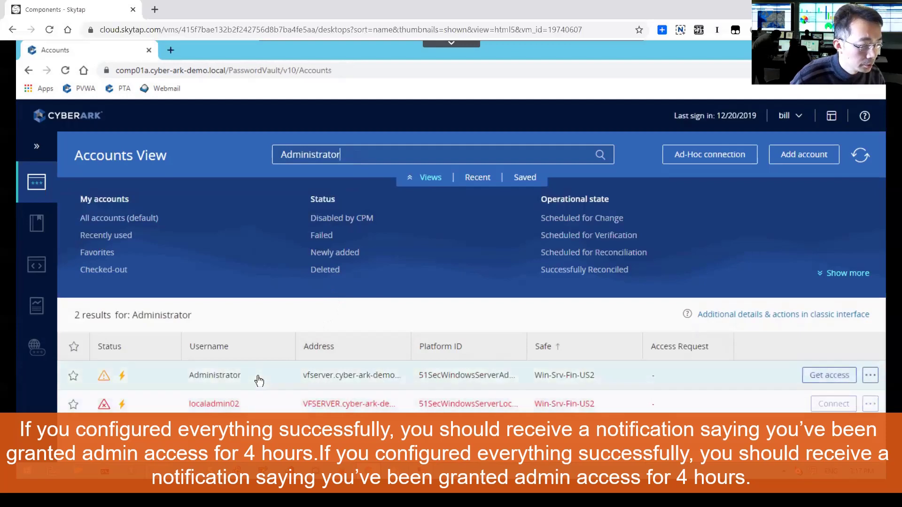
left_click(215, 375)
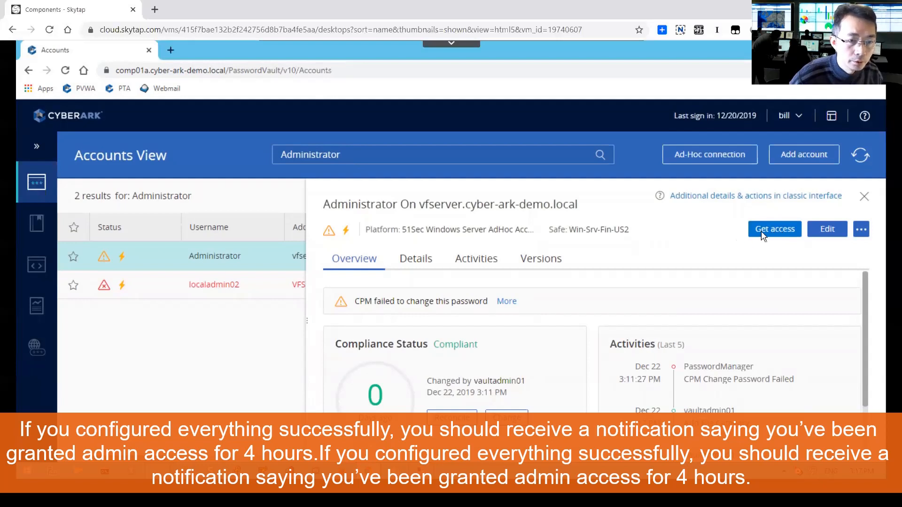
mouse_move(774, 229)
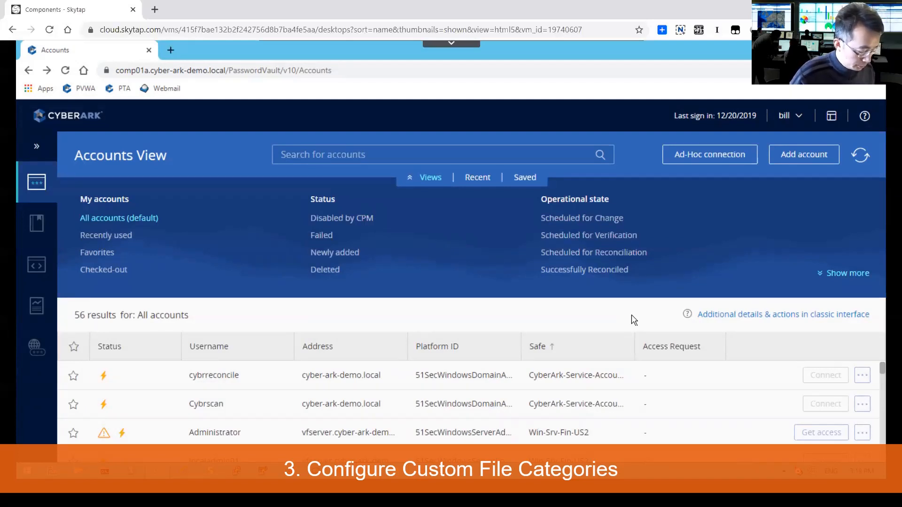
mouse_move(789, 167)
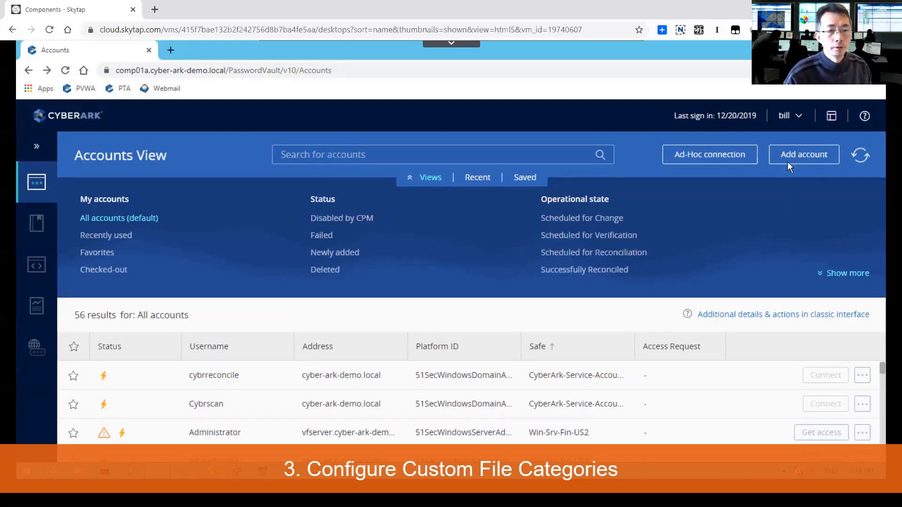
Step: Sign bill out from the user menu at the top right
left_click(785, 116)
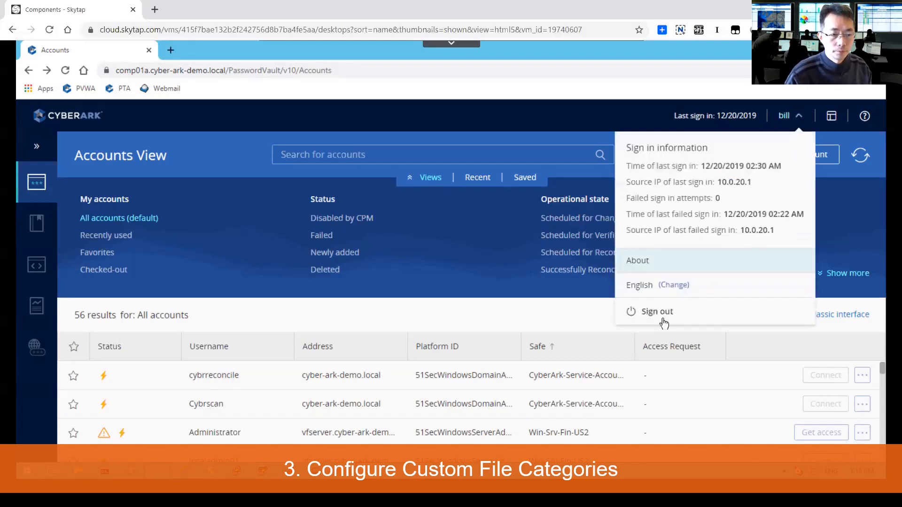
left_click(656, 311)
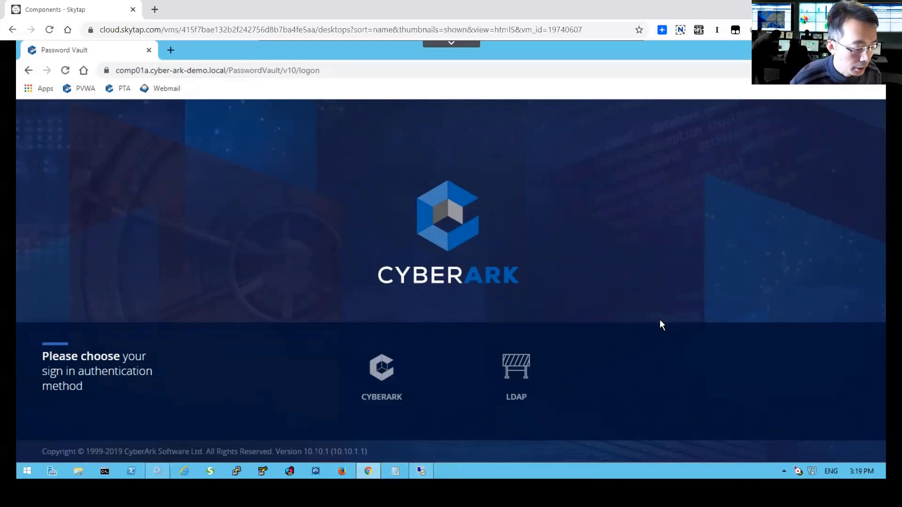
mouse_move(662, 326)
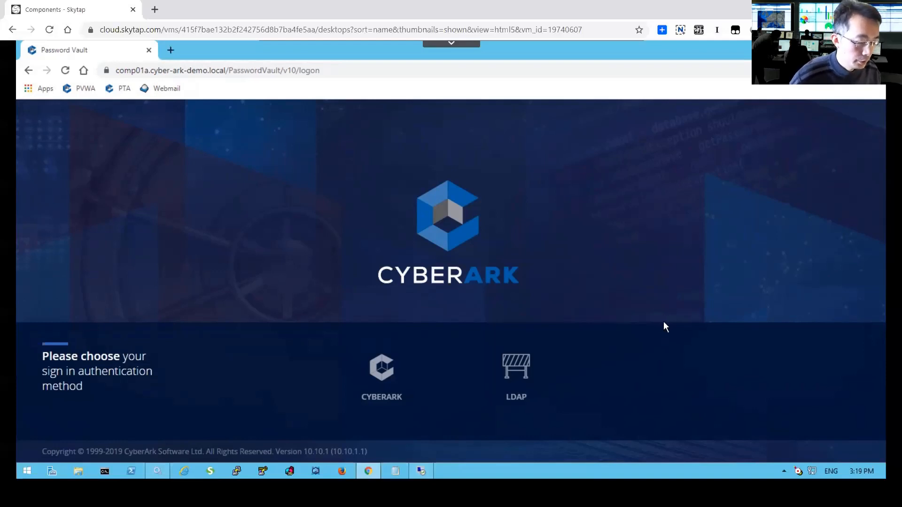
mouse_move(660, 328)
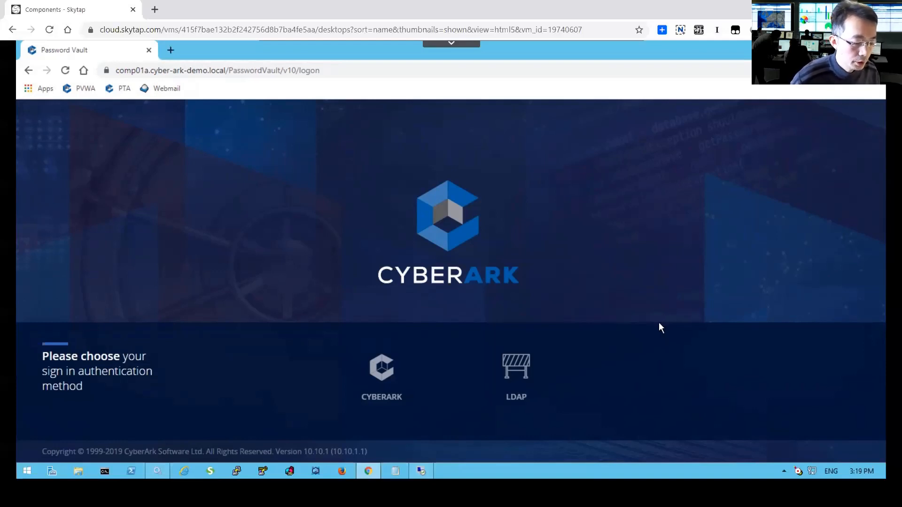
mouse_move(659, 328)
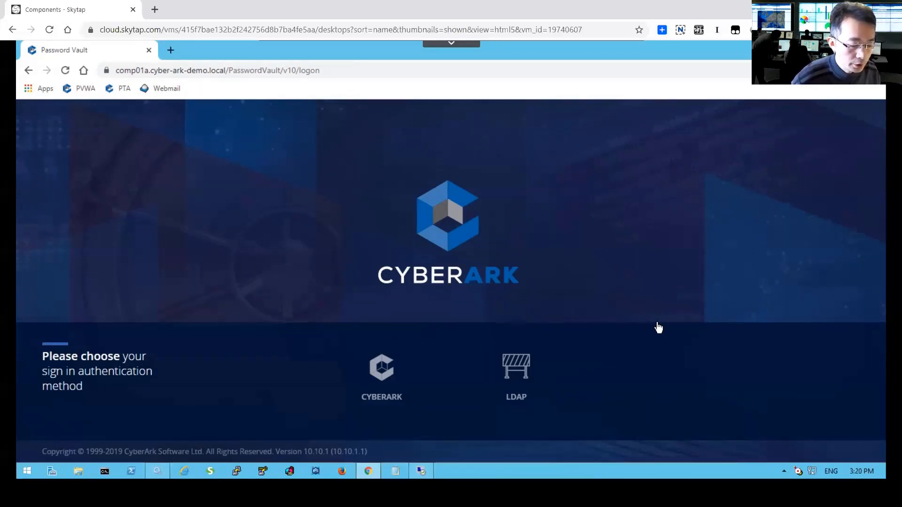
mouse_move(596, 354)
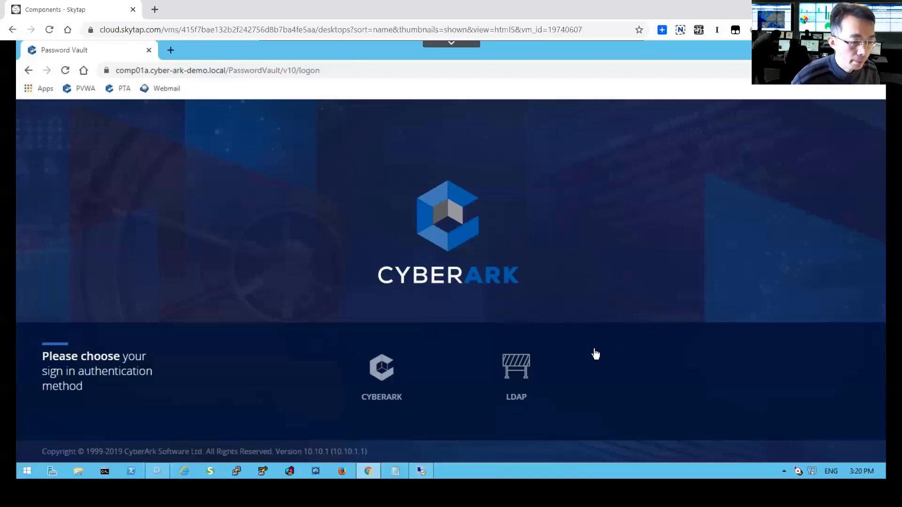
left_click(516, 377)
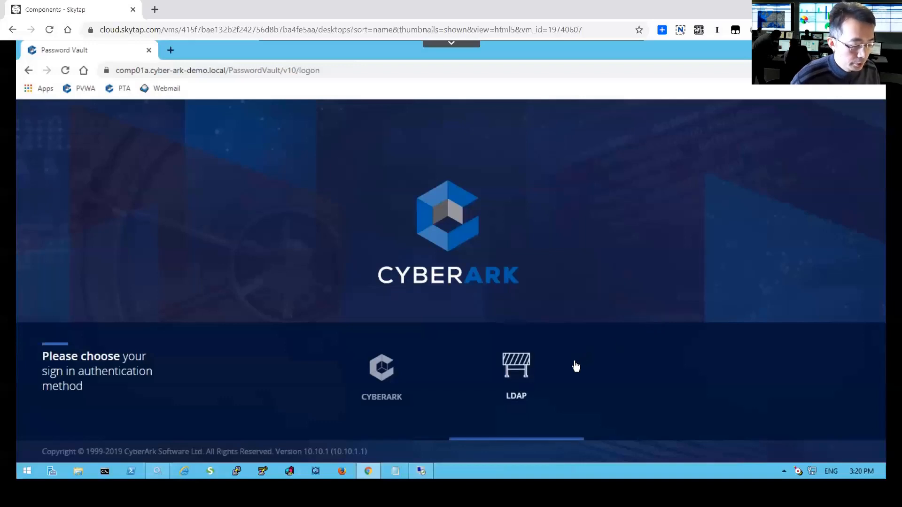
mouse_move(524, 379)
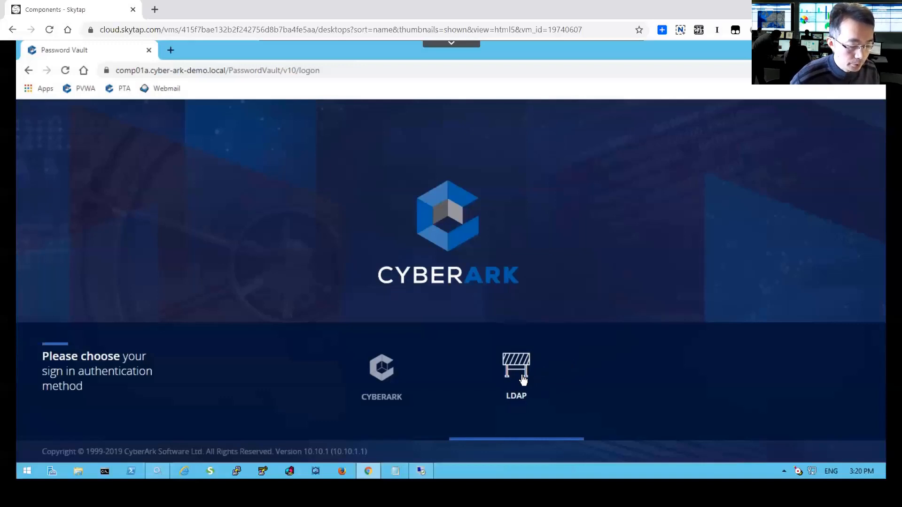
mouse_move(278, 476)
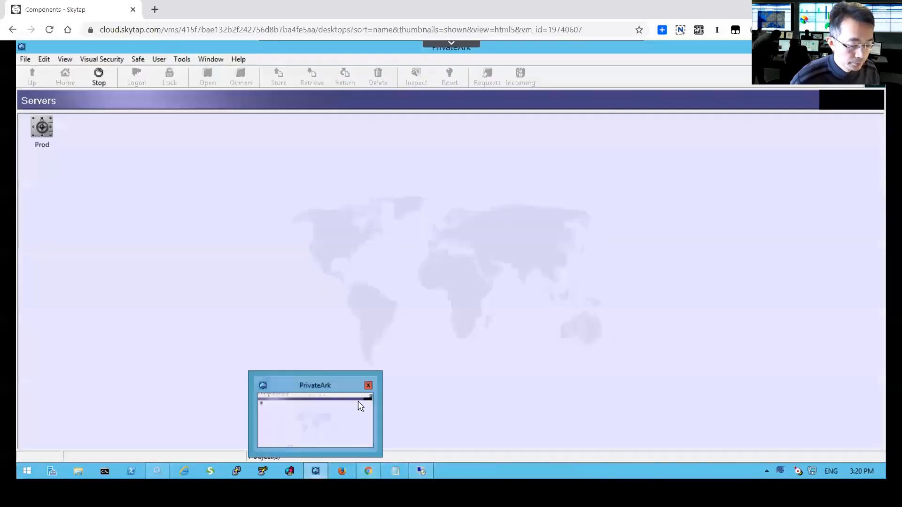
Step: Log on to the Prod vault in PrivateArk and open Server File Categories
left_click(369, 385)
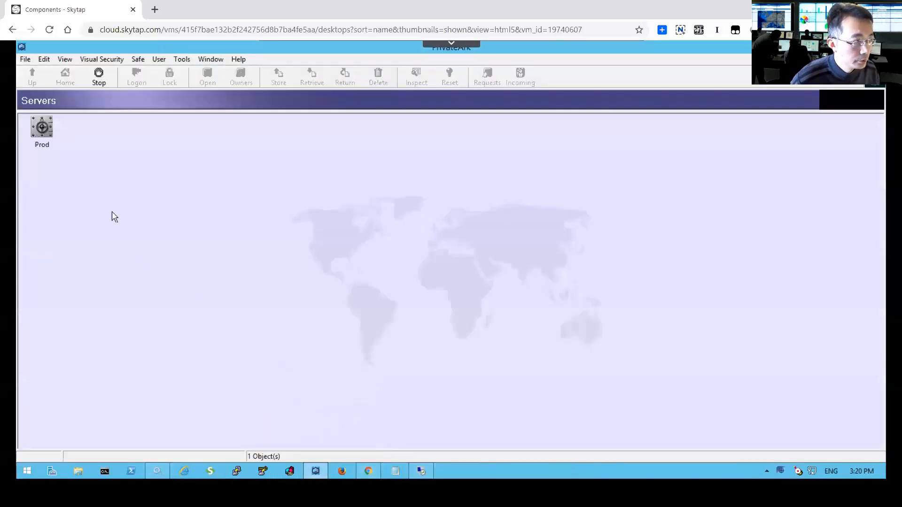
left_click(136, 76)
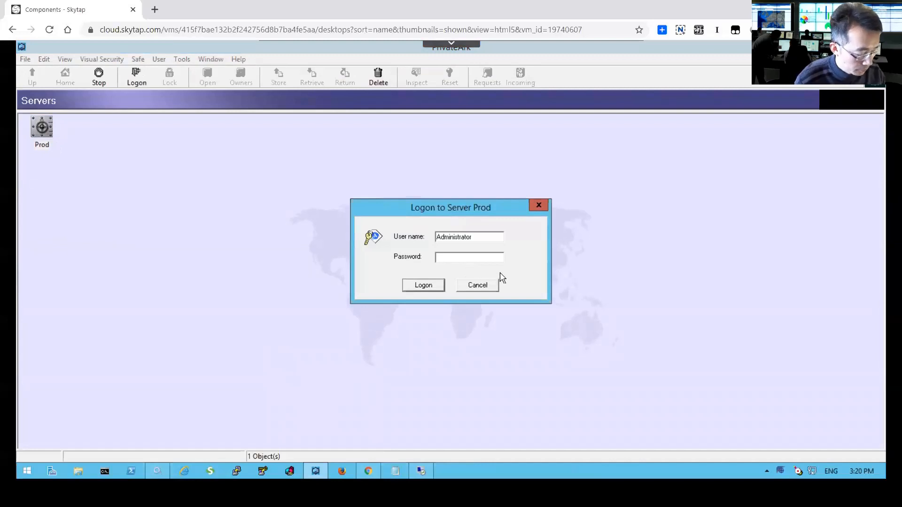
left_click(423, 285)
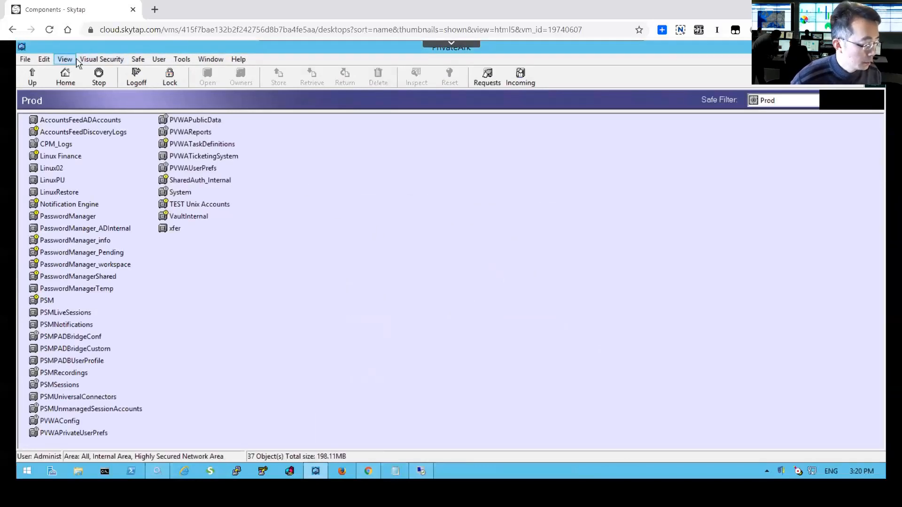
left_click(25, 59)
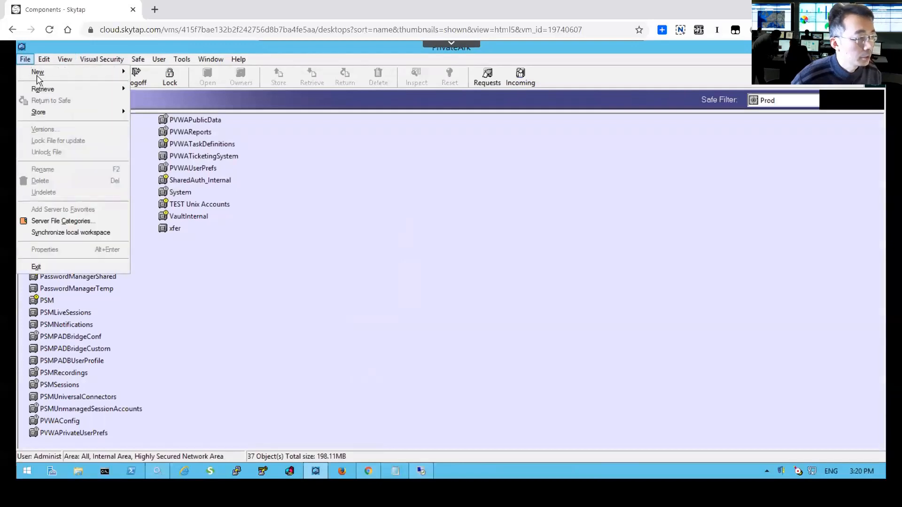
mouse_move(62, 221)
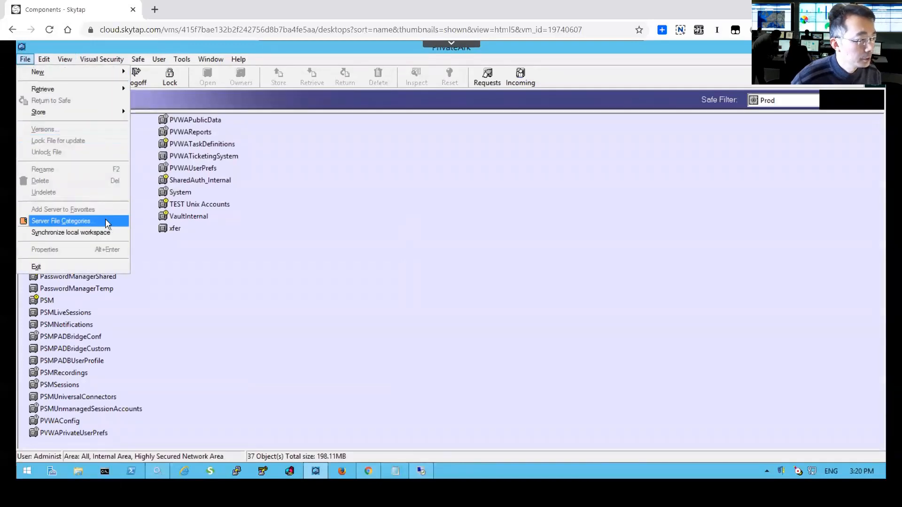
left_click(62, 221)
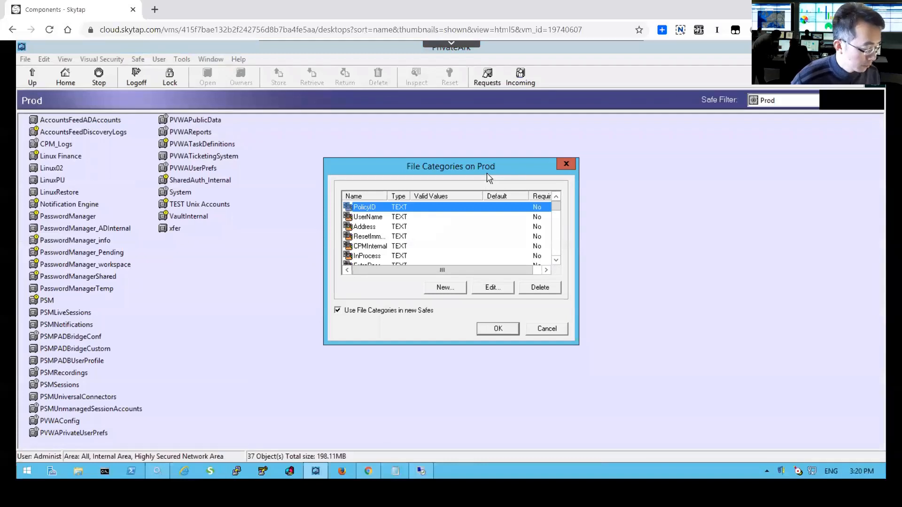
Step: Start a new file category named BusinessUnit with the list type
left_click(445, 287)
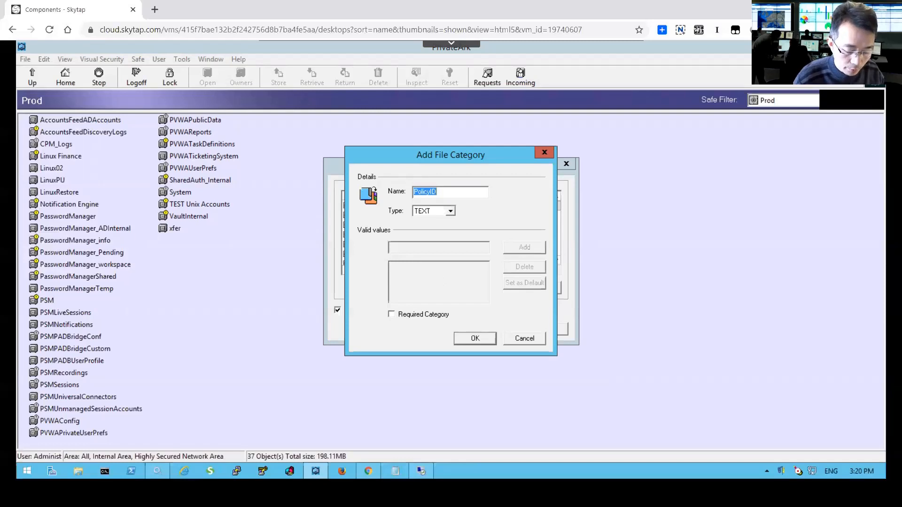
type("Busines")
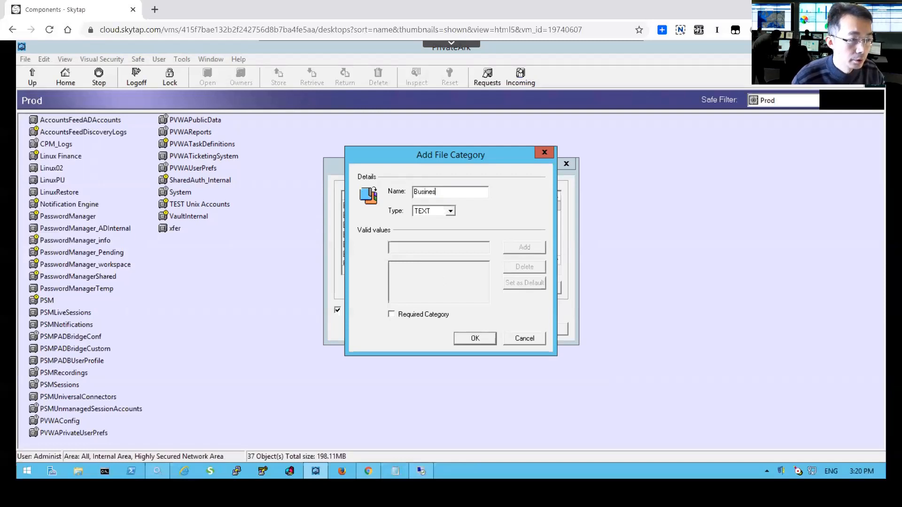
type("sUnit")
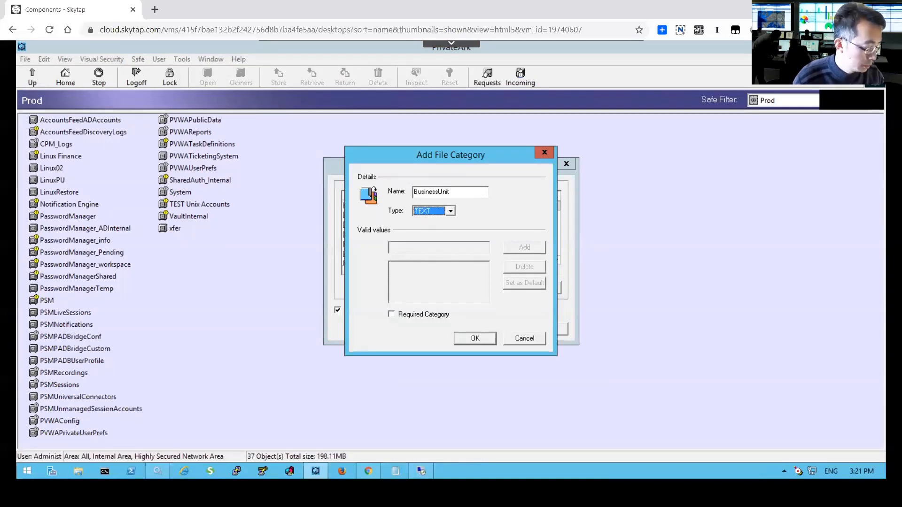
left_click(450, 211)
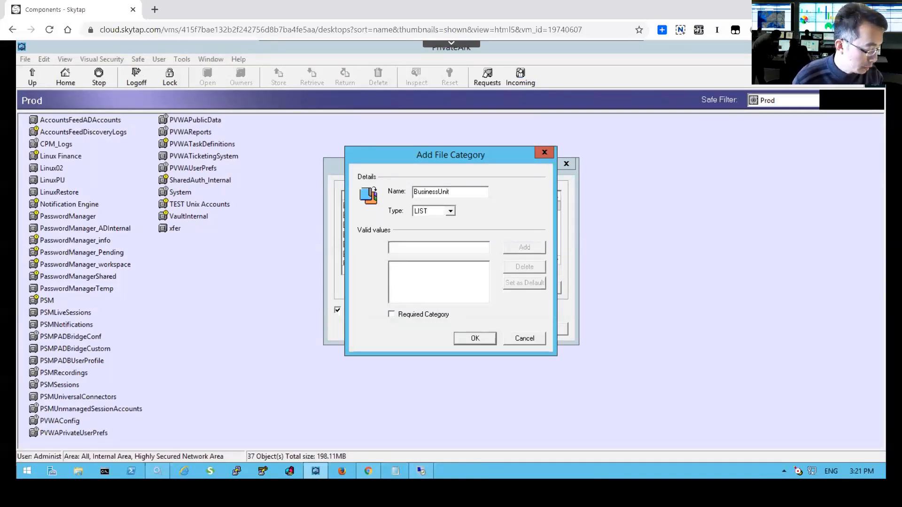
Step: Add International, Retail and Corporate as valid values, mark it required, and confirm
type("International")
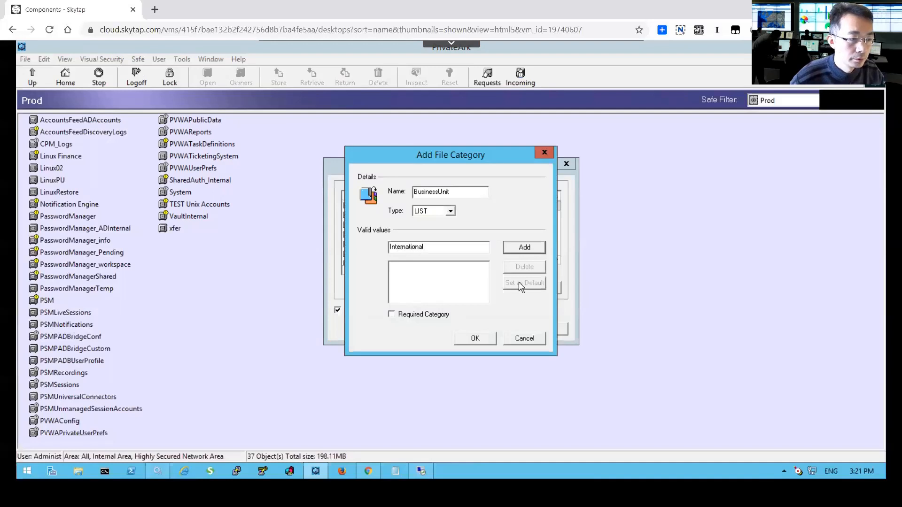
left_click(522, 247)
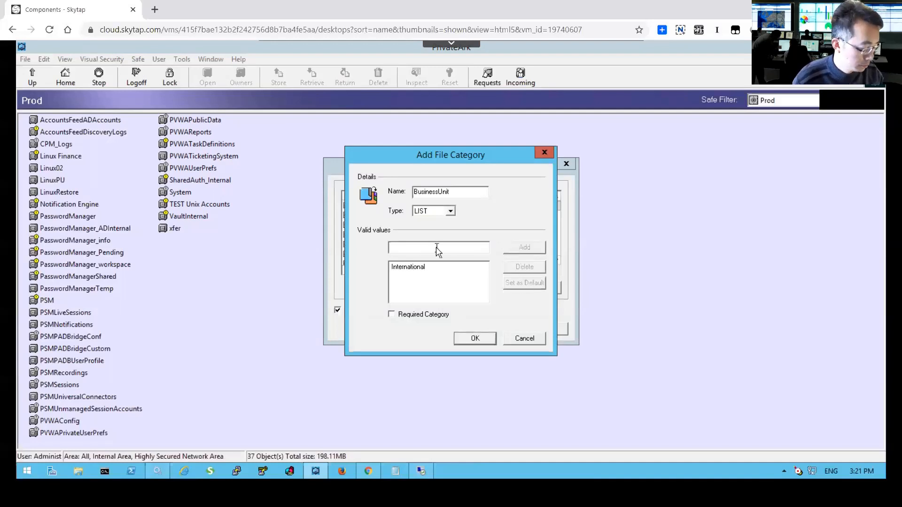
type("Retail")
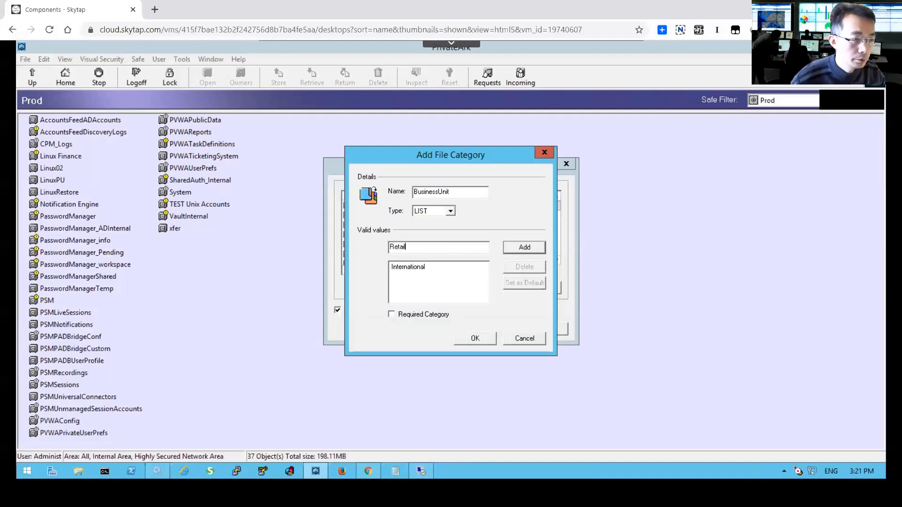
left_click(522, 246)
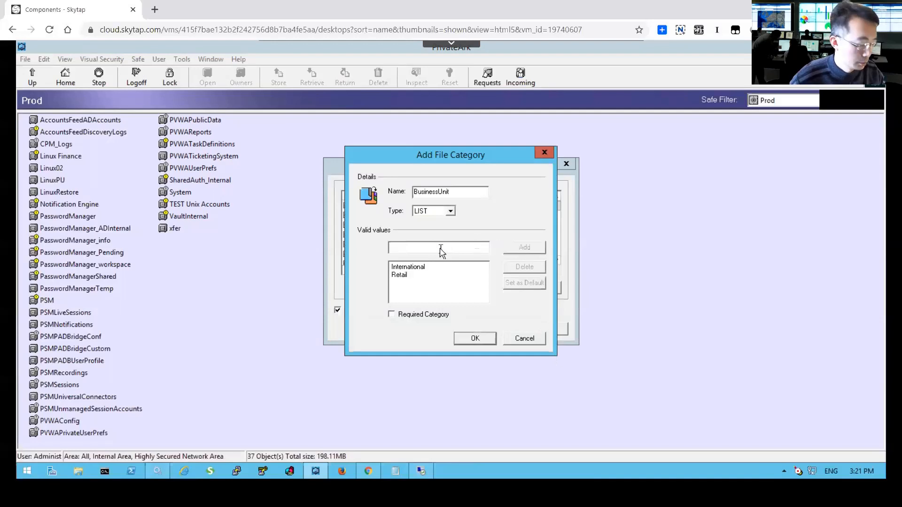
type("Corporate")
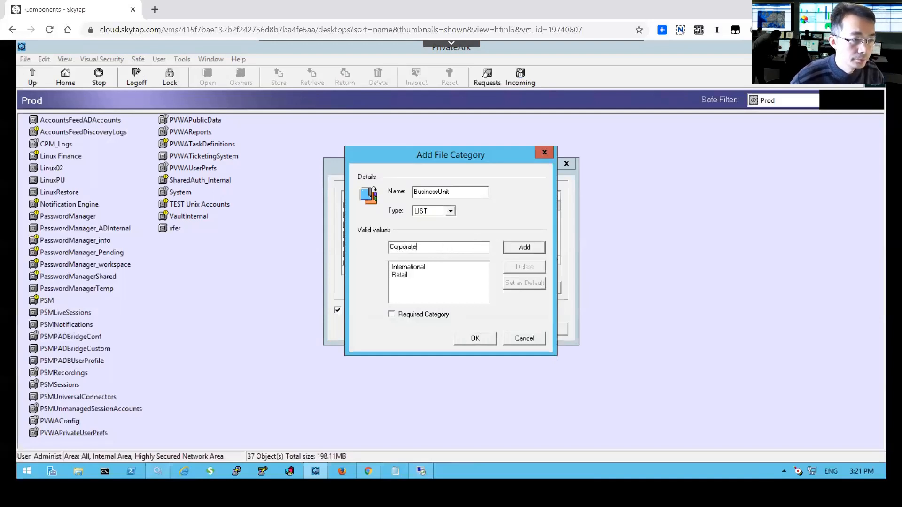
left_click(523, 247)
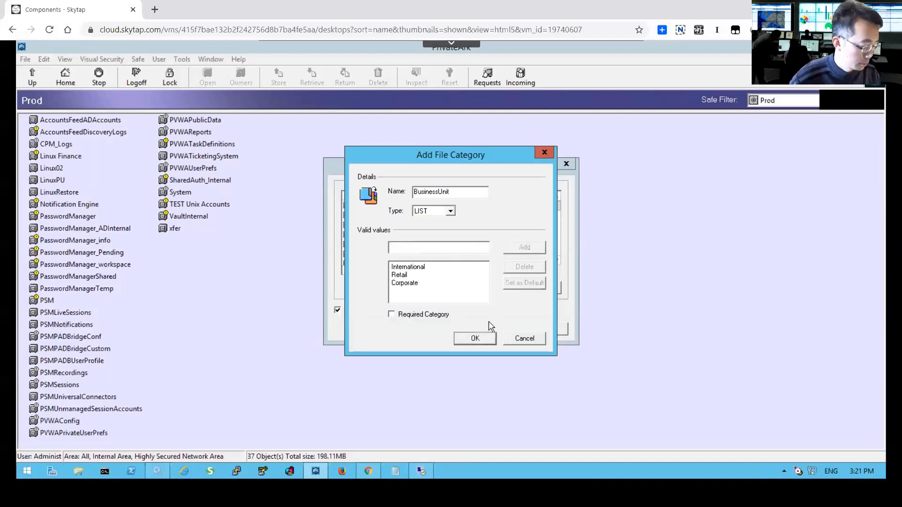
left_click(391, 315)
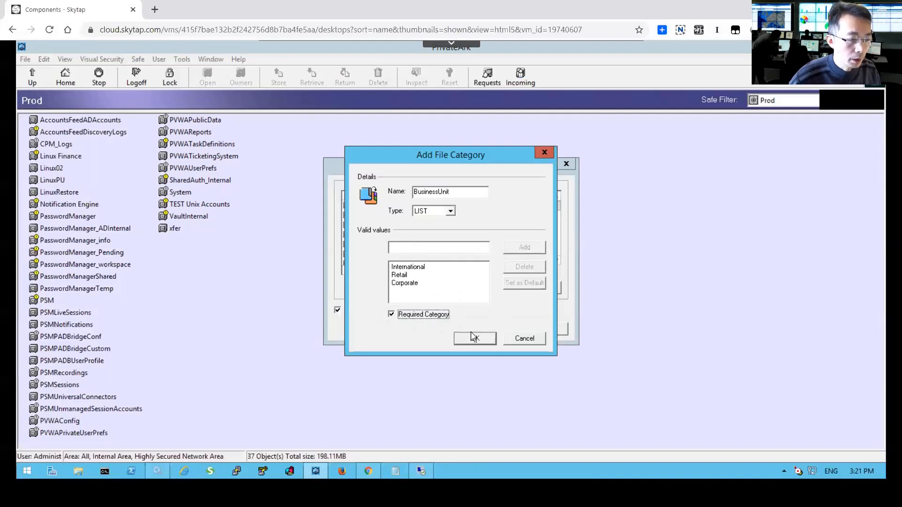
left_click(474, 338)
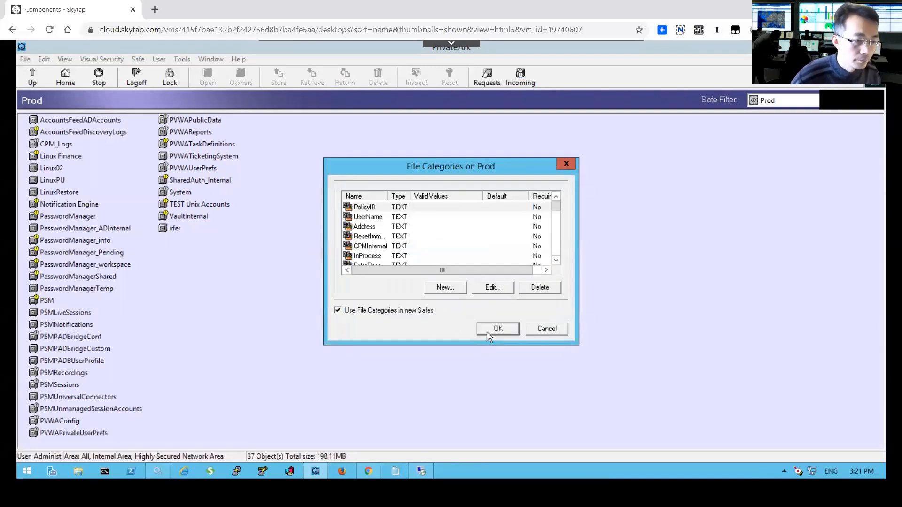
left_click(497, 329)
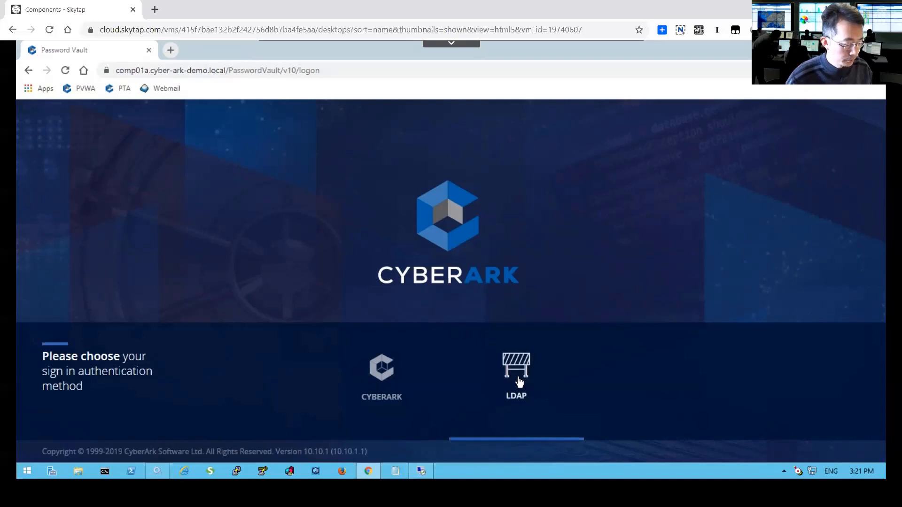
Step: Choose LDAP sign-in and enter vaultadmin01 as the username
left_click(515, 374)
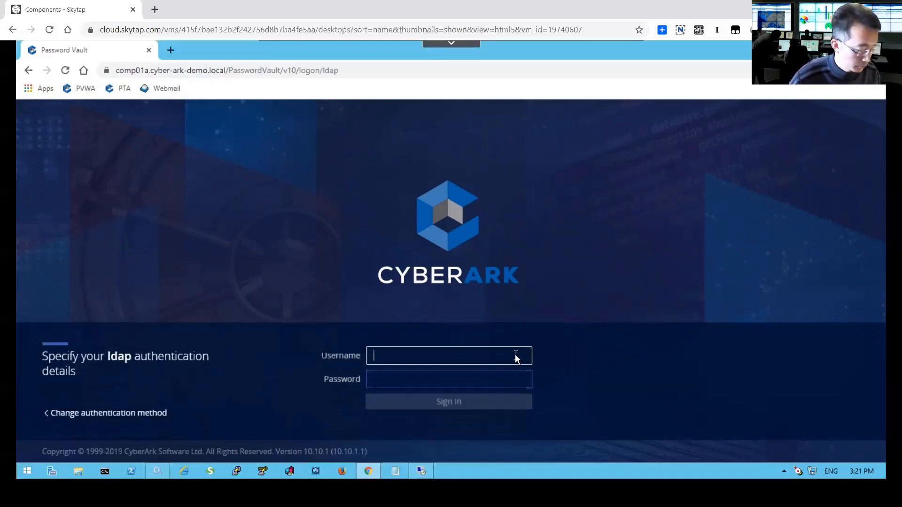
type("vaultadmin01")
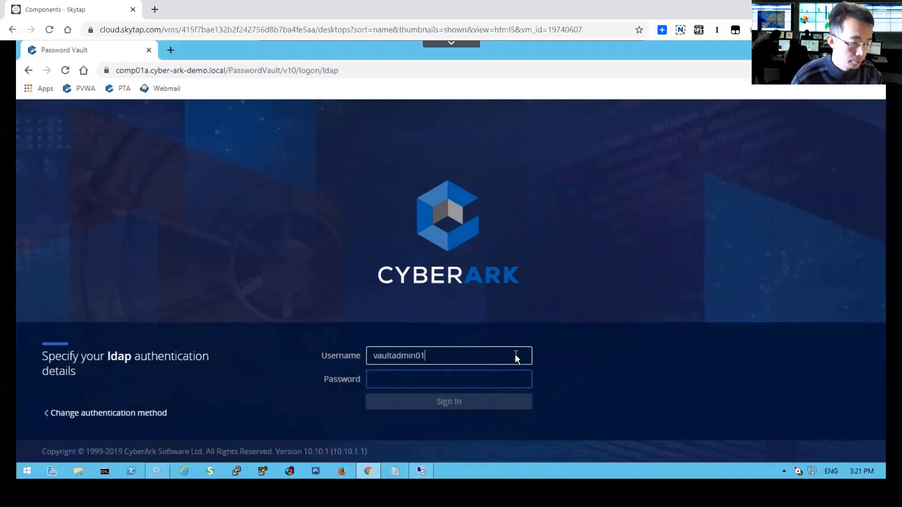
left_click(448, 401)
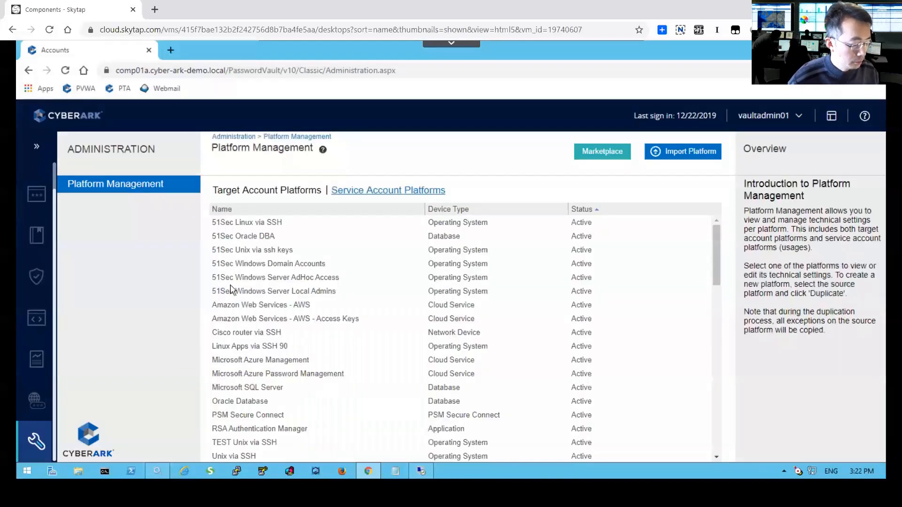
Step: Select the 51Sec Oracle DBA platform and open its editor
left_click(243, 235)
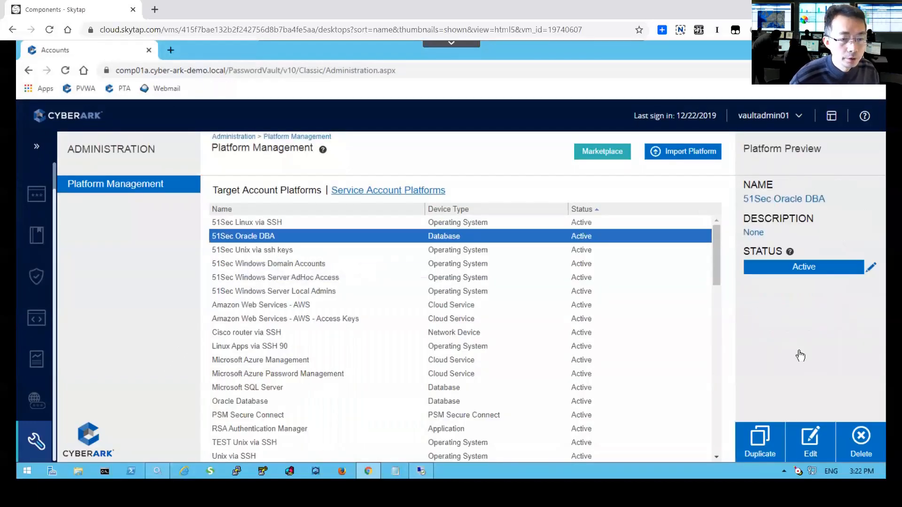
mouse_move(810, 437)
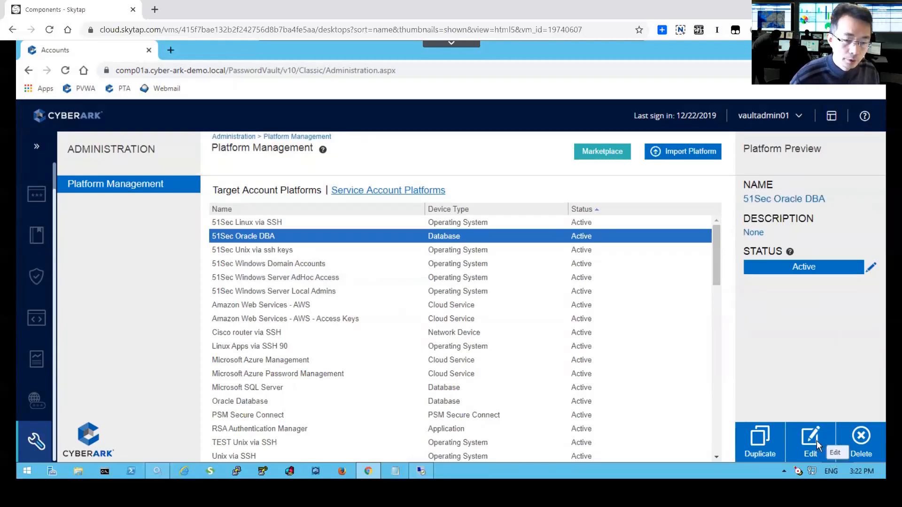
left_click(810, 437)
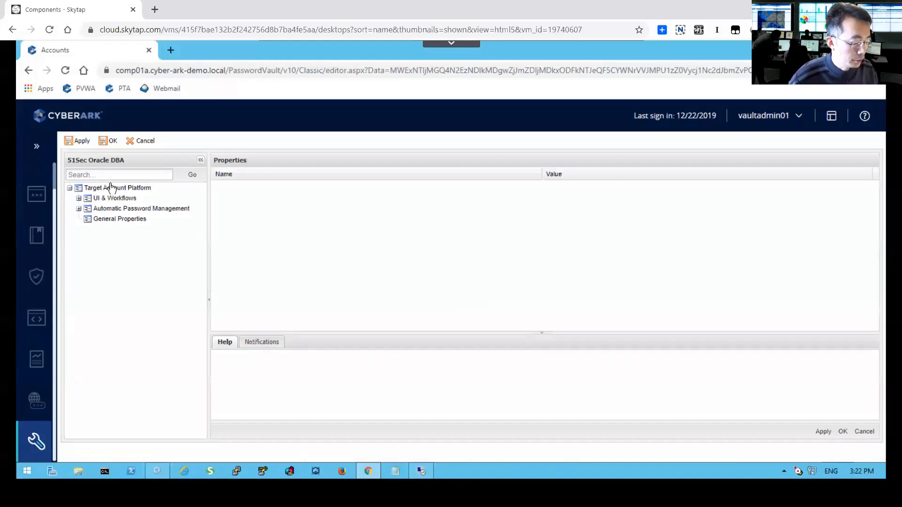
Step: Add BusinessUnit under UI & Workflows > Properties > Required, apply, and dismiss confirmation
left_click(79, 198)
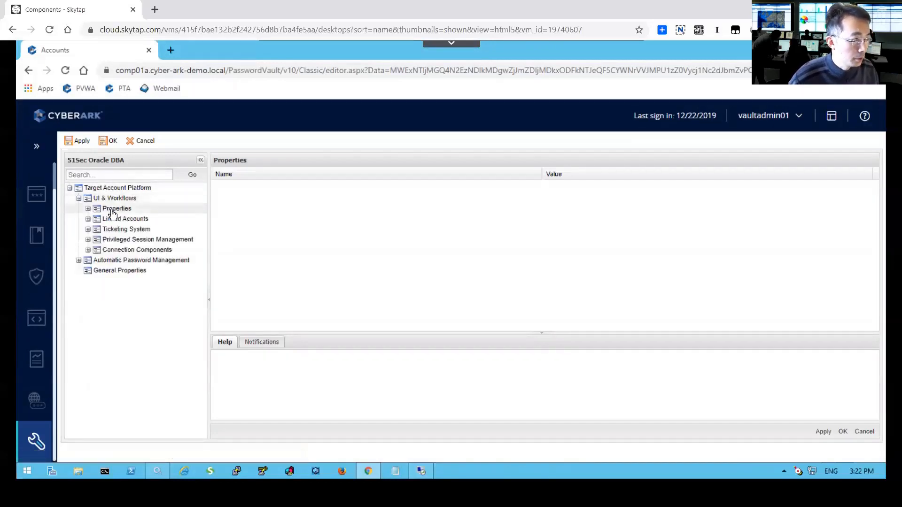
left_click(116, 208)
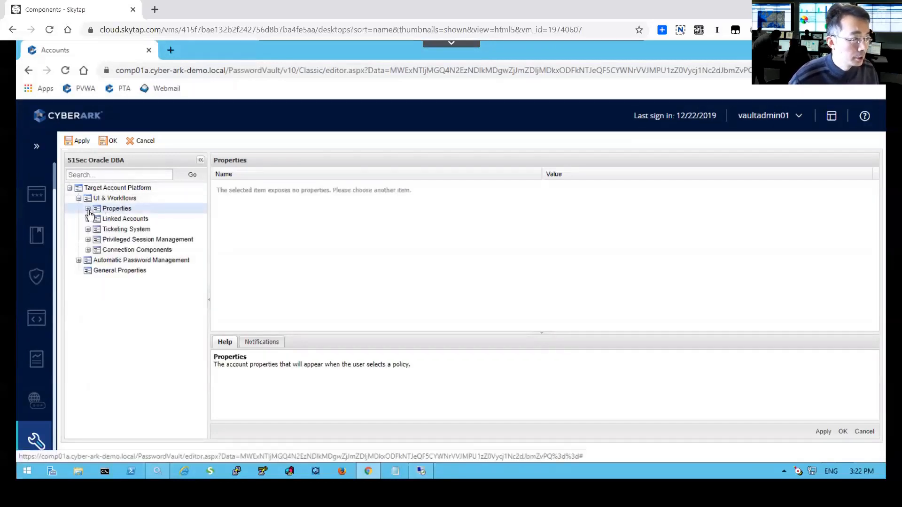
left_click(89, 208)
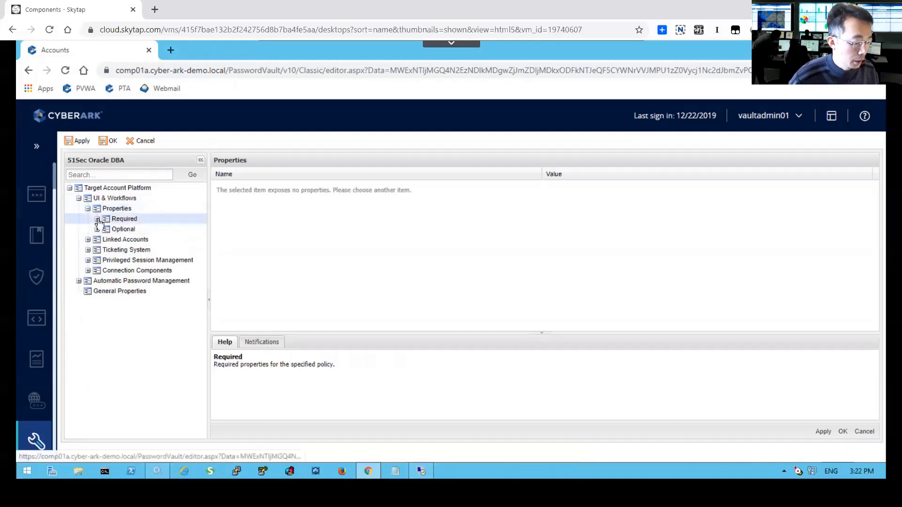
left_click(97, 219)
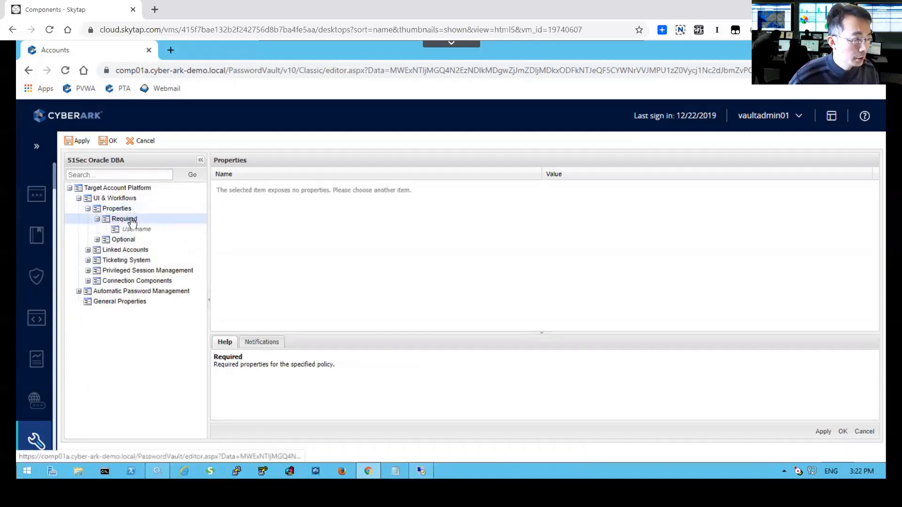
left_click(131, 239)
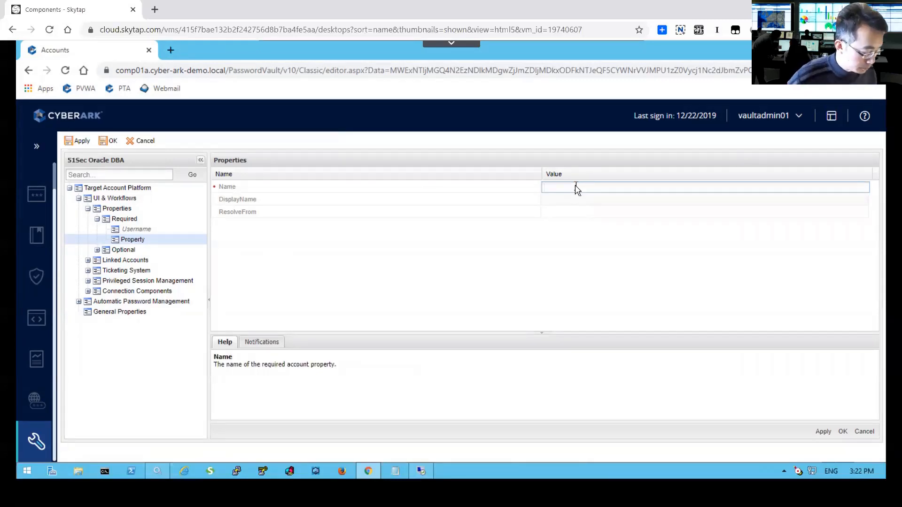
type("BusinessUnit")
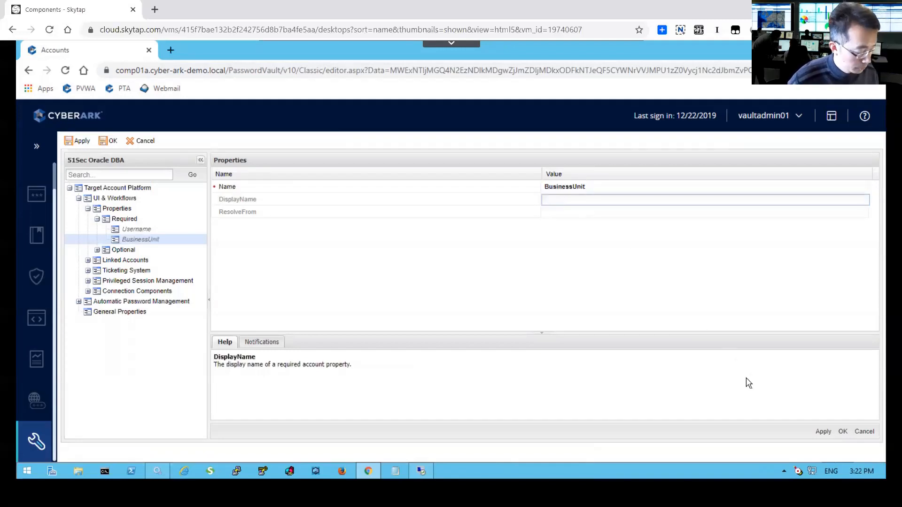
left_click(81, 140)
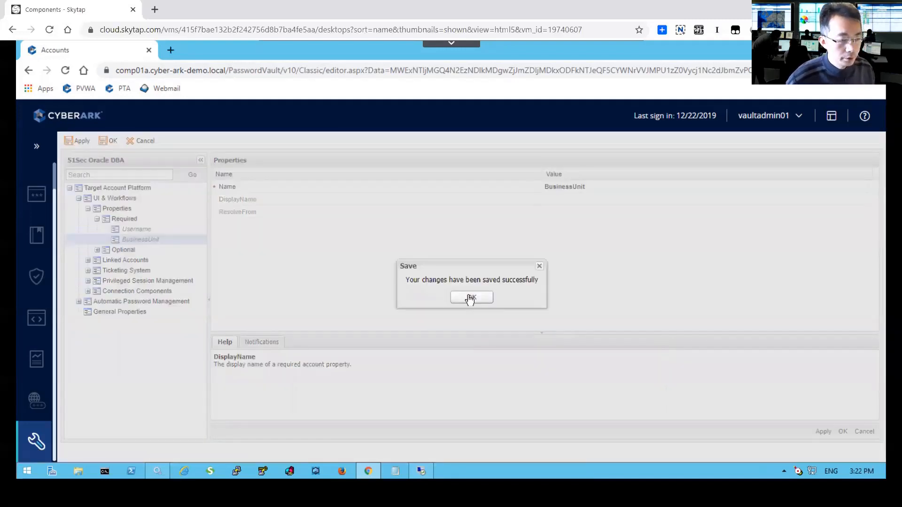
left_click(471, 298)
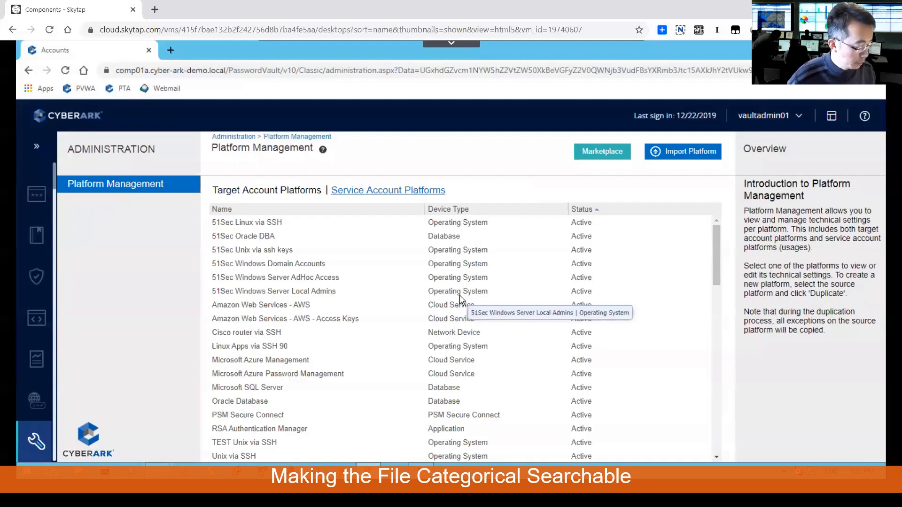
mouse_move(458, 299)
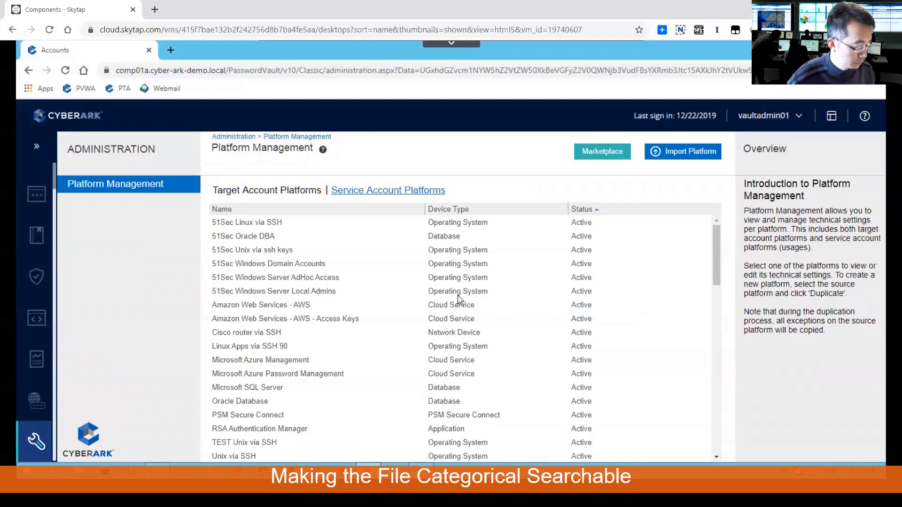
Step: Go to System Configuration and scroll through the Options tree
left_click(36, 442)
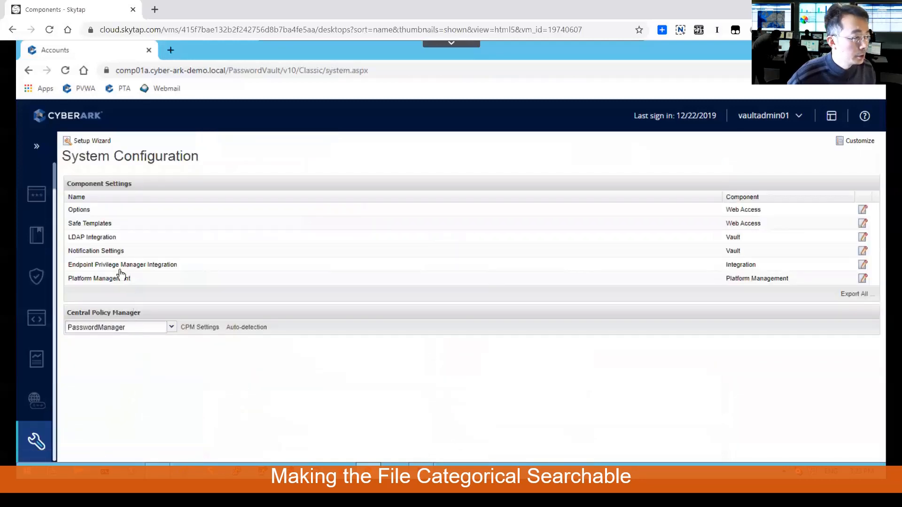
mouse_move(126, 299)
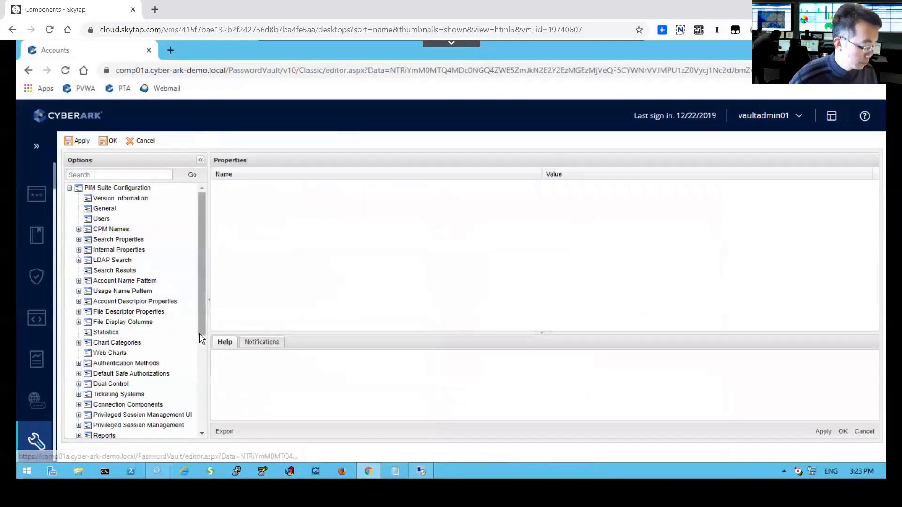
mouse_move(202, 356)
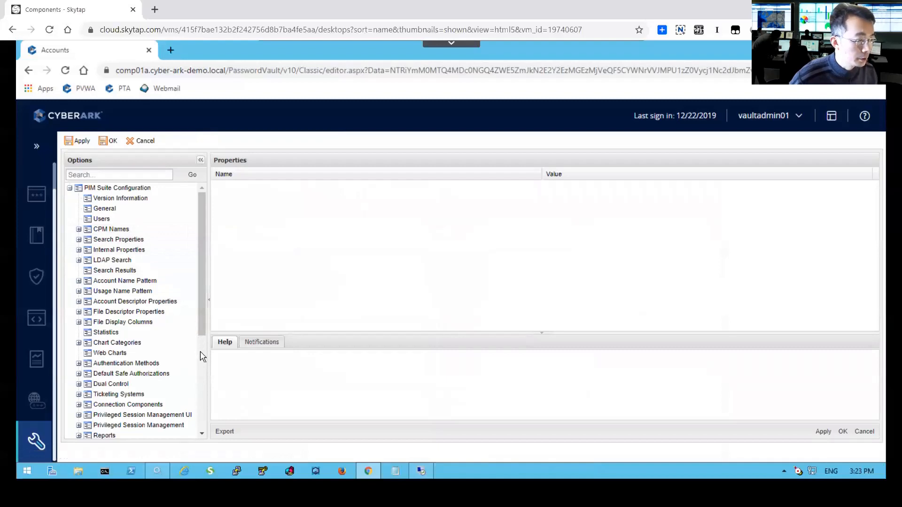
scroll("down", 3)
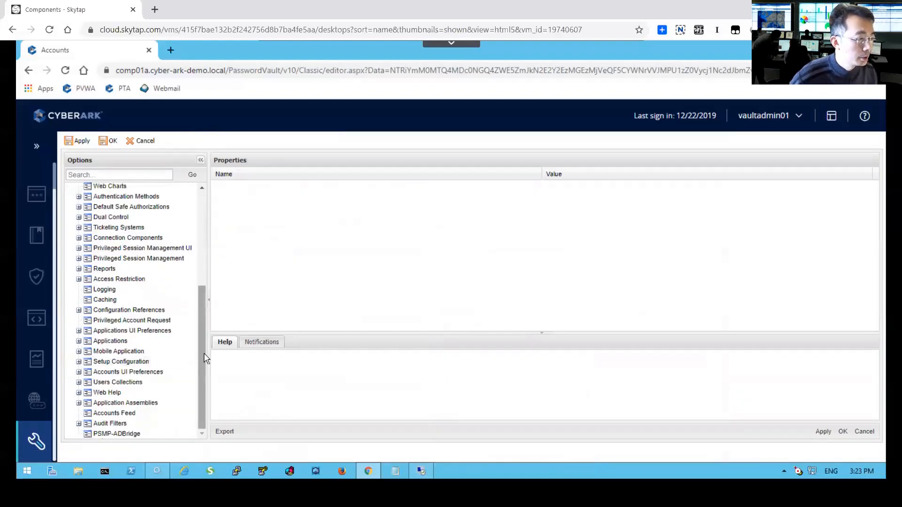
scroll("up", 3)
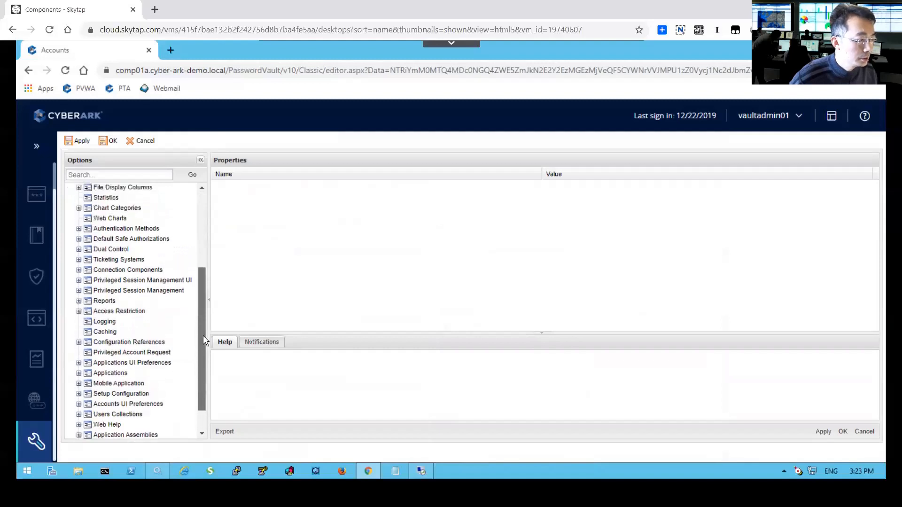
scroll("up", 3)
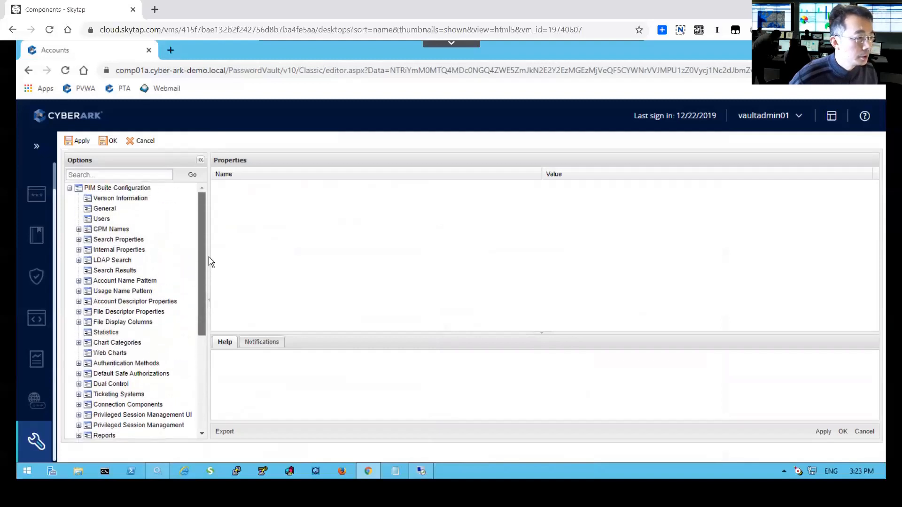
Step: Add a BusinessUnit entry under Search Properties, apply, and acknowledge both confirmations
left_click(118, 239)
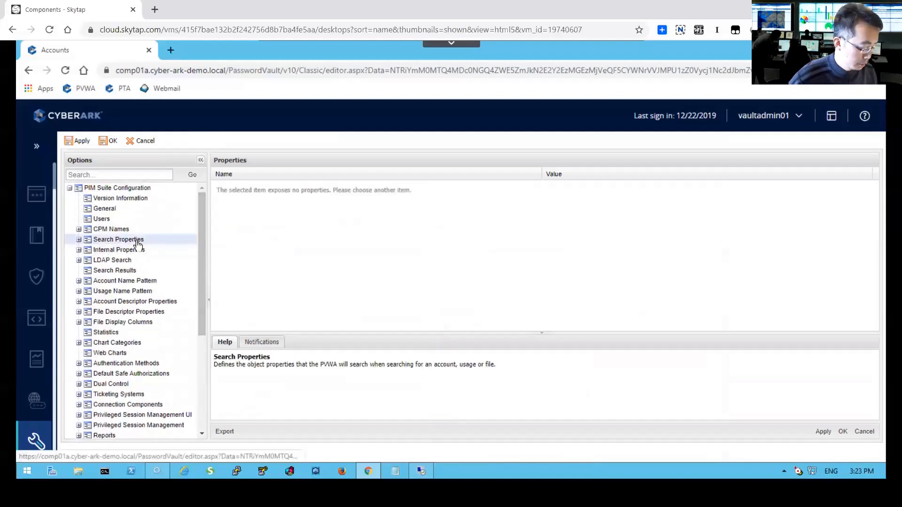
left_click(79, 239)
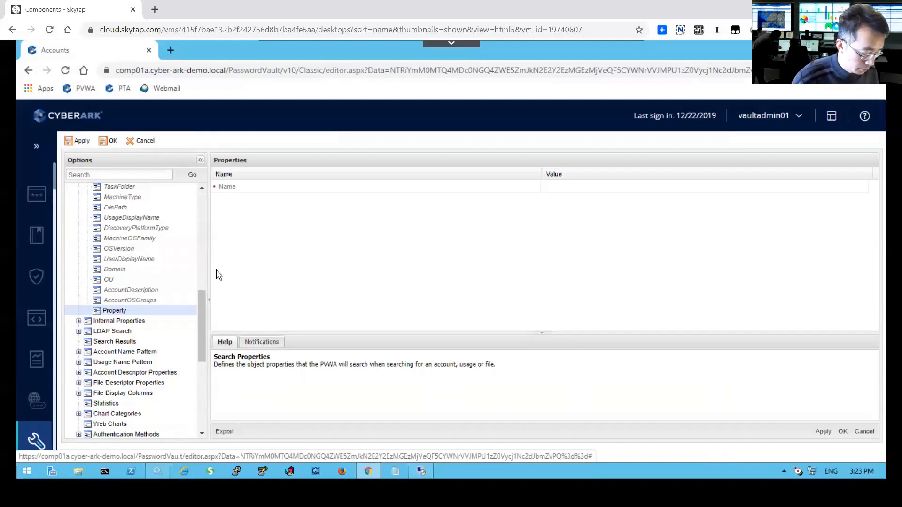
mouse_move(565, 194)
type("B")
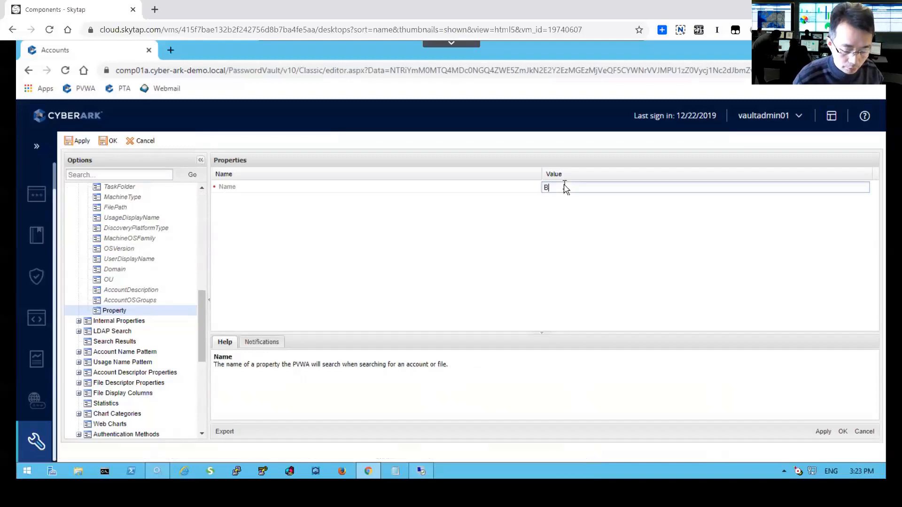
type("usinessUnit")
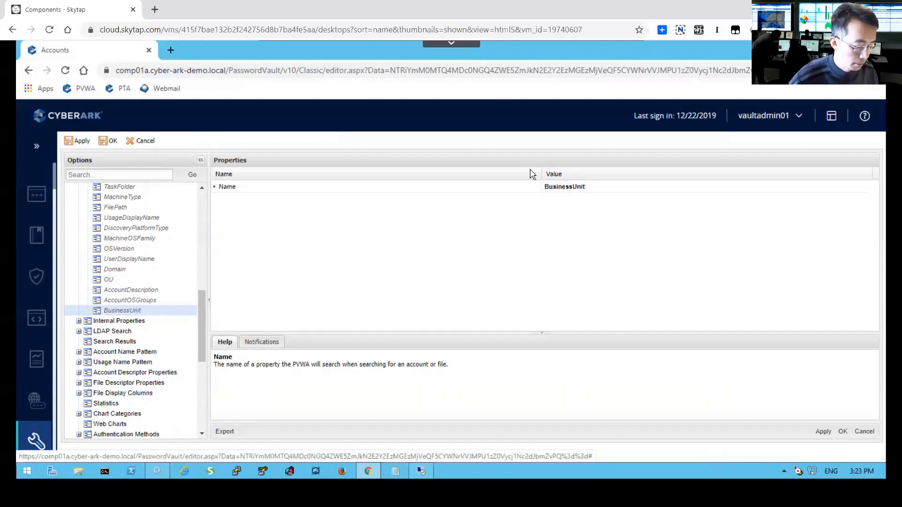
left_click(77, 140)
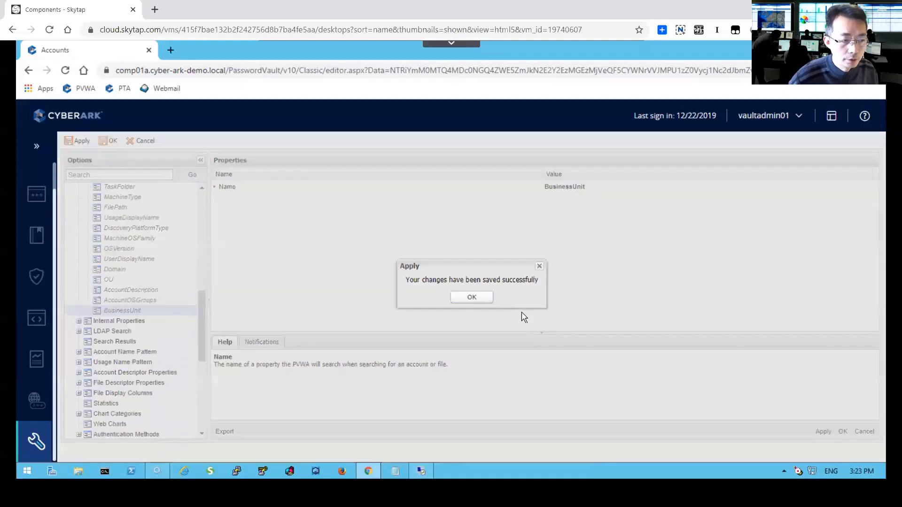
left_click(471, 297)
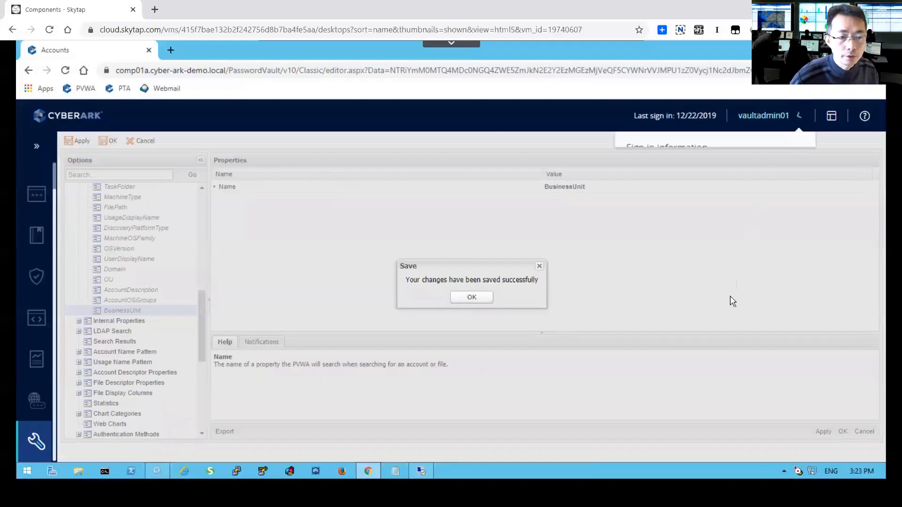
left_click(471, 296)
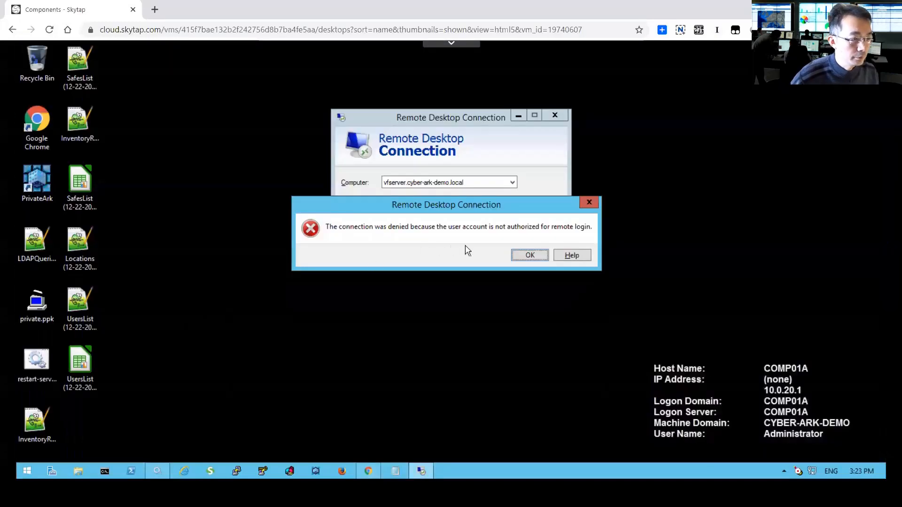
Step: Dismiss the Remote Desktop login-denied error
left_click(529, 255)
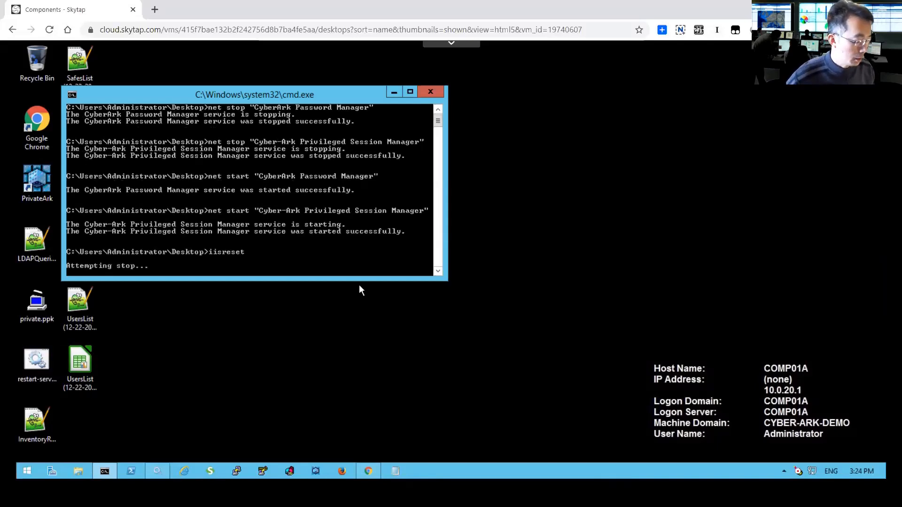
mouse_move(363, 319)
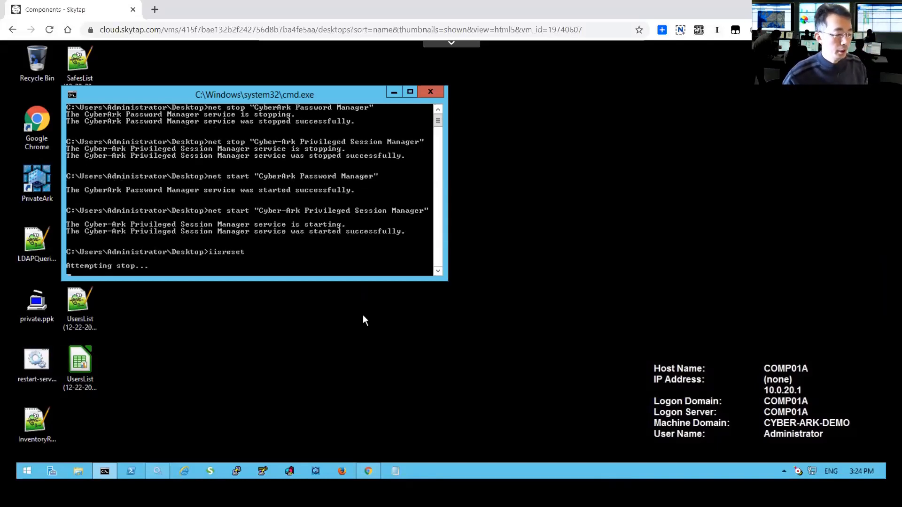
mouse_move(371, 446)
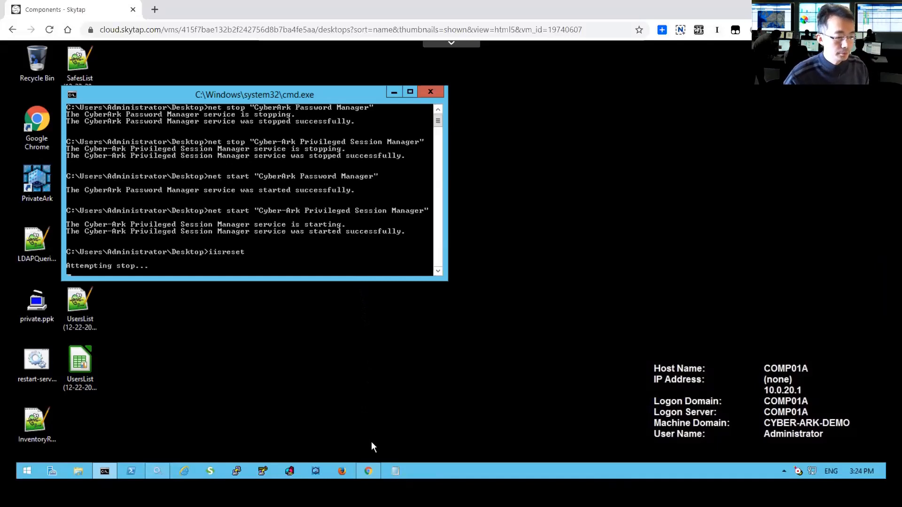
mouse_move(367, 471)
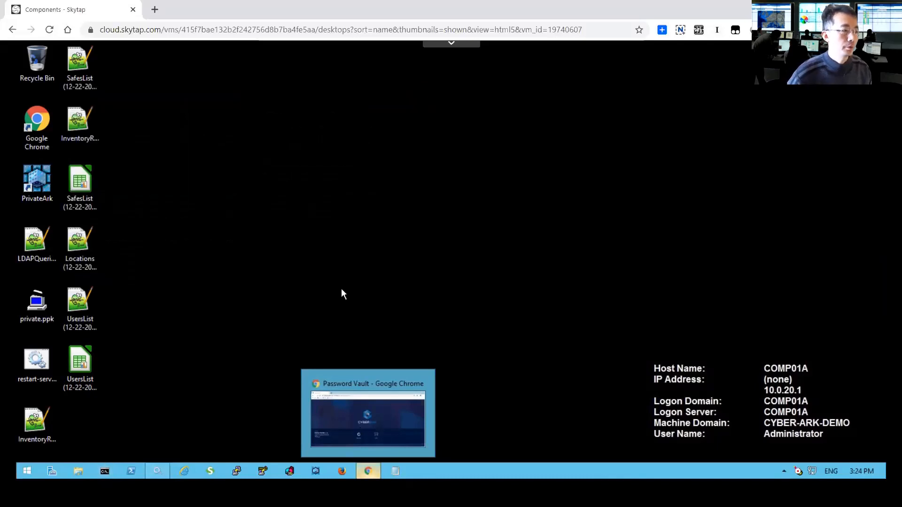
mouse_move(289, 420)
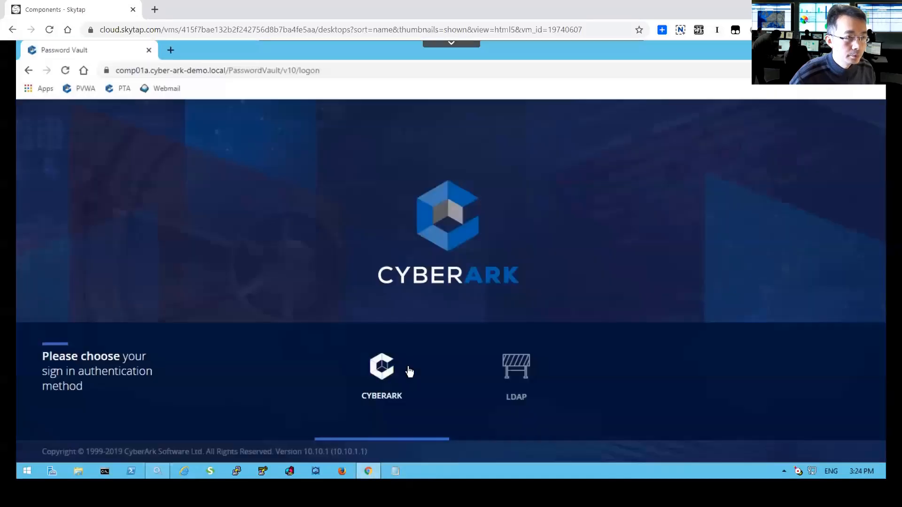
Step: Sign in through LDAP and switch to the classic accounts interface
left_click(515, 368)
type("larry")
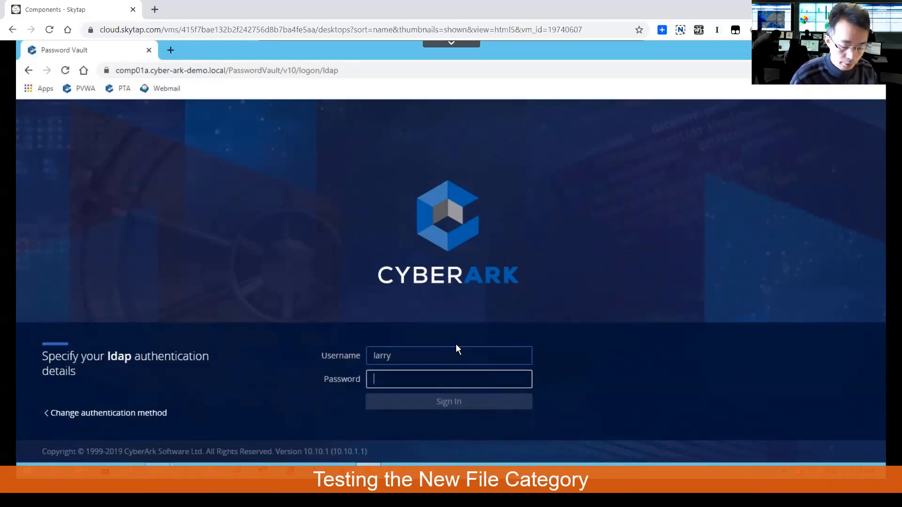
left_click(448, 402)
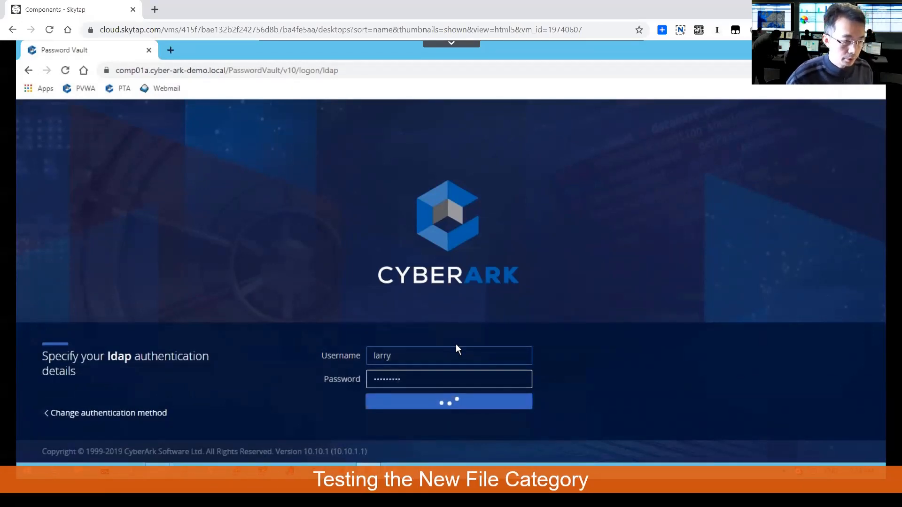
left_click(448, 401)
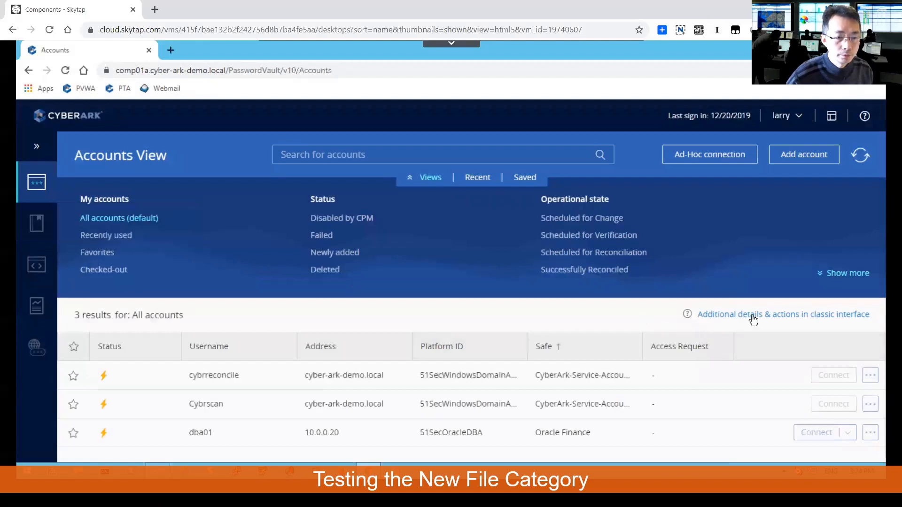
left_click(782, 314)
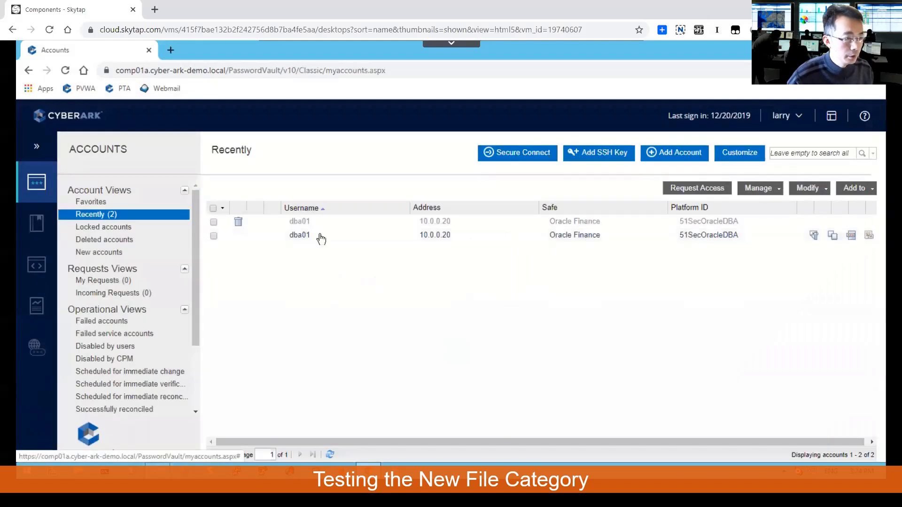
Step: Edit dba01, choose Retail for BusinessUnit after the missing-value warning, and save
left_click(299, 235)
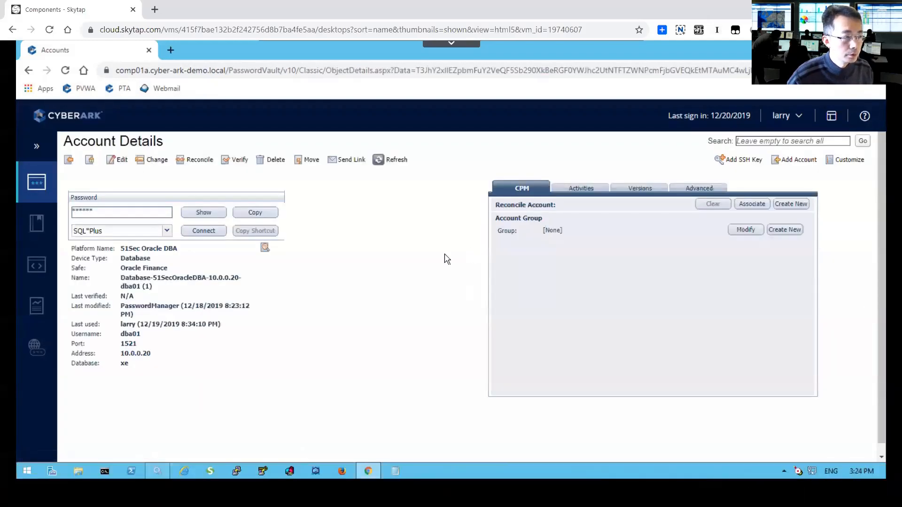
mouse_move(120, 159)
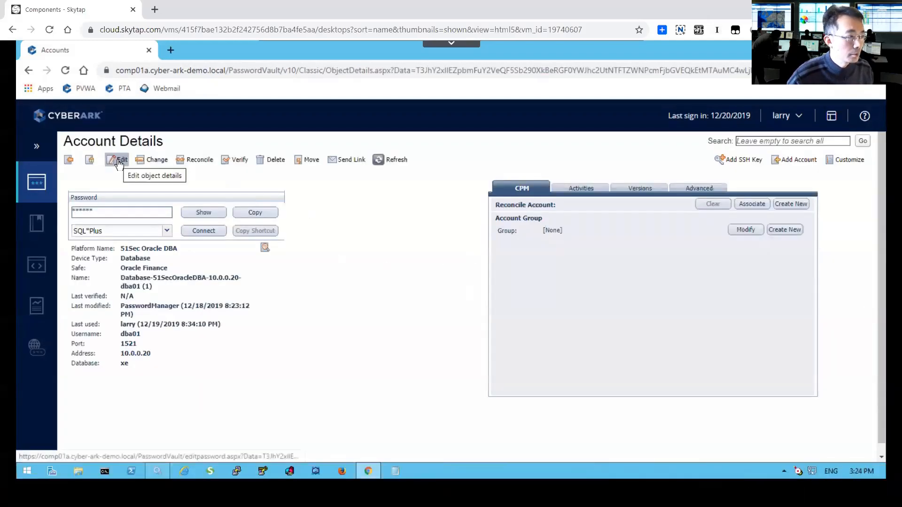
left_click(118, 160)
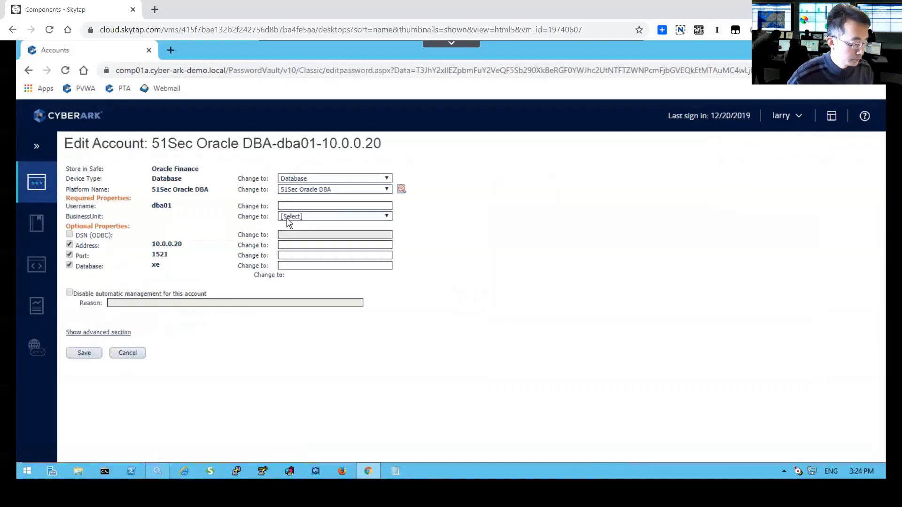
mouse_move(144, 221)
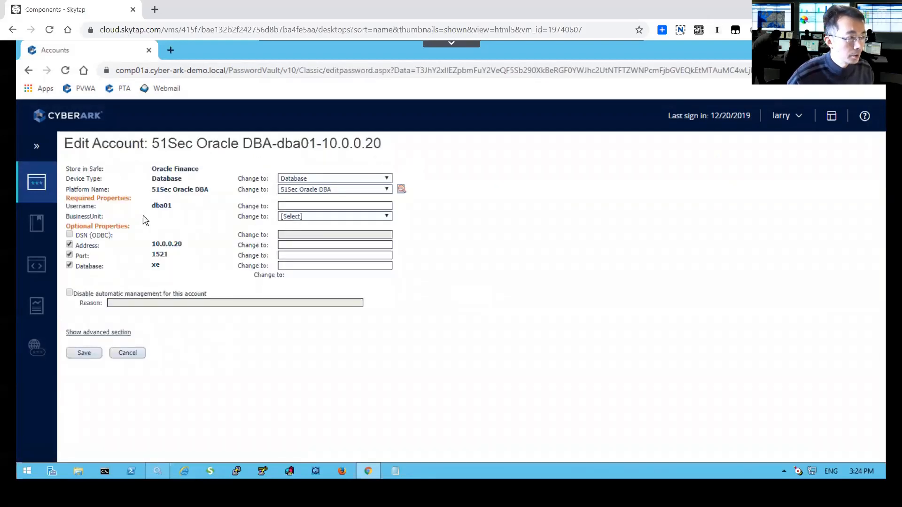
left_click(333, 216)
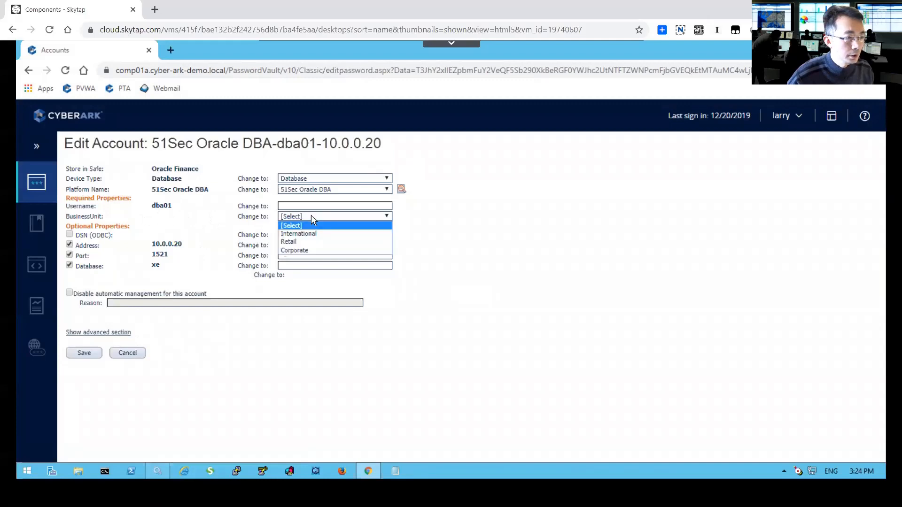
mouse_move(323, 222)
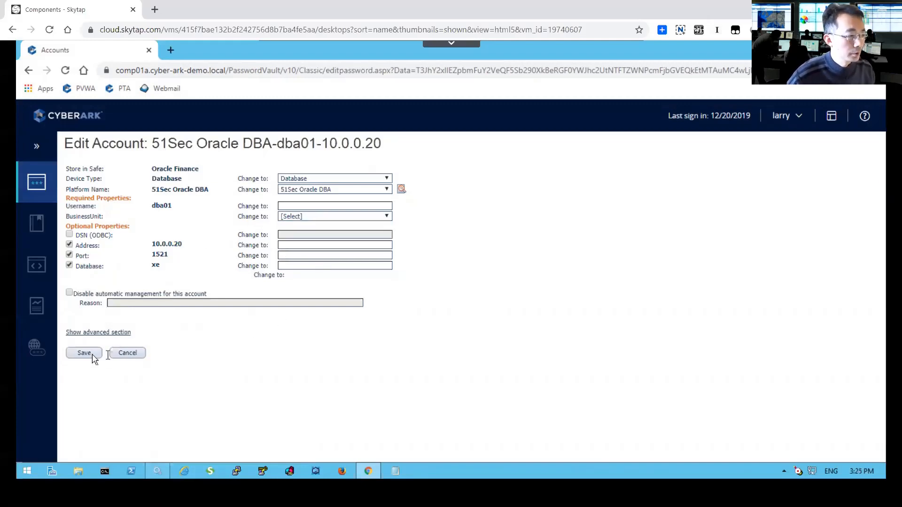
left_click(84, 353)
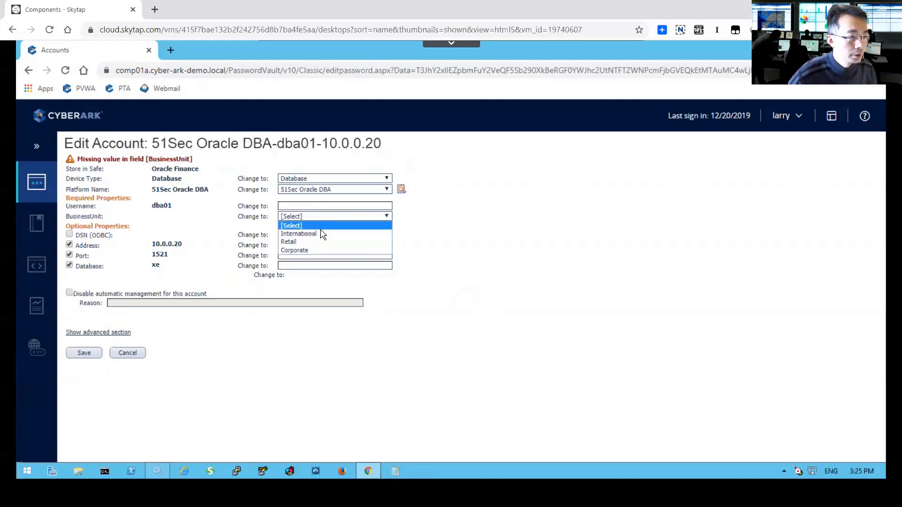
left_click(287, 241)
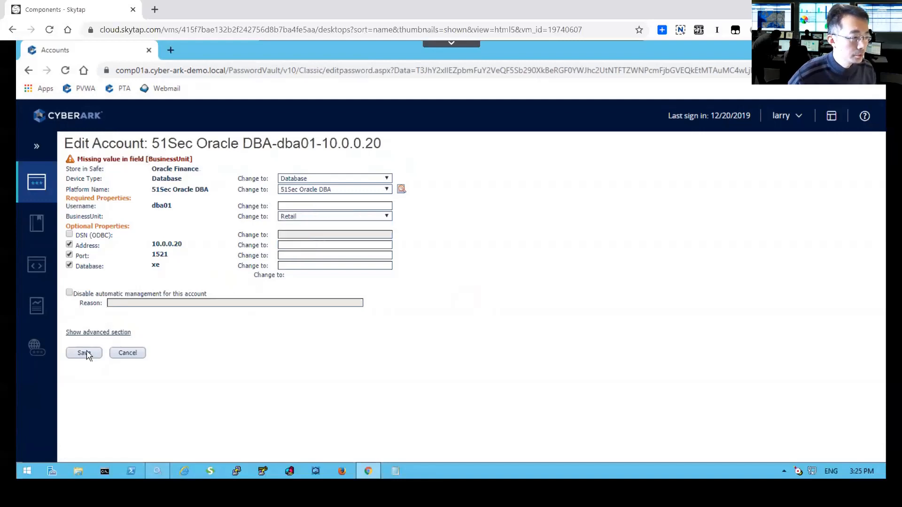
left_click(84, 353)
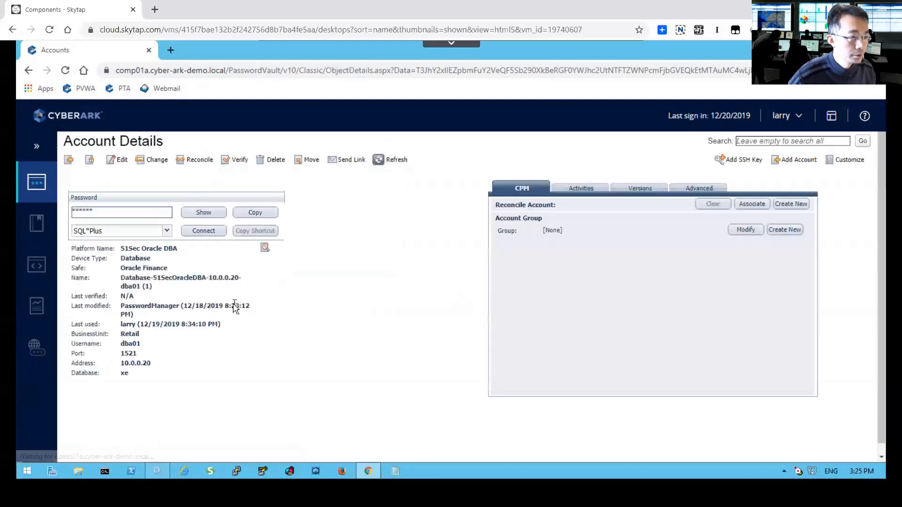
mouse_move(230, 308)
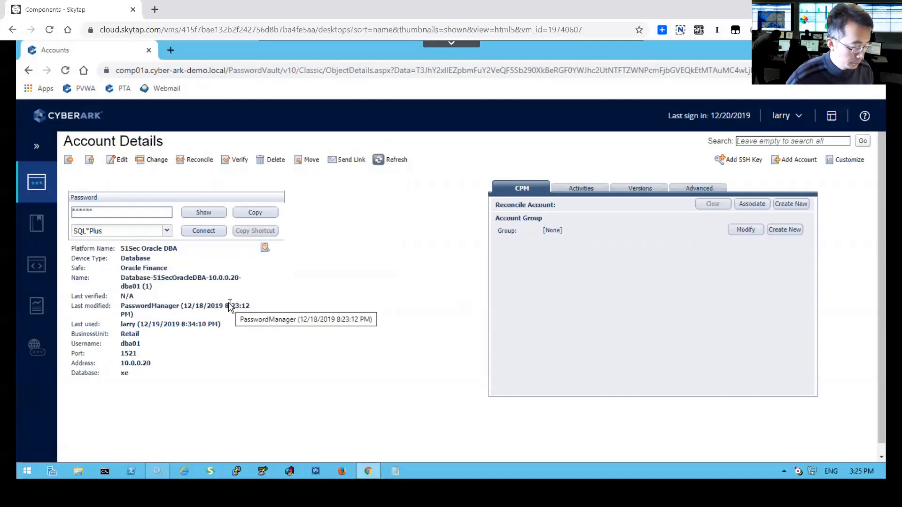
mouse_move(243, 307)
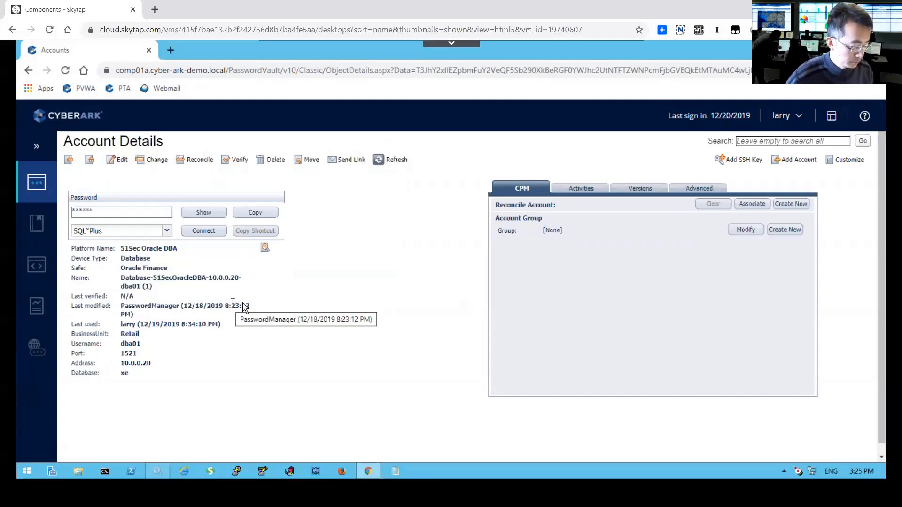
mouse_move(288, 295)
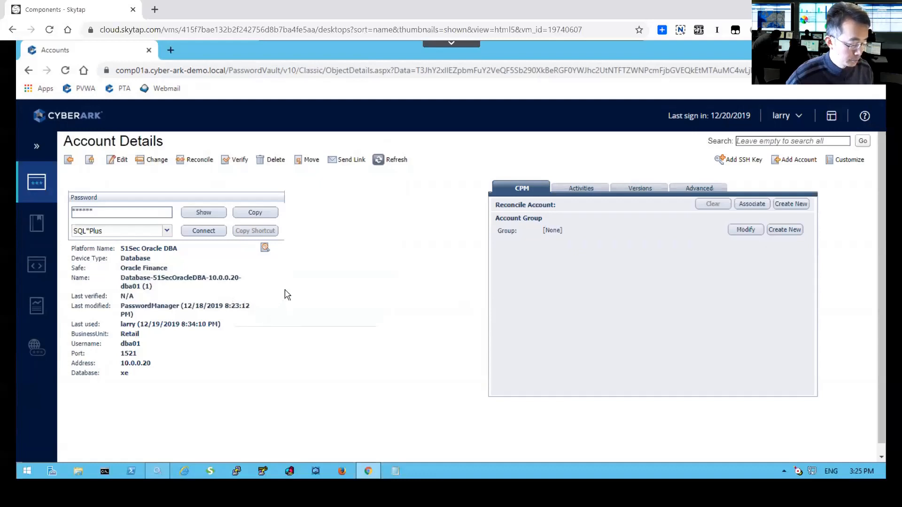
mouse_move(267, 236)
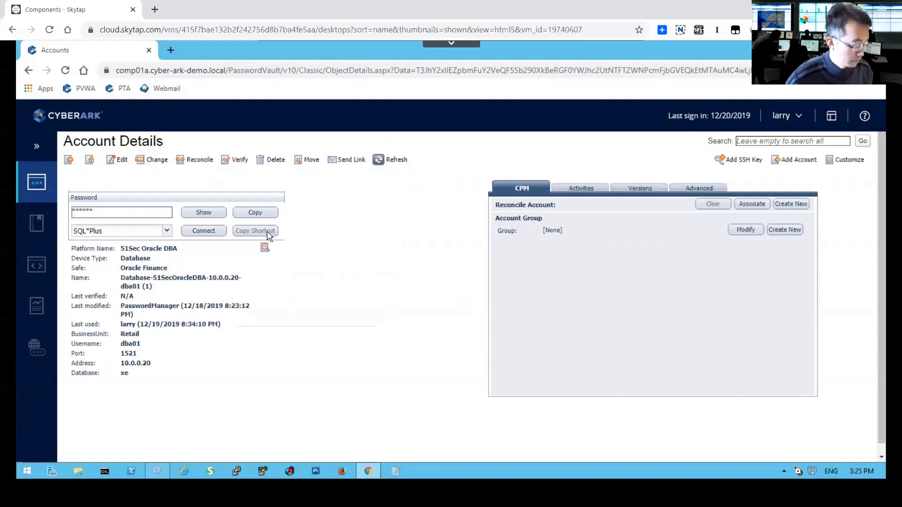
mouse_move(172, 183)
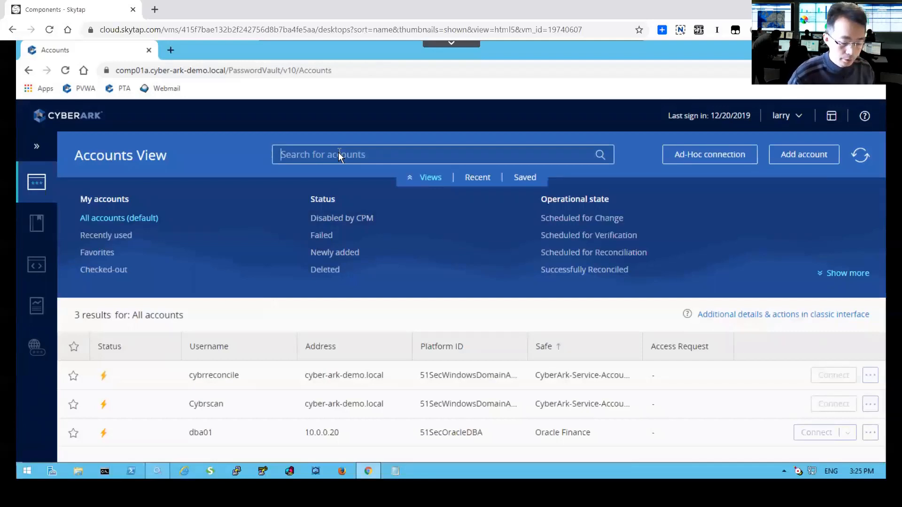
Step: Search the Accounts View for 'retail'
type("reta")
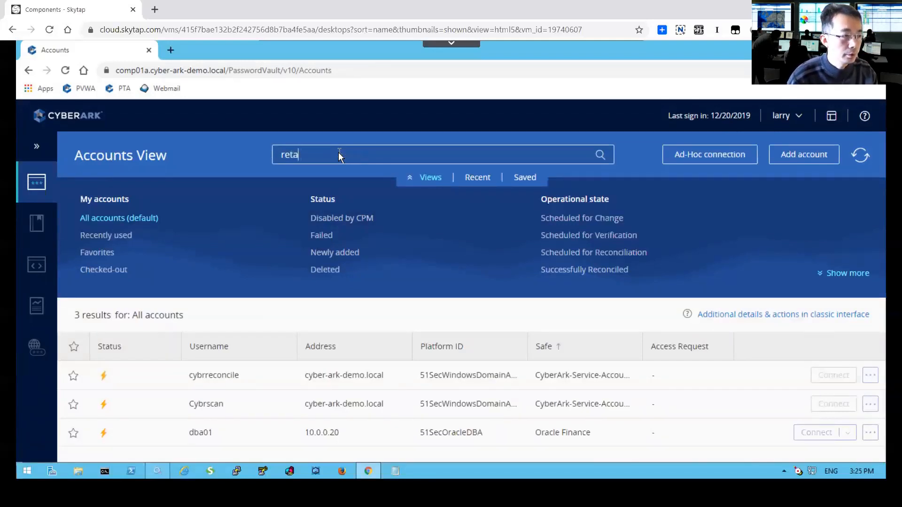
type("il")
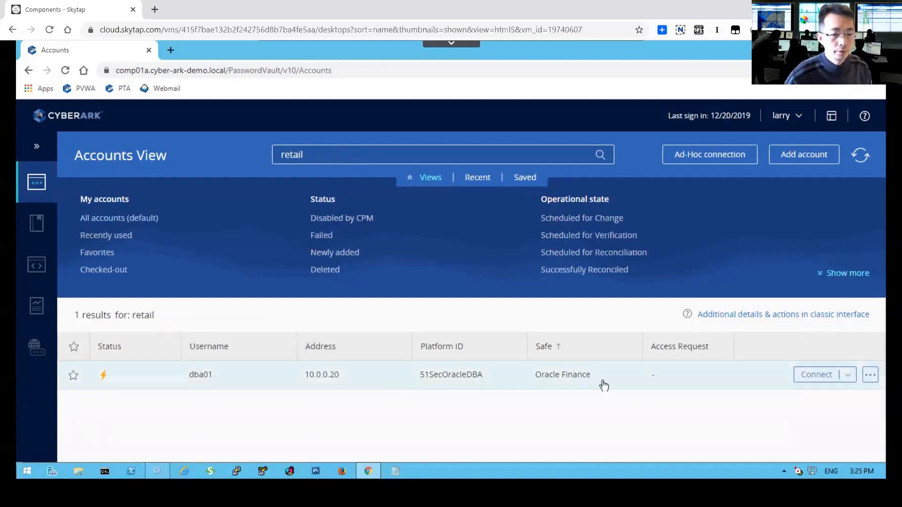
left_click(443, 154)
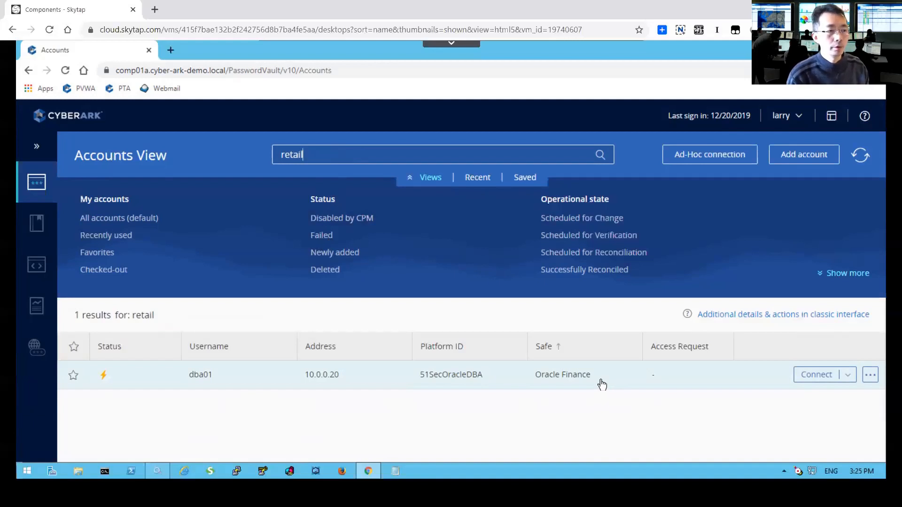
mouse_move(640, 381)
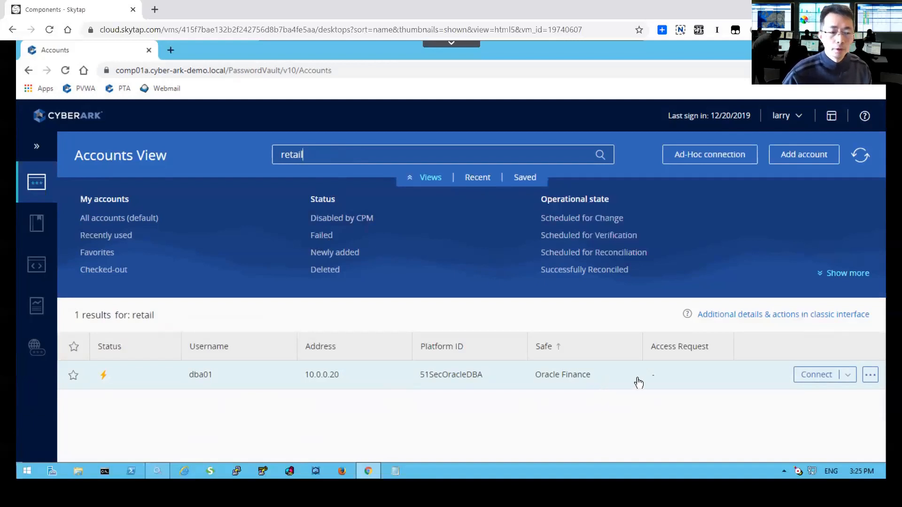